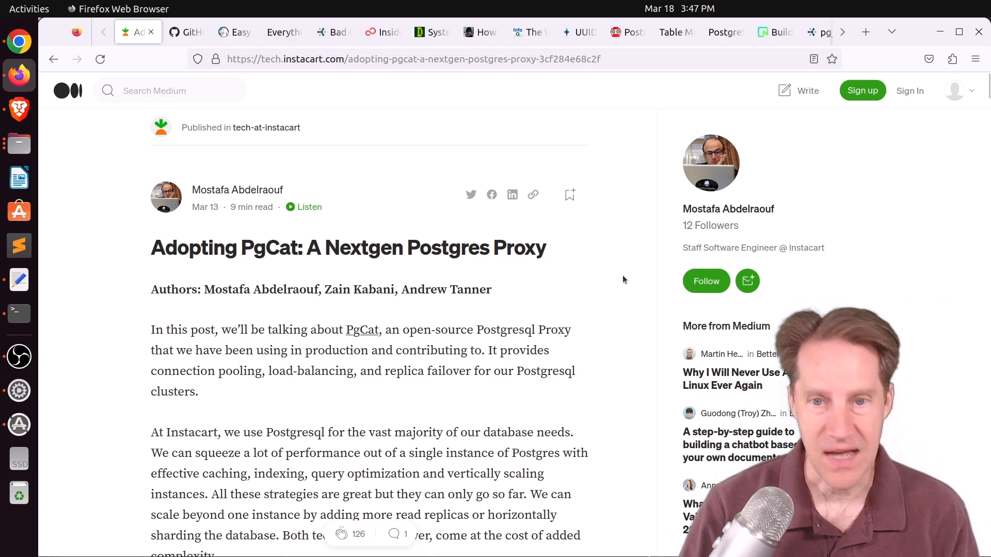
mouse_move(538, 293)
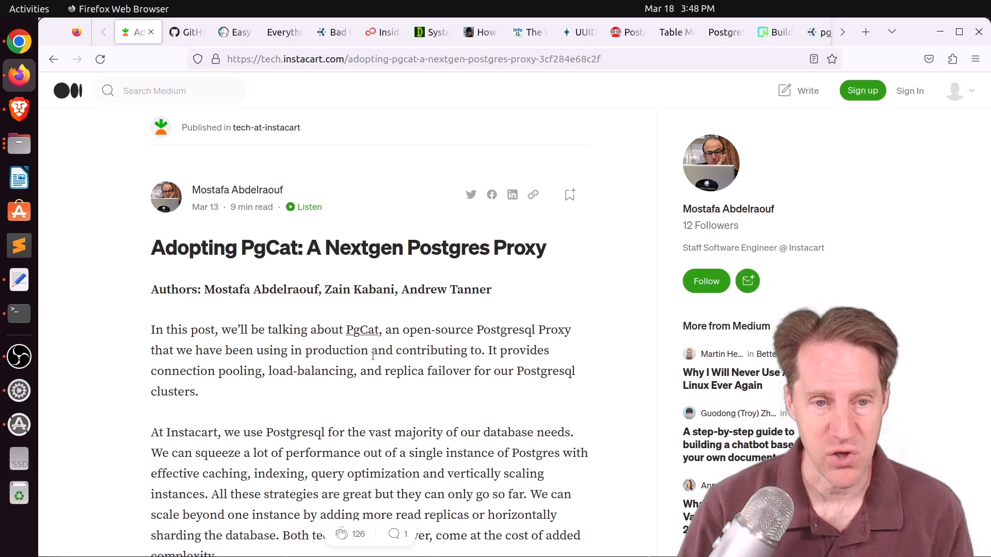
mouse_move(258, 411)
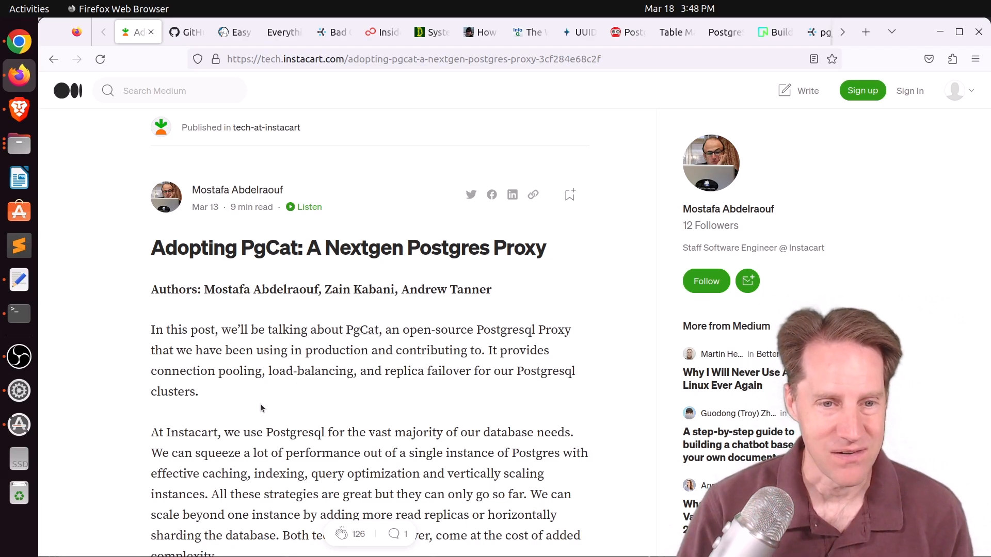
Step: Scroll the PgCat post down to the PgBouncer, Odyssey and PgCat feature comparison table
scroll(down, 3)
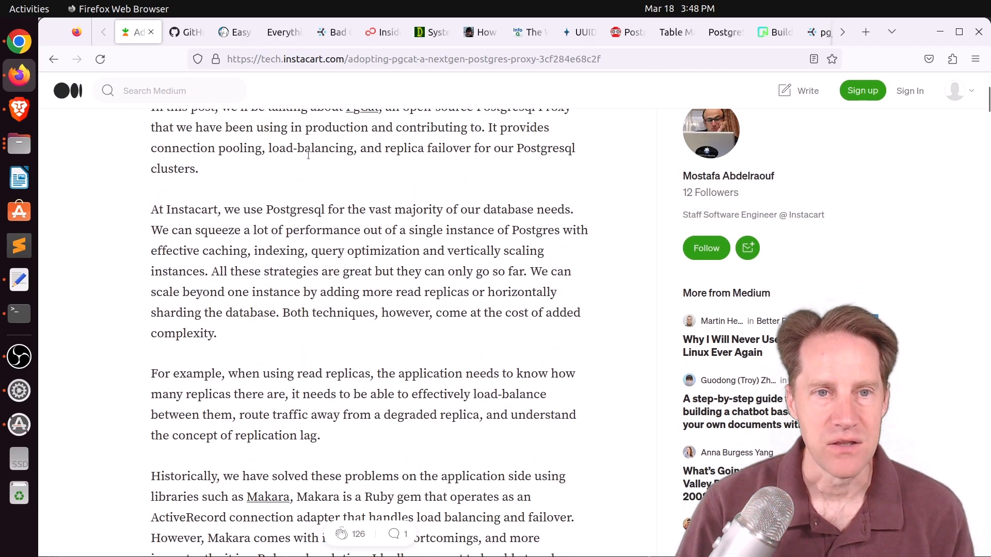
scroll(down, 3)
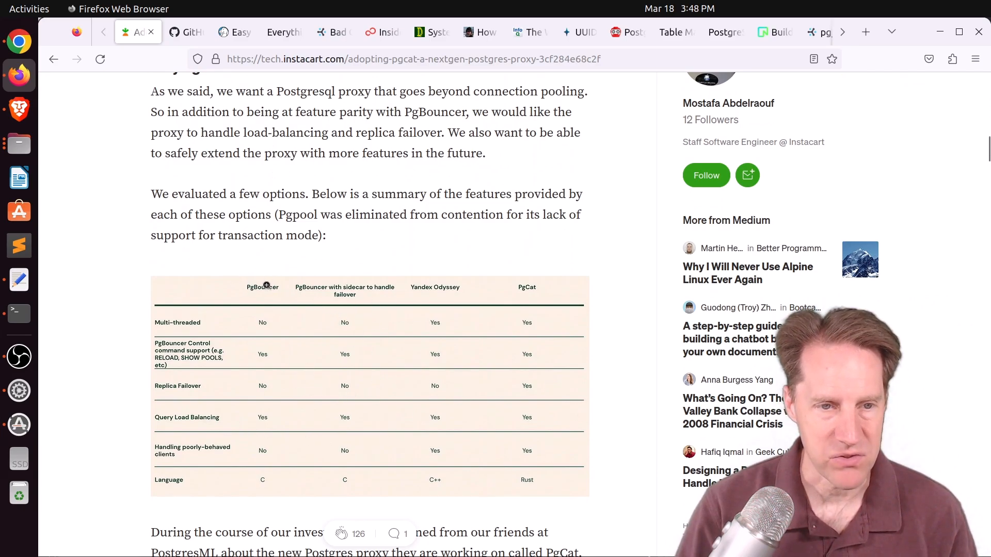
mouse_move(369, 286)
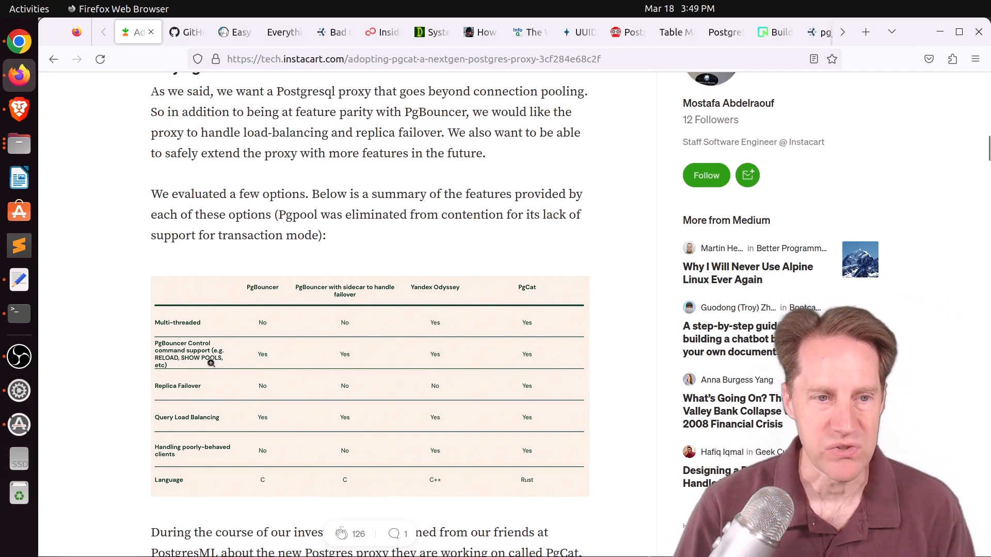
mouse_move(513, 358)
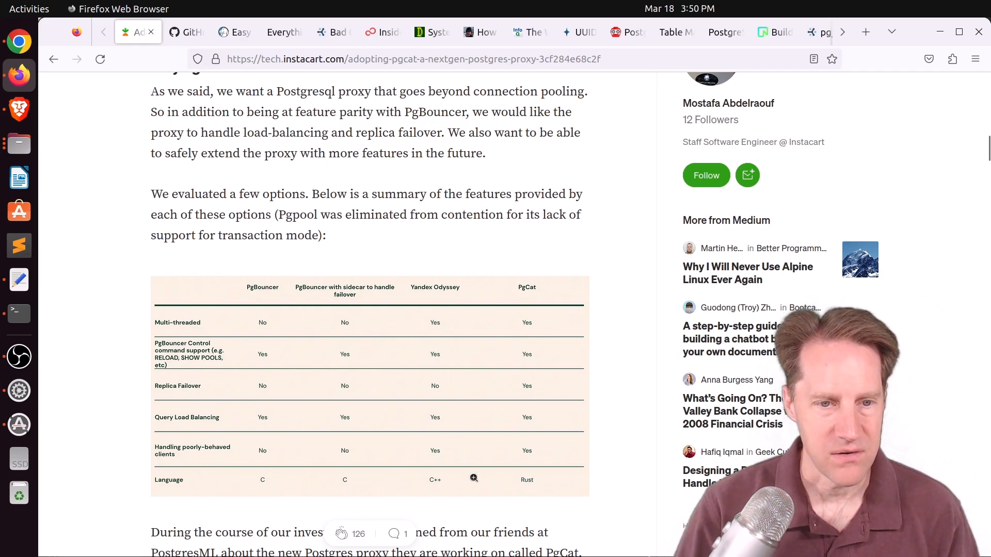
mouse_move(544, 481)
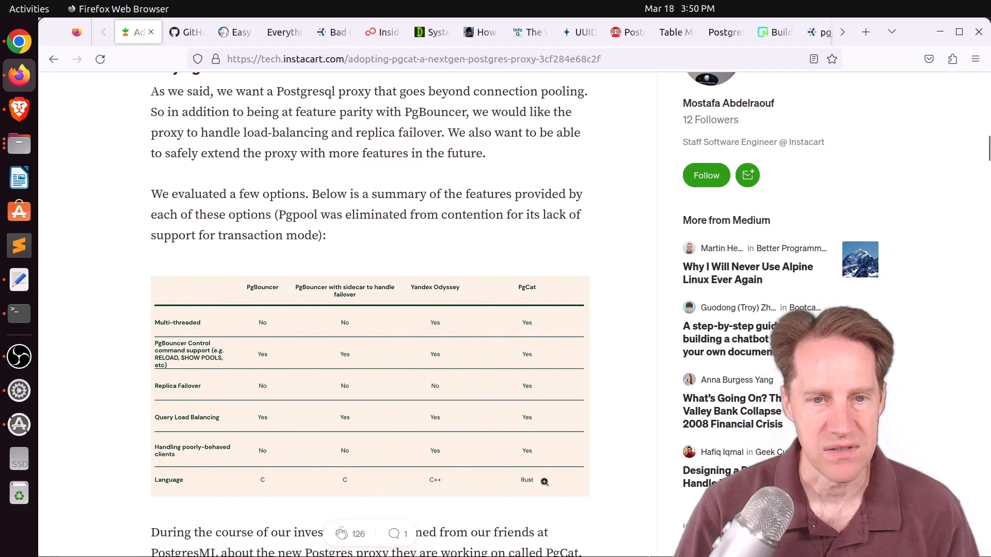
Step: Read through the Evaluating PgCat, Latency and Architecture sections
scroll(down, 3)
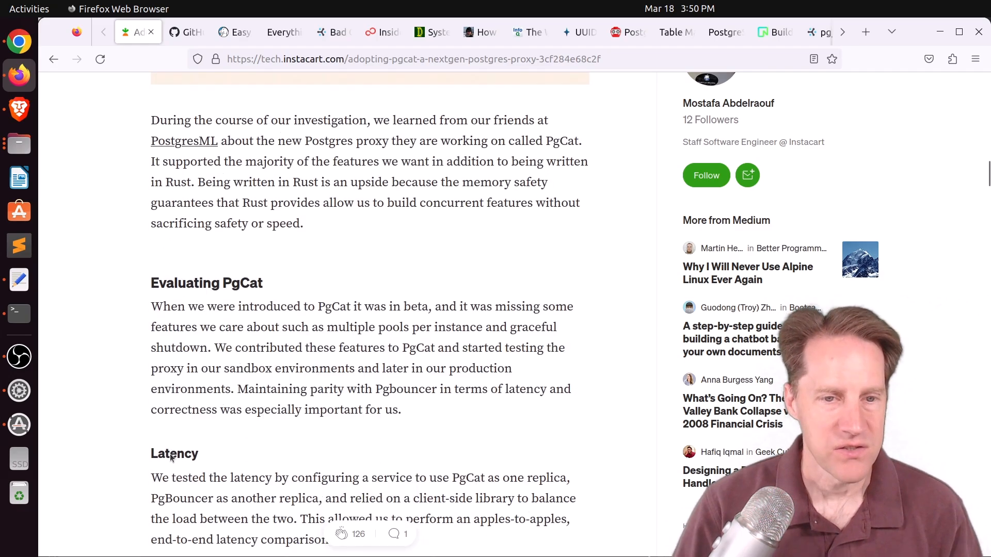
scroll(down, 3)
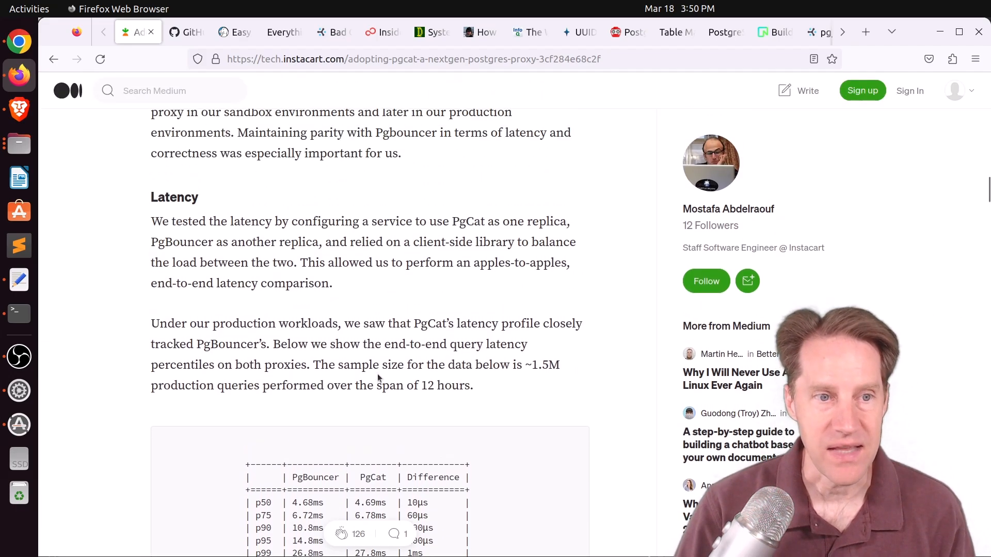
scroll(down, 3)
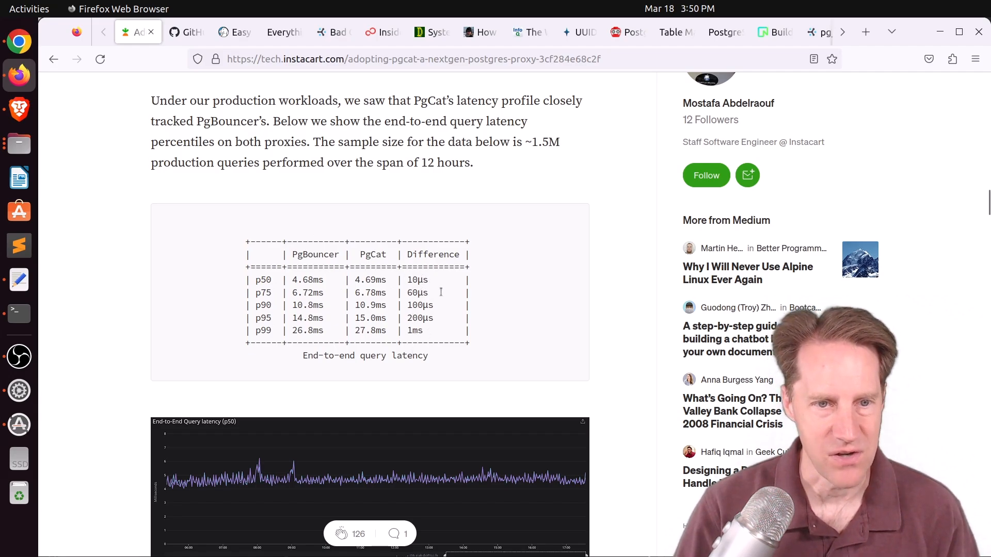
scroll(down, 3)
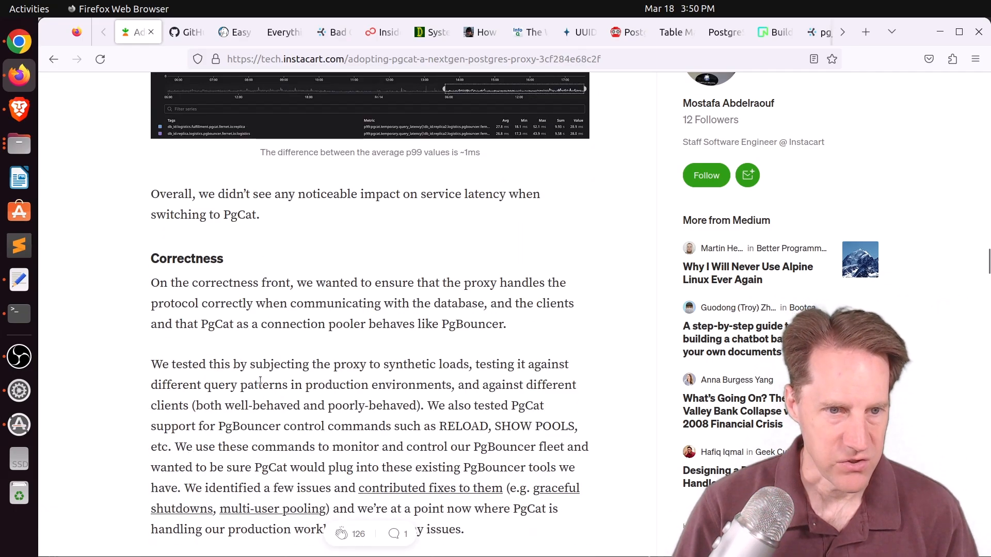
scroll(down, 3)
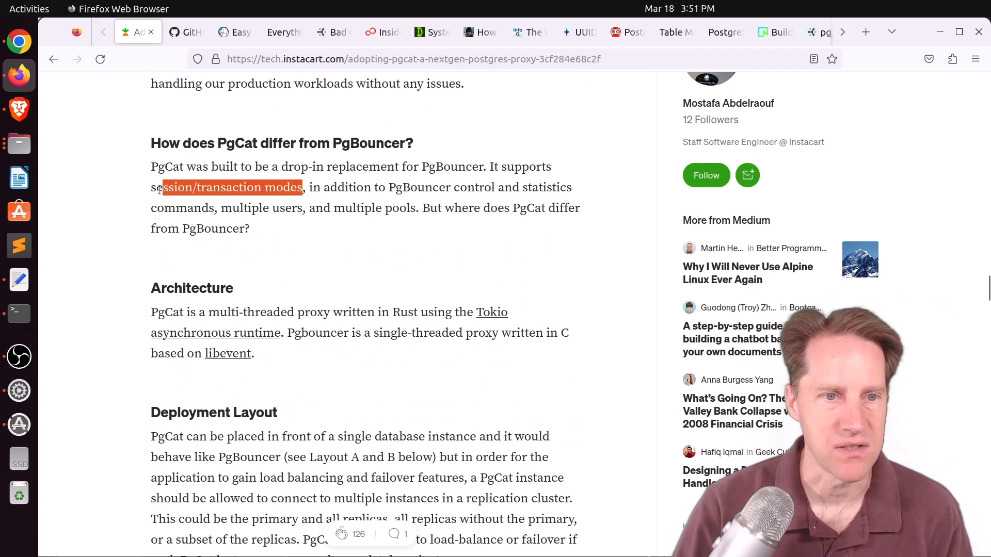
scroll(down, 3)
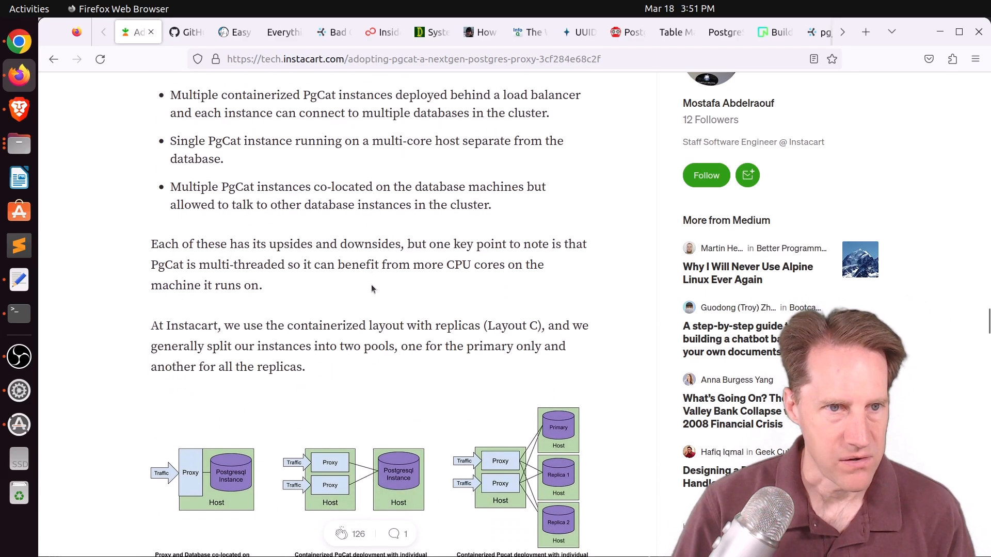
Step: Continue through Deployment Layout and Features to Handling misbehaving clients
scroll(down, 3)
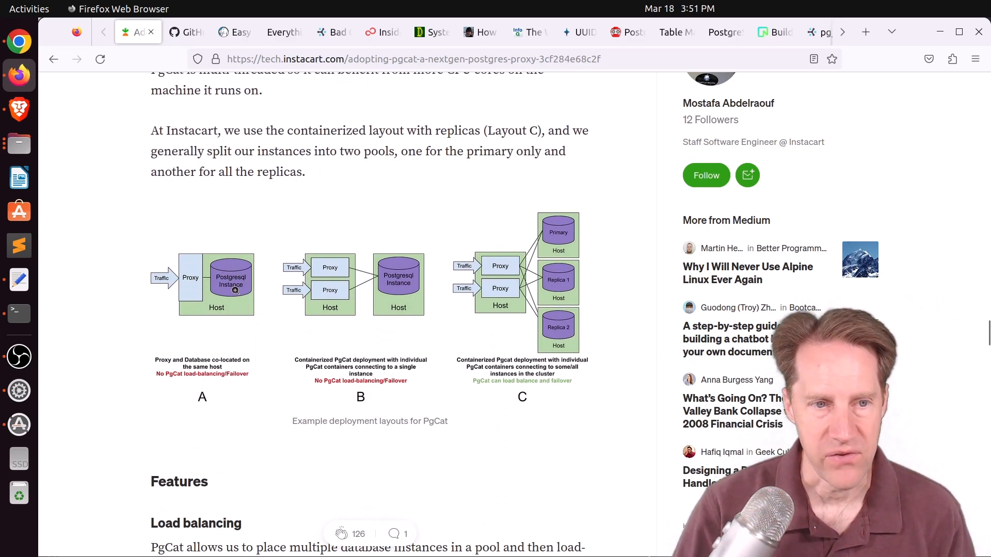
mouse_move(538, 331)
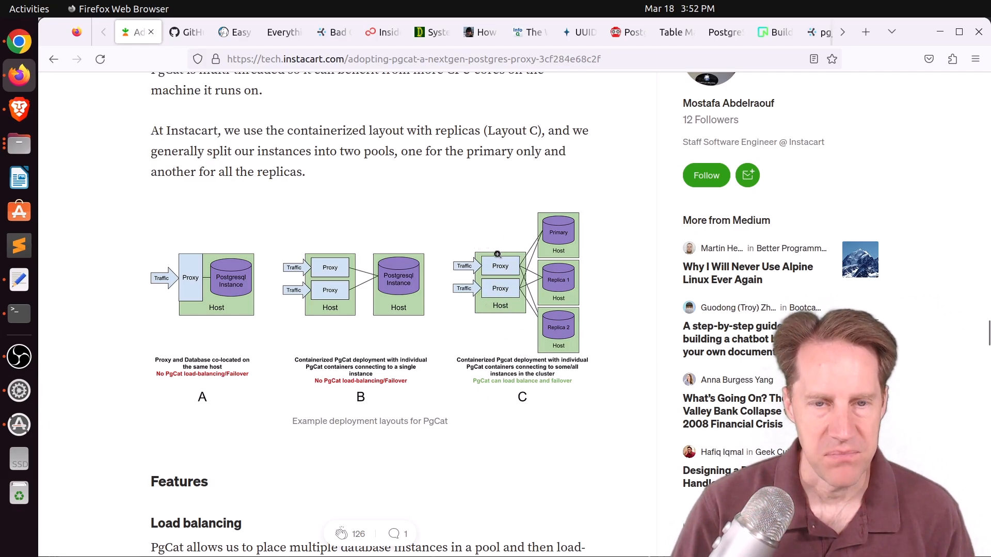
mouse_move(456, 235)
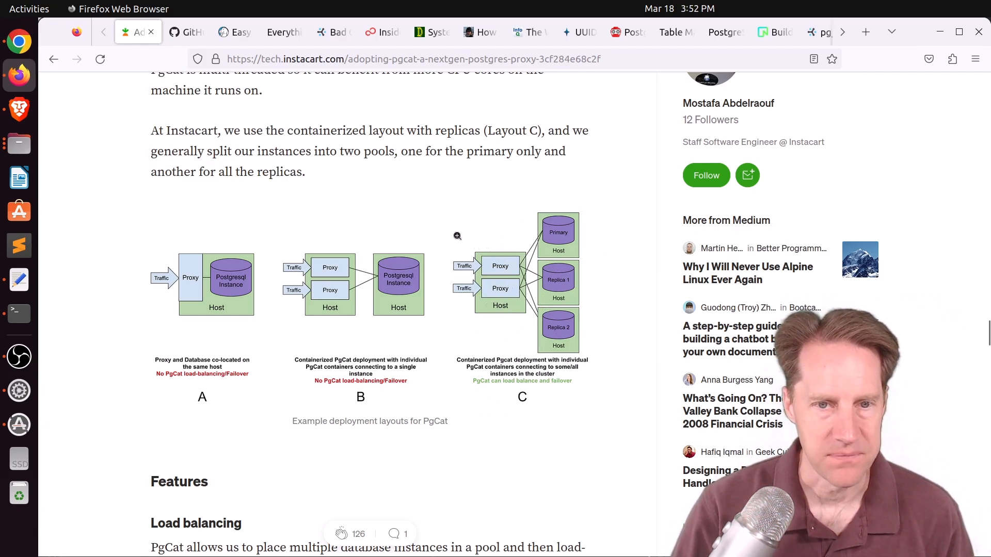
scroll(down, 3)
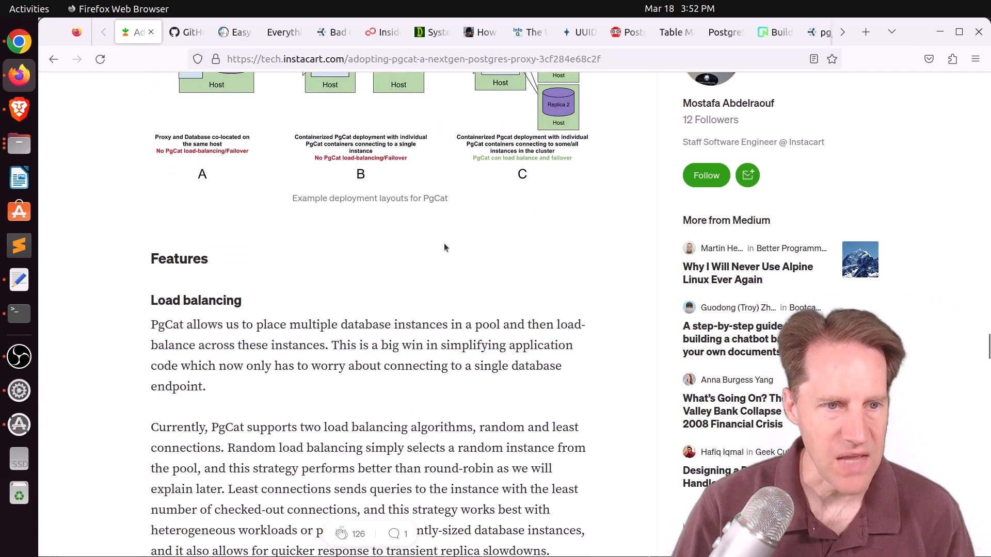
scroll(down, 3)
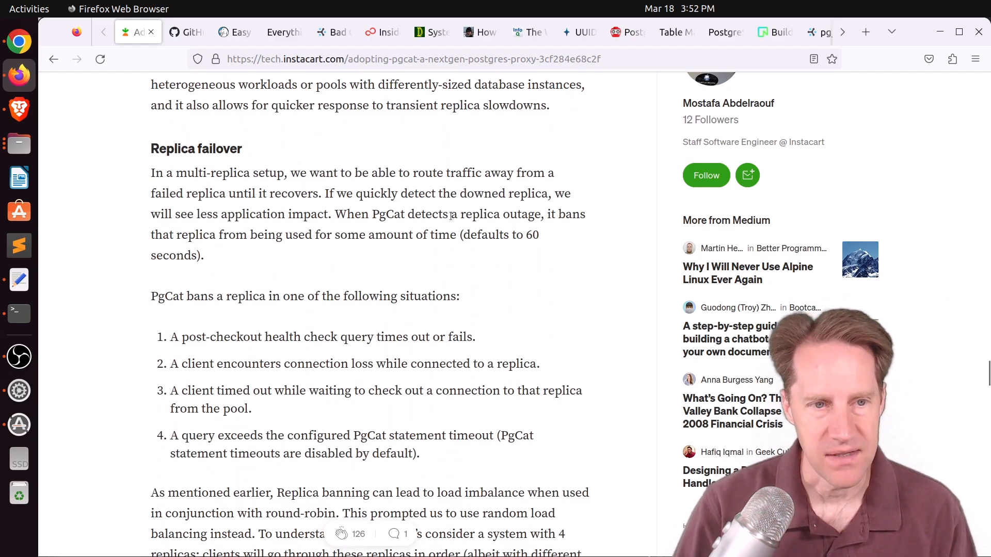
scroll(down, 3)
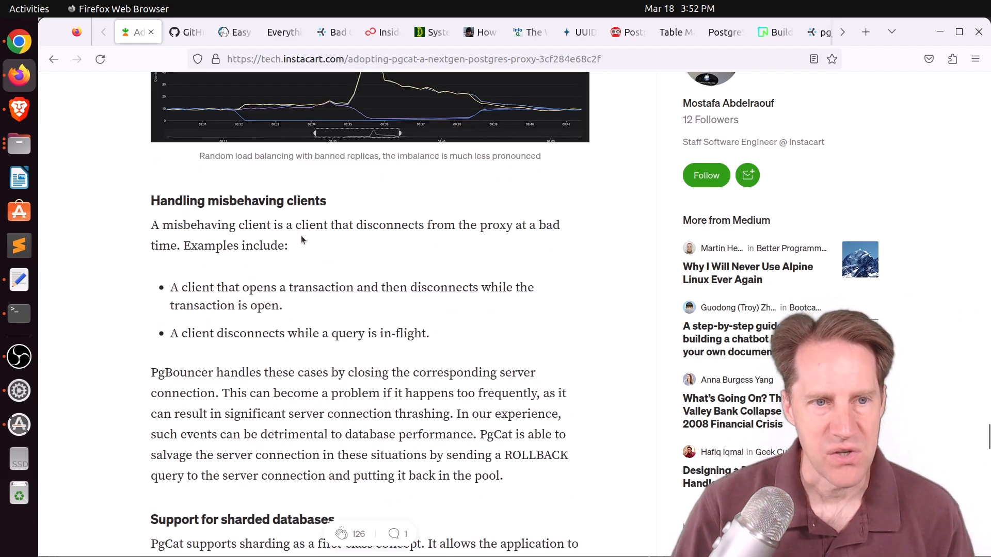
scroll(down, 3)
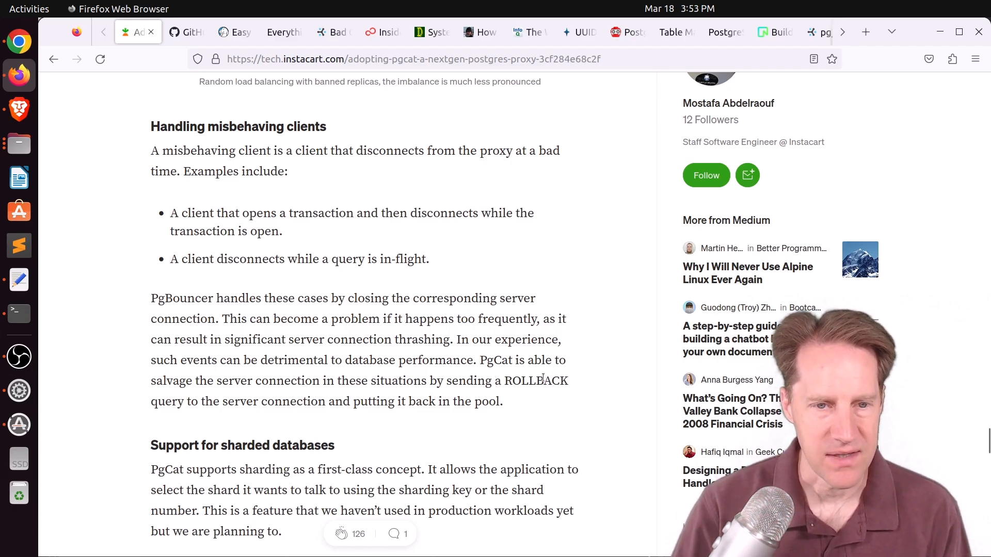
Step: Highlight the Current state sentences on five months in production and the largest database migration
scroll(down, 3)
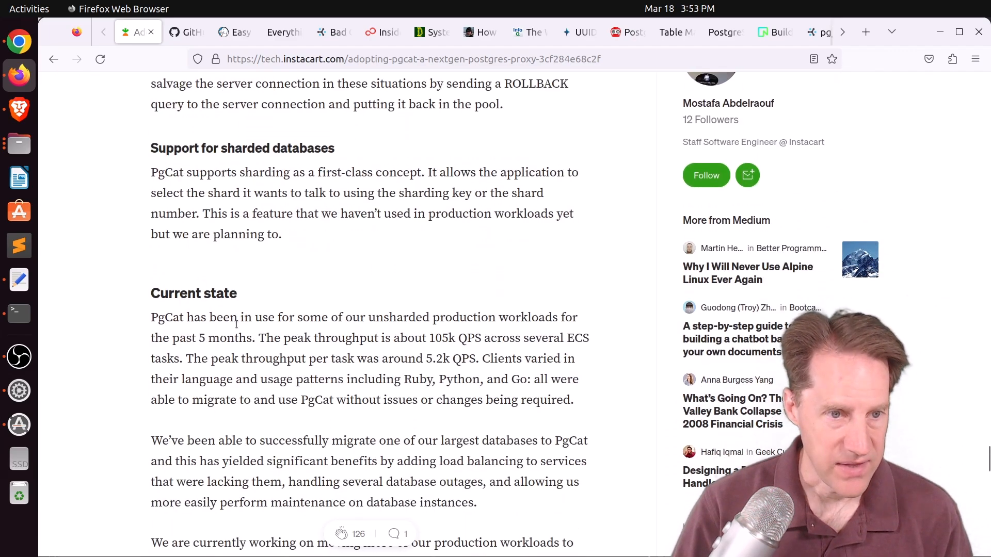
drag(150, 317, 208, 317)
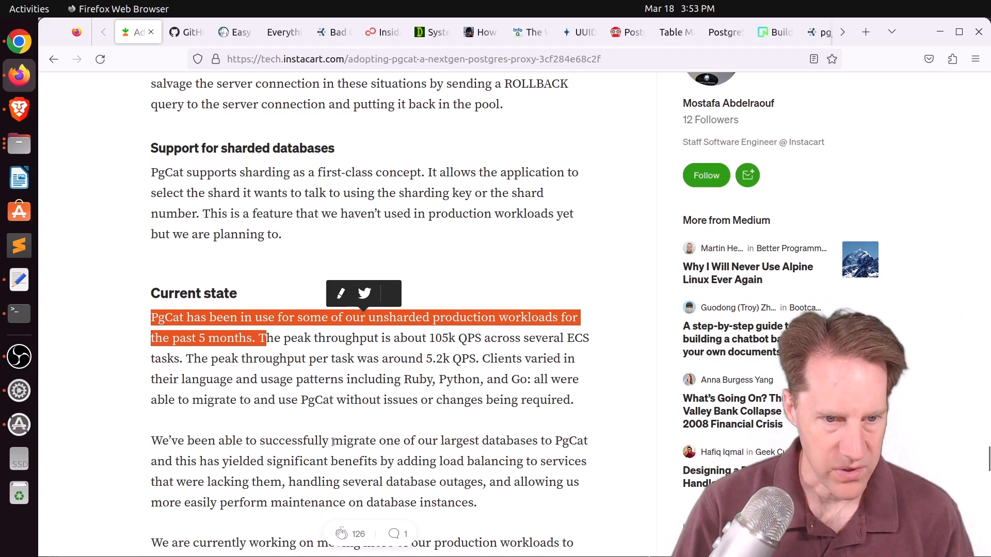
drag(331, 440, 587, 440)
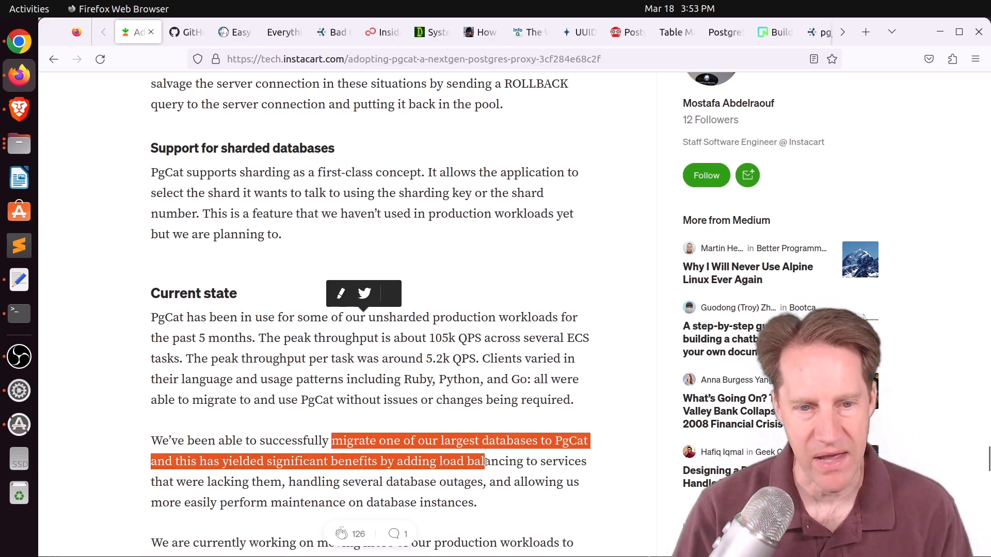
Step: Highlight the closing sentence about PgCat's upcoming 1.0 release
scroll(down, 3)
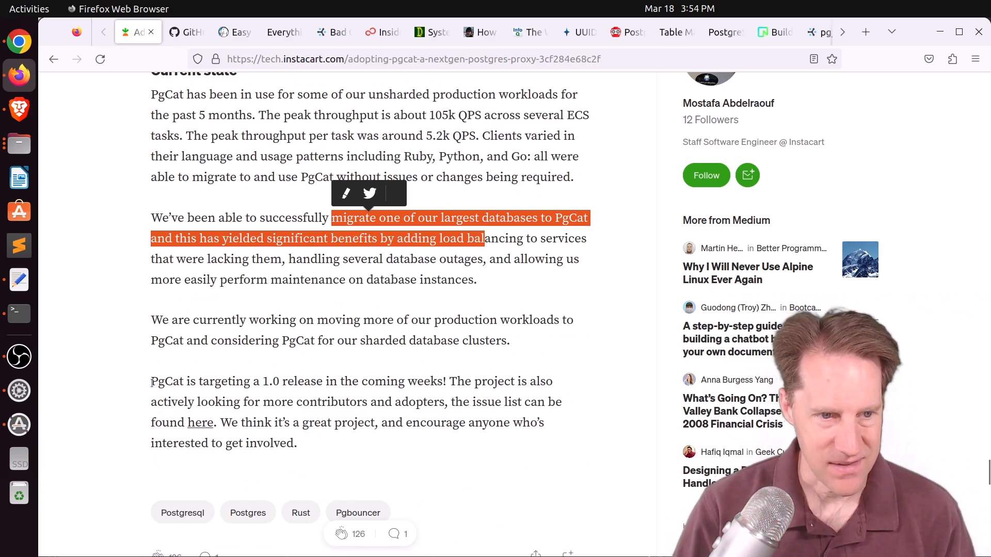
drag(151, 381, 311, 381)
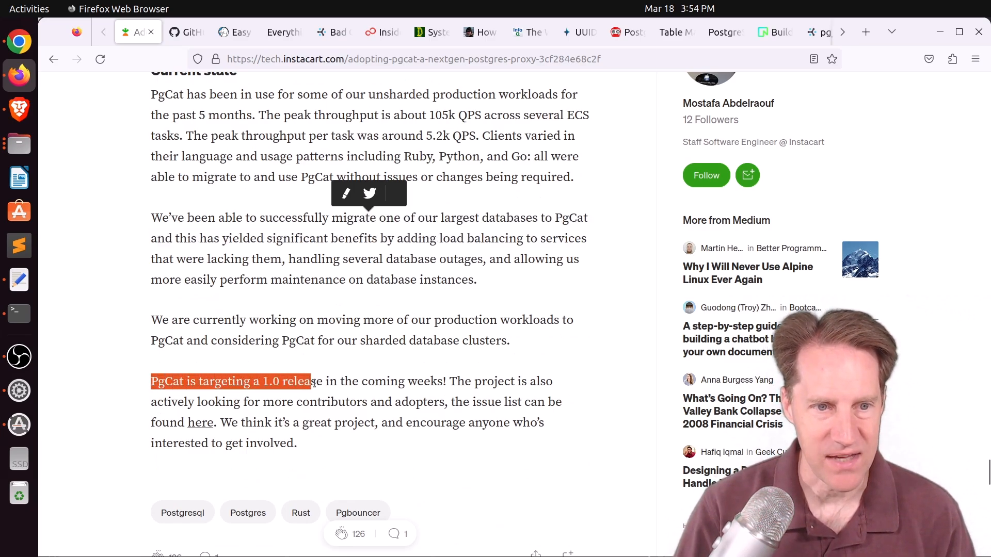
drag(309, 380, 447, 380)
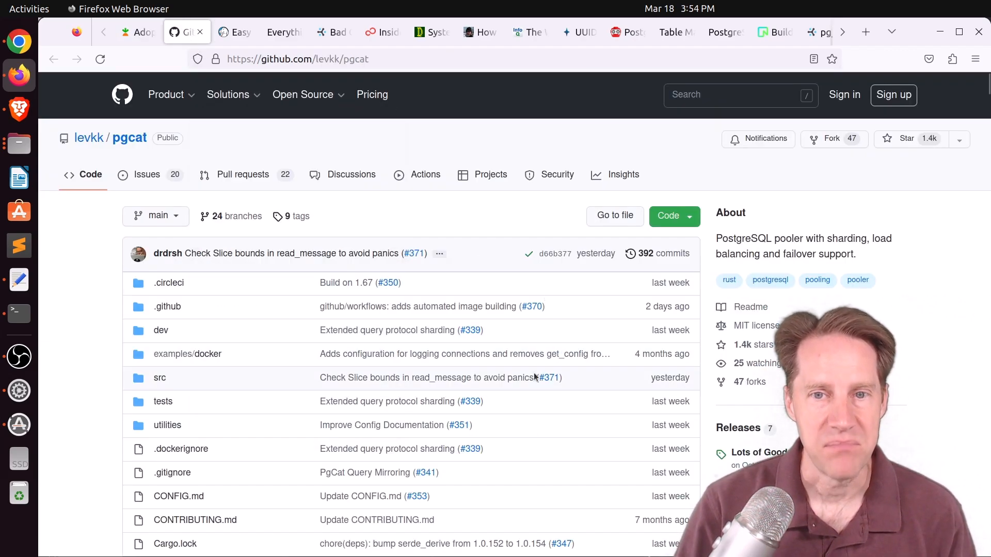
Step: Glance at the pgcat README, then switch to the CrunchyData Easy PostgreSQL Time Bins article
scroll(down, 3)
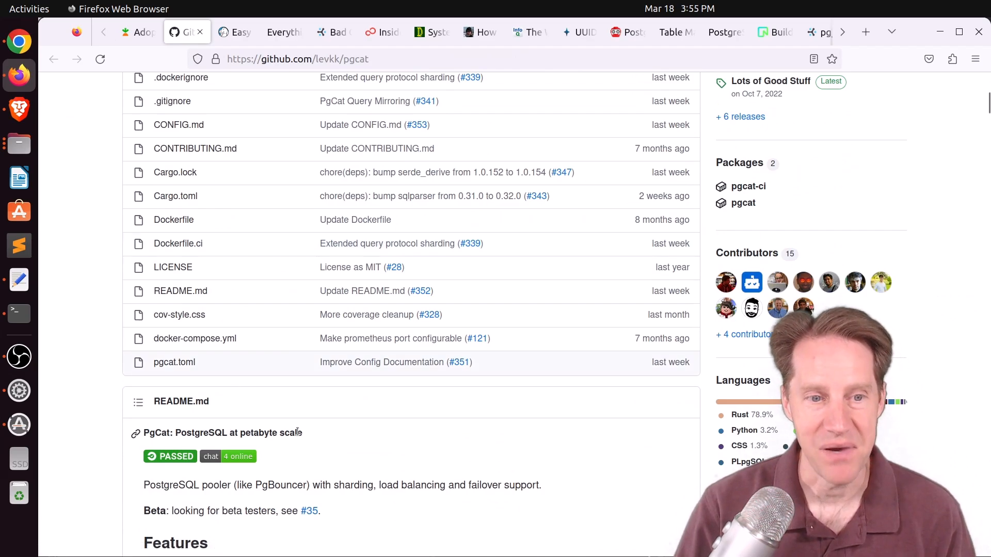
click(235, 32)
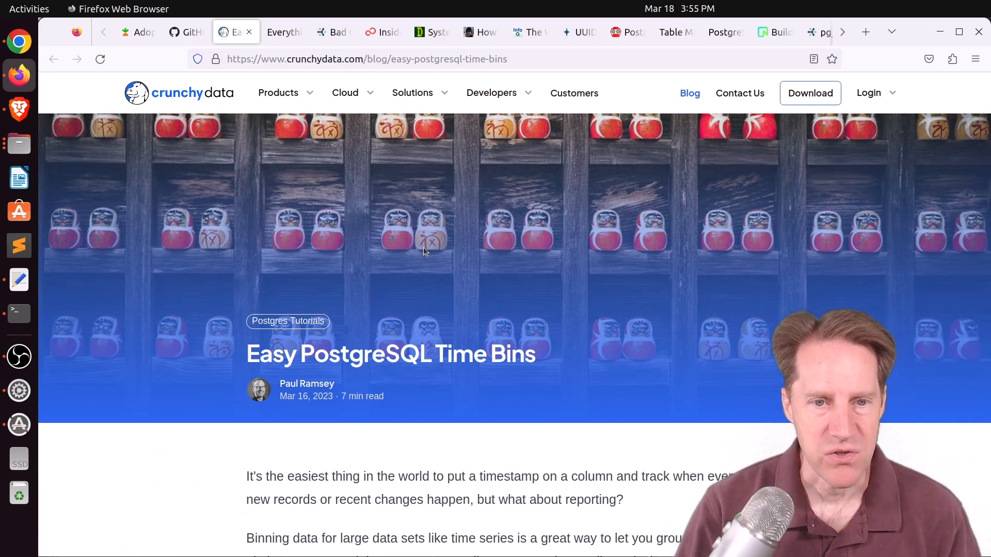
Step: Read the earthquake data setup and histogram summary sections of the Time Bins article
scroll(down, 3)
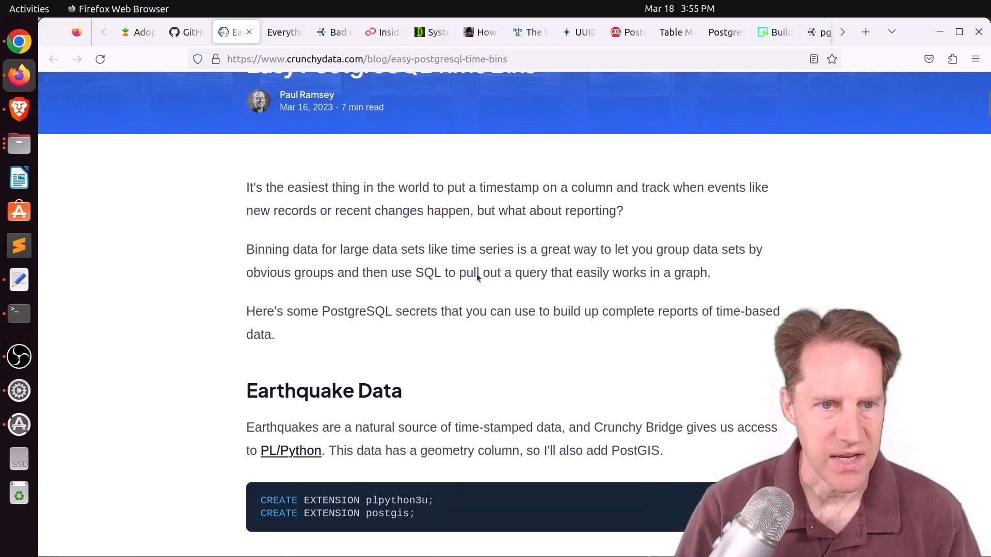
scroll(down, 3)
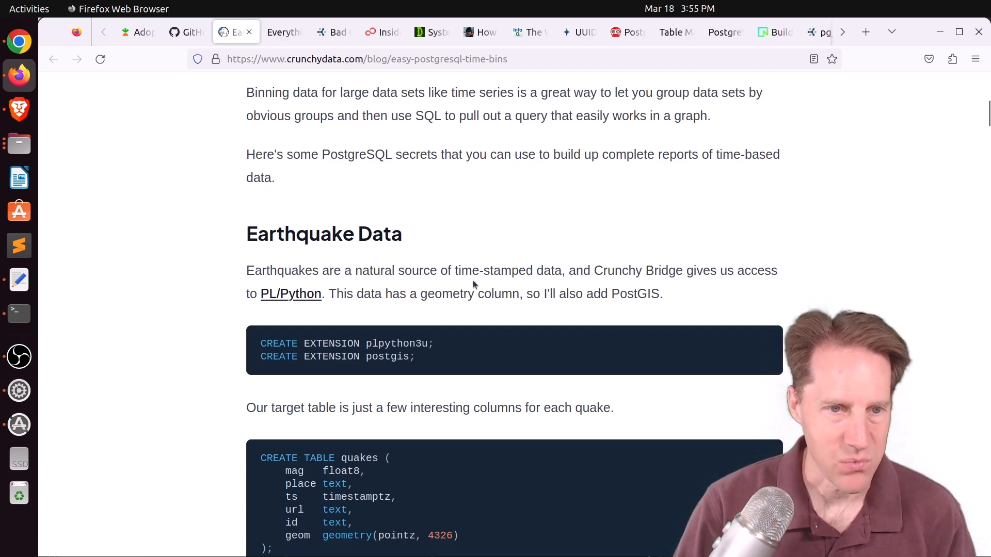
scroll(down, 3)
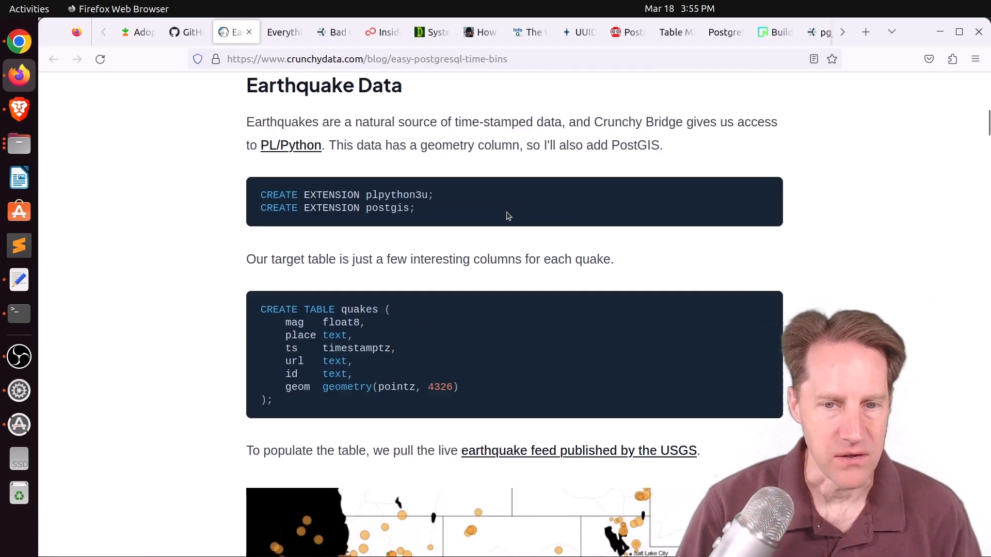
mouse_move(666, 455)
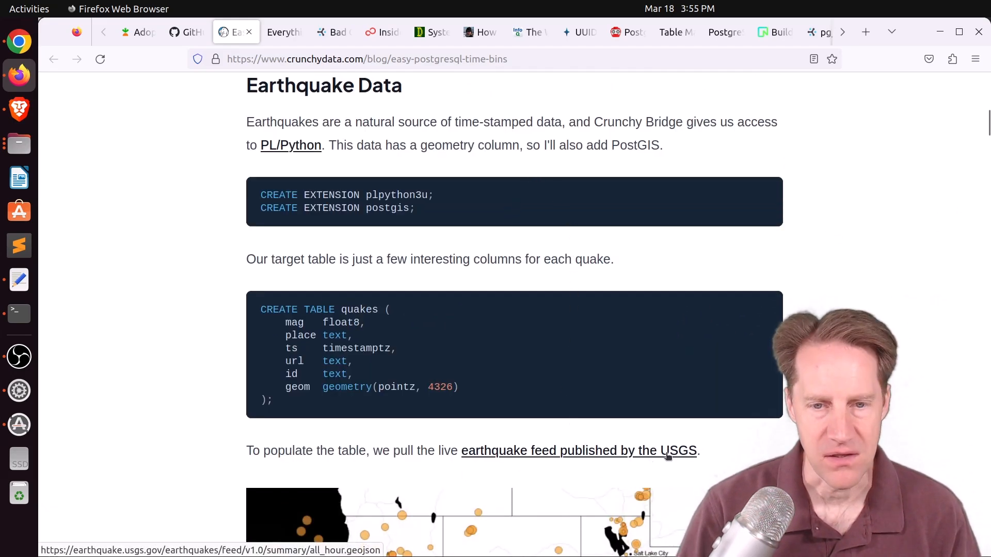
mouse_move(314, 333)
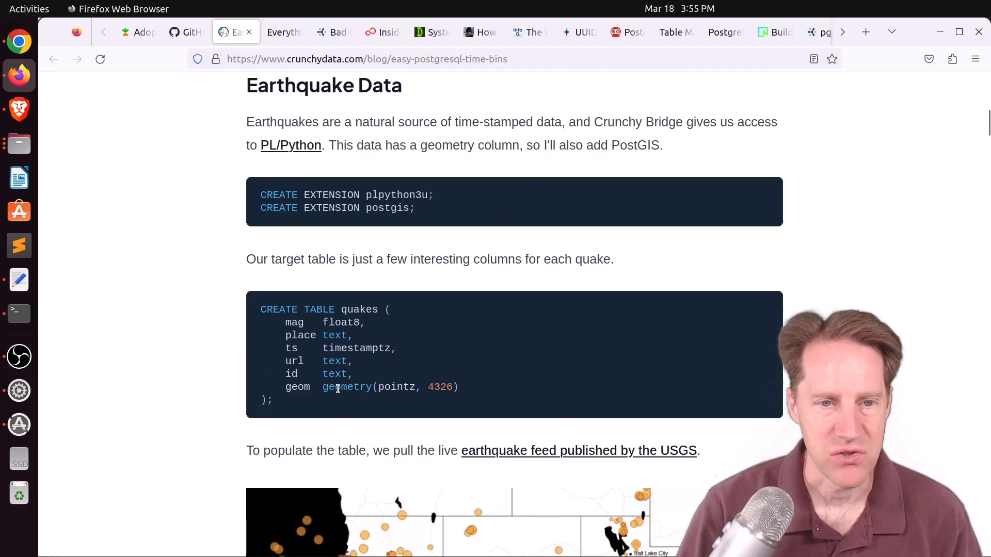
mouse_move(246, 369)
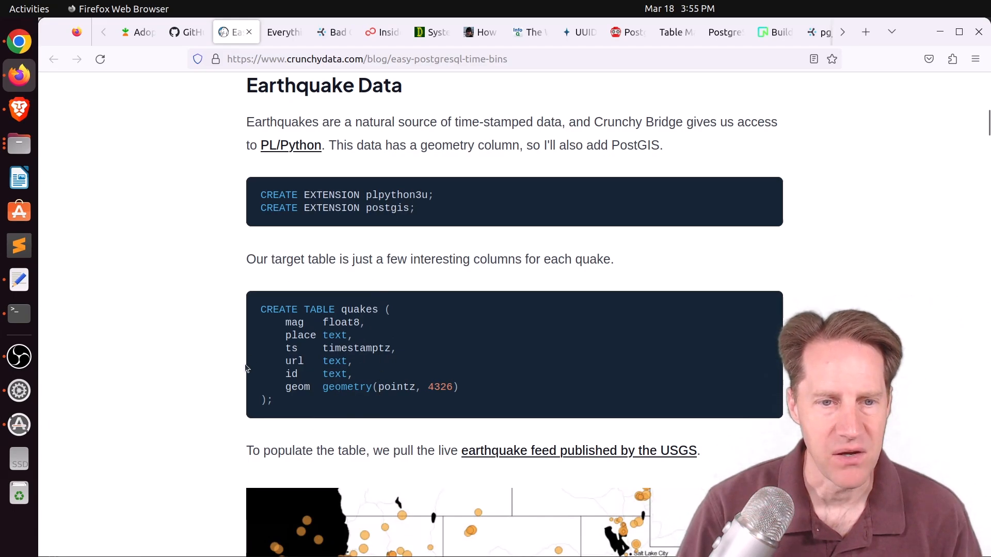
scroll(down, 3)
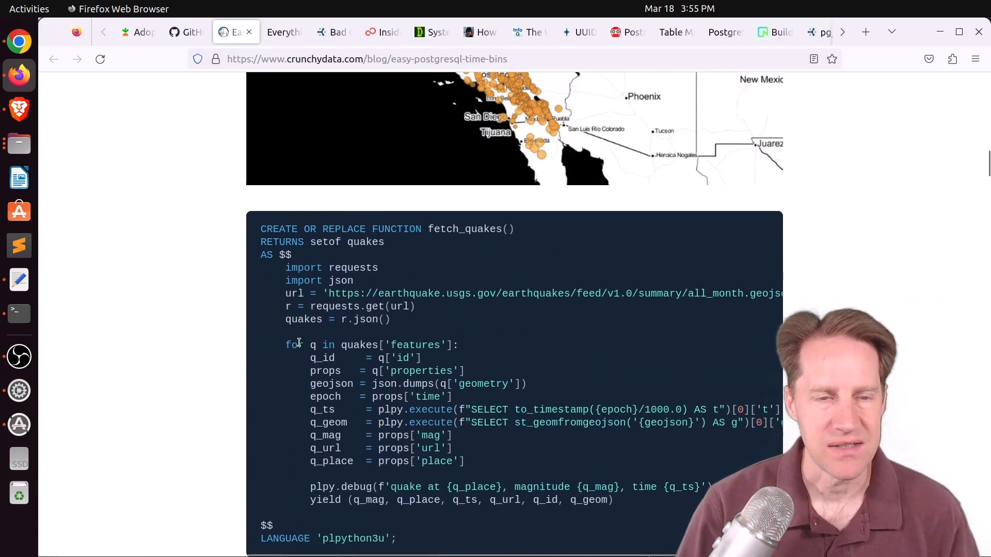
scroll(down, 3)
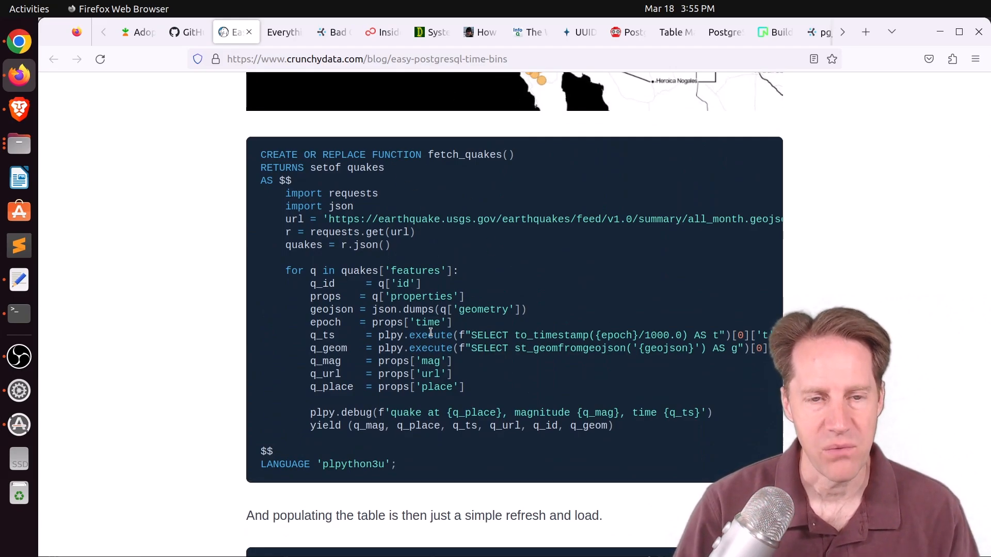
scroll(down, 3)
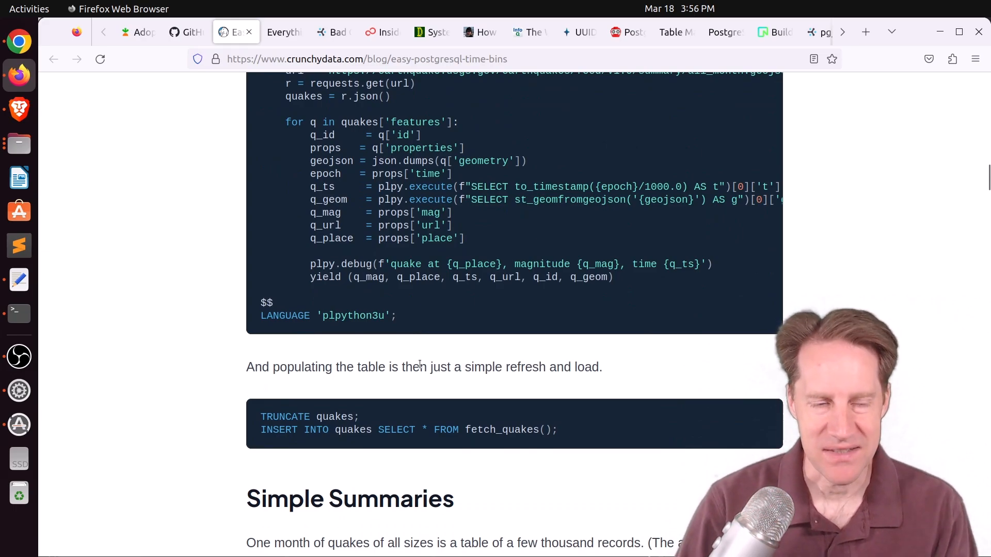
scroll(down, 3)
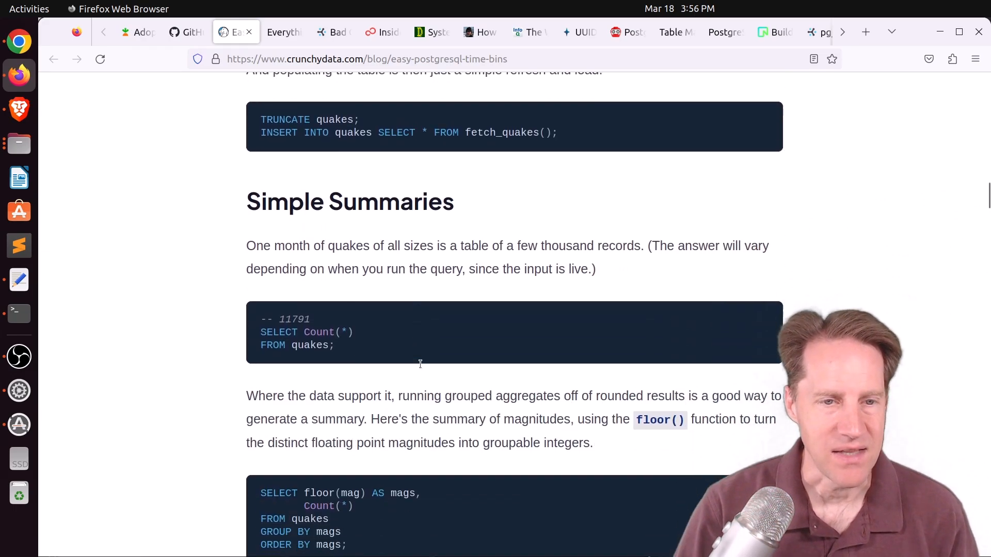
scroll(down, 3)
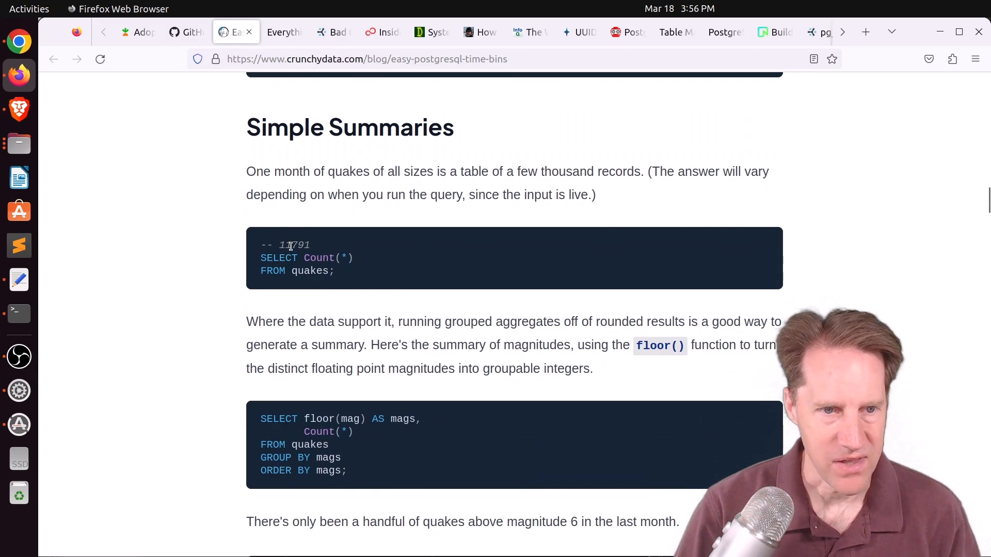
Step: Reach the gap-filling query and highlight its coalesce(counts.count, 0) expression
scroll(down, 3)
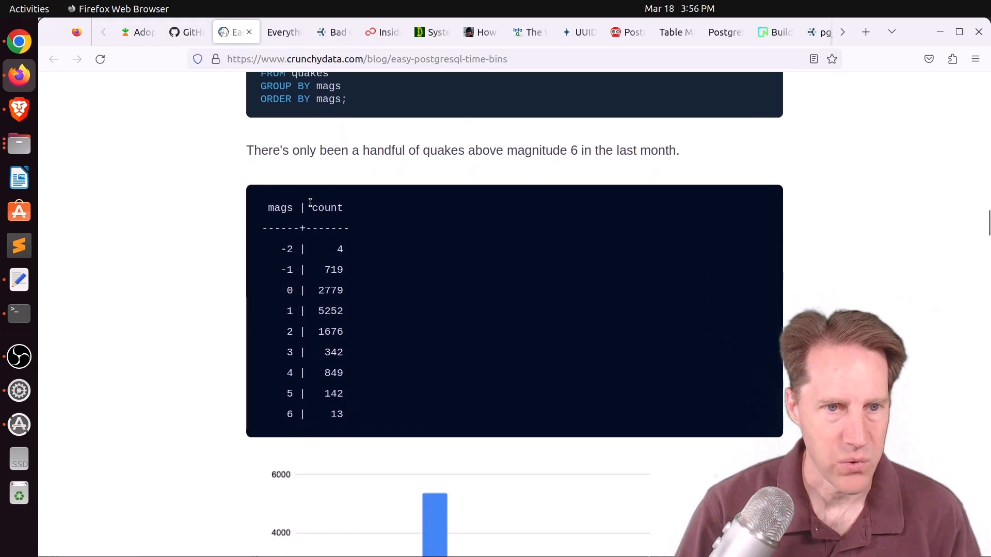
mouse_move(281, 263)
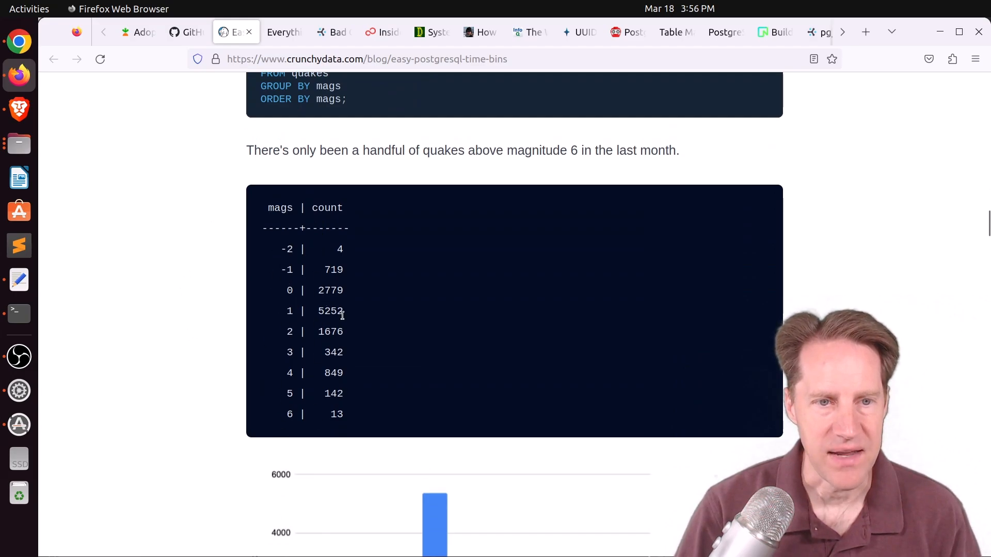
scroll(down, 3)
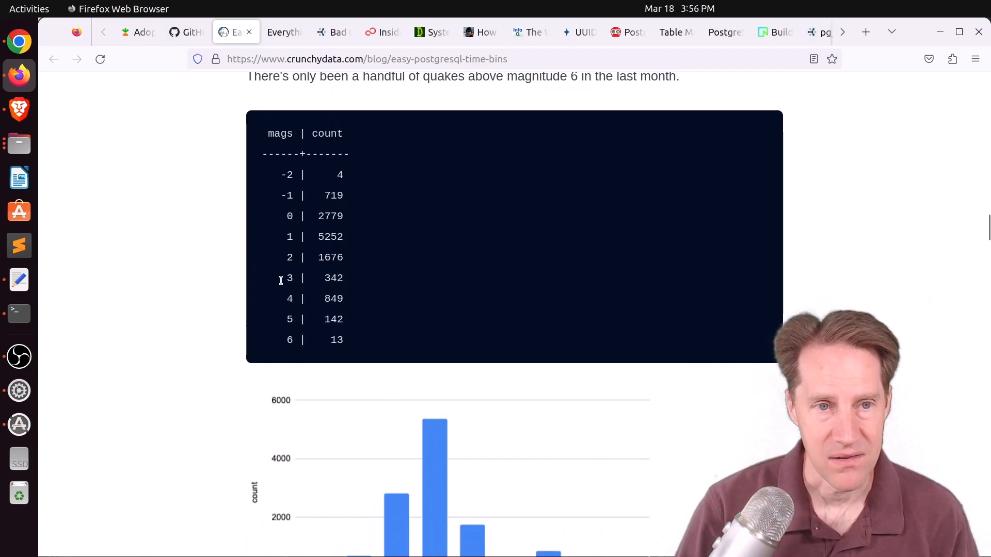
scroll(down, 3)
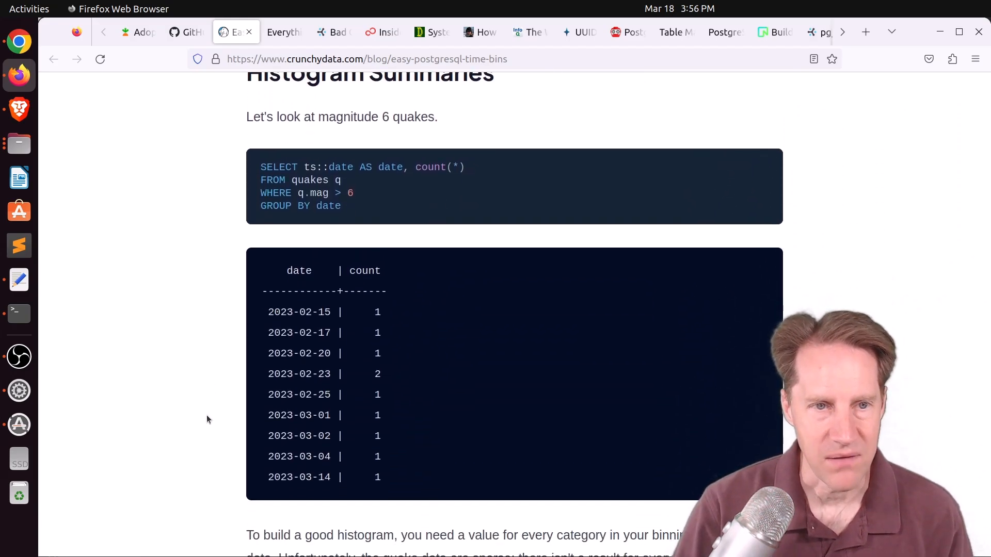
scroll(up, 3)
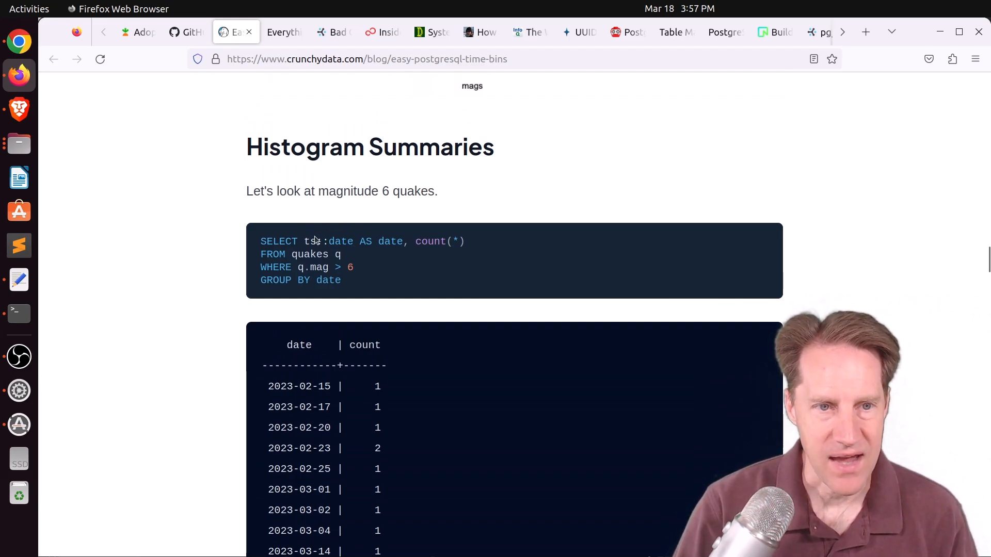
scroll(down, 3)
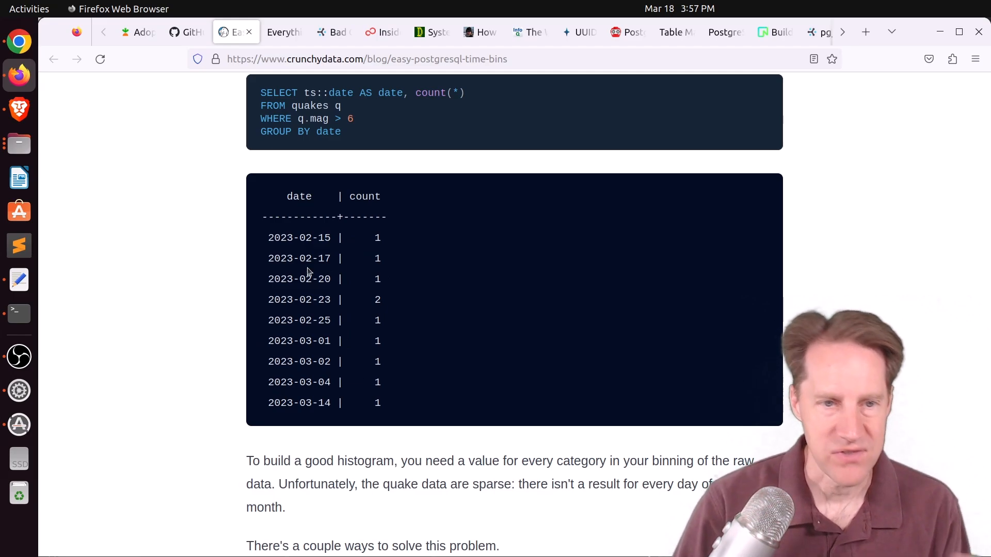
mouse_move(317, 304)
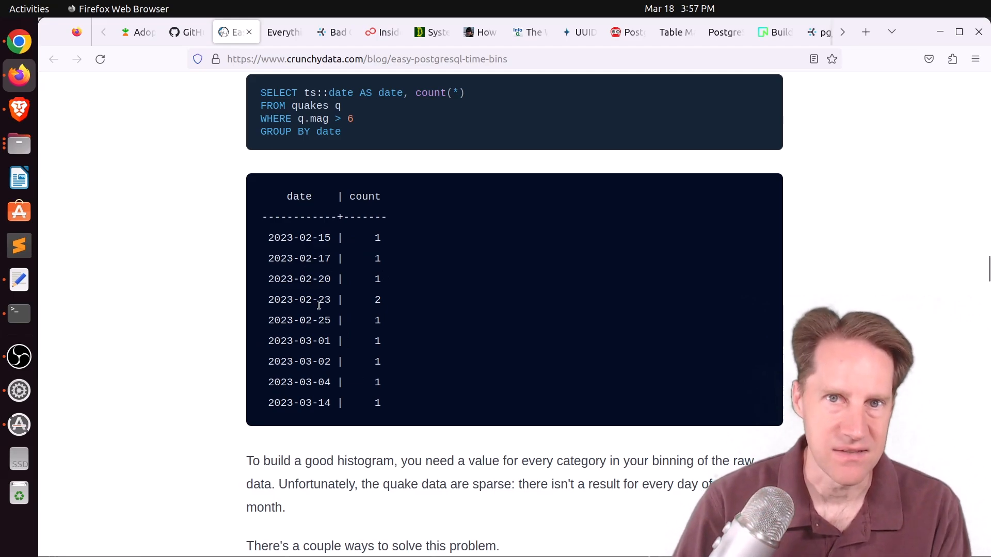
scroll(down, 3)
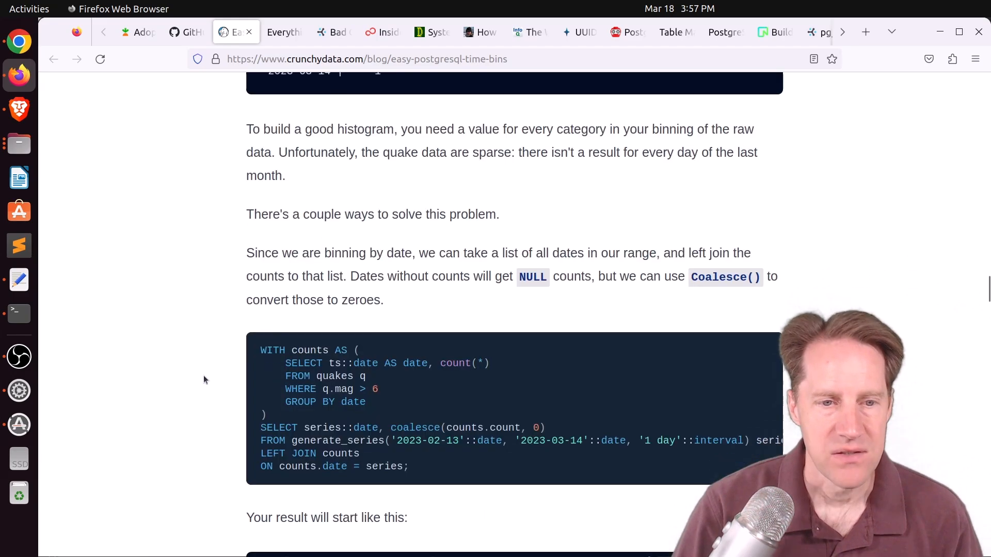
scroll(down, 3)
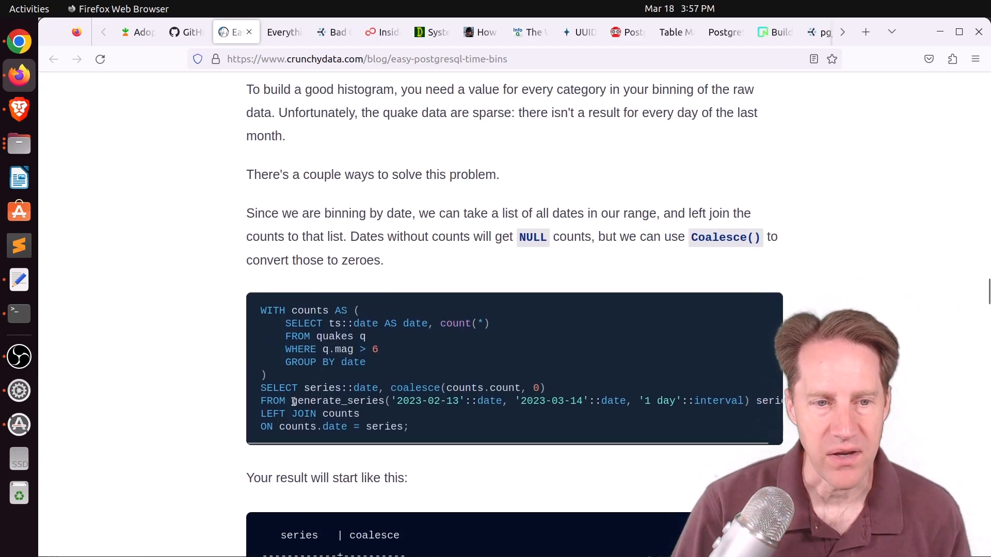
drag(292, 401, 745, 400)
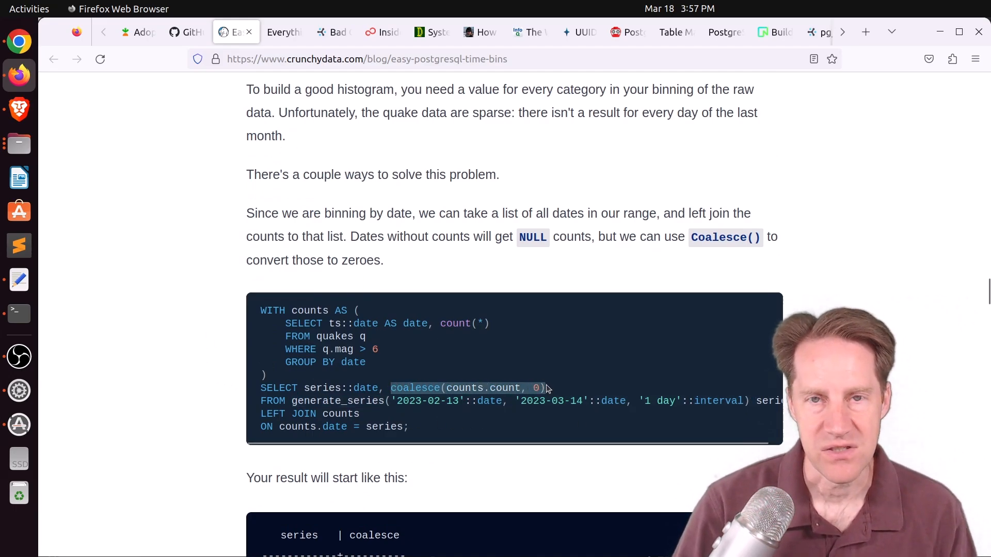
scroll(down, 3)
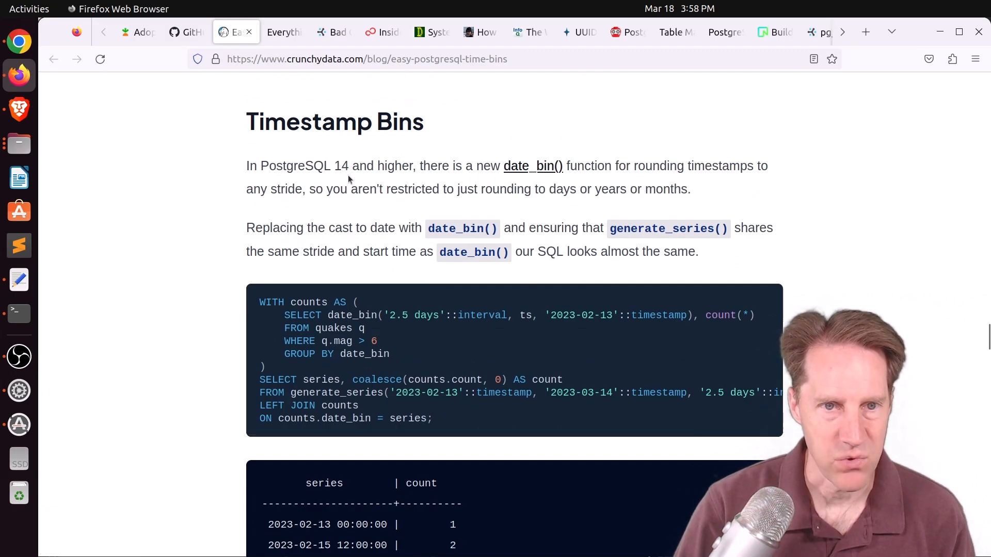
mouse_move(536, 165)
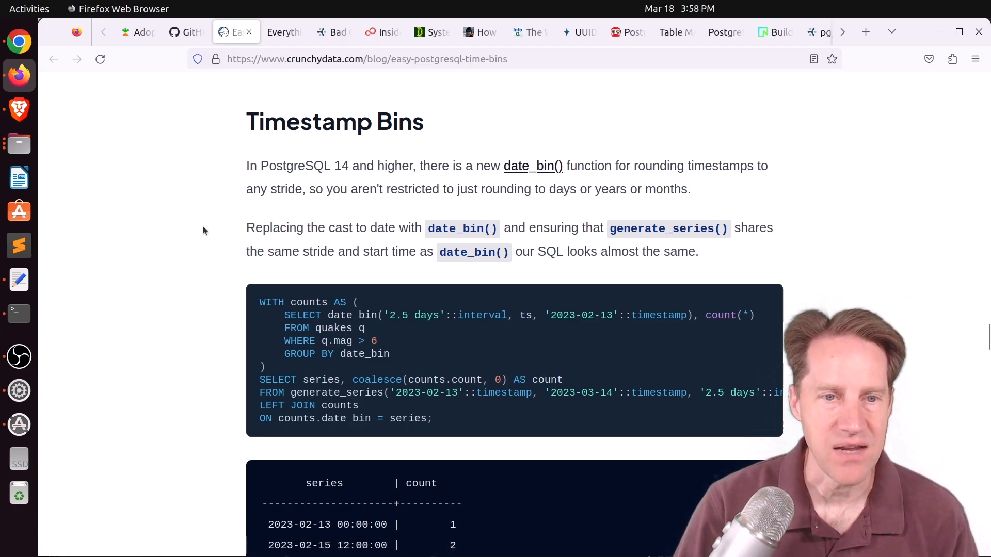
Step: Read the date_bin query and its 2.5-day result table down to Arbitrary Bins of Any Size
scroll(down, 3)
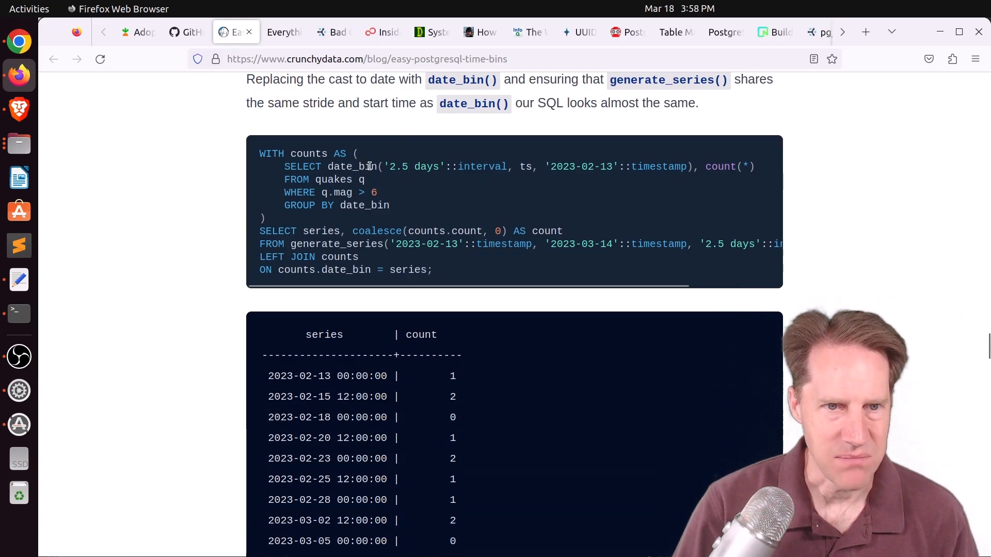
scroll(up, 3)
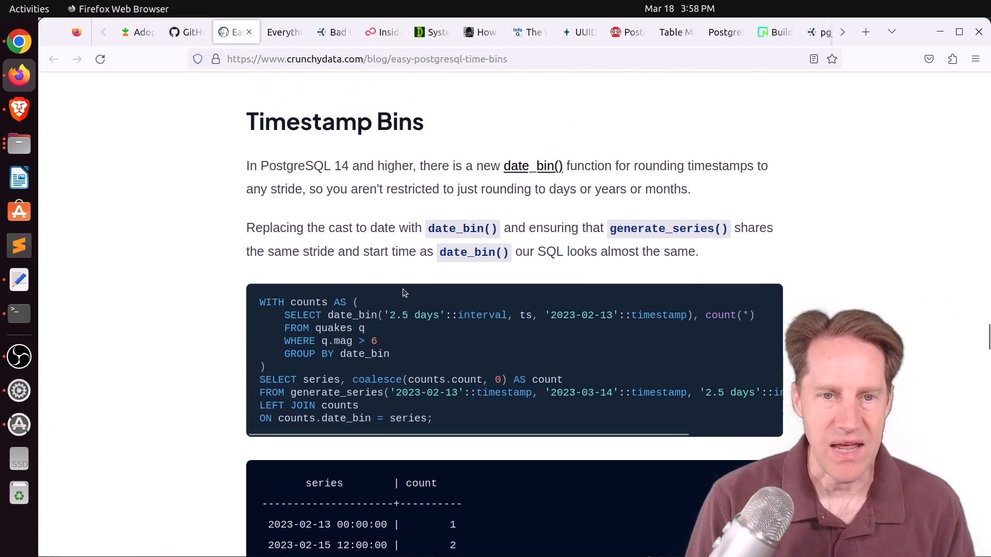
mouse_move(330, 454)
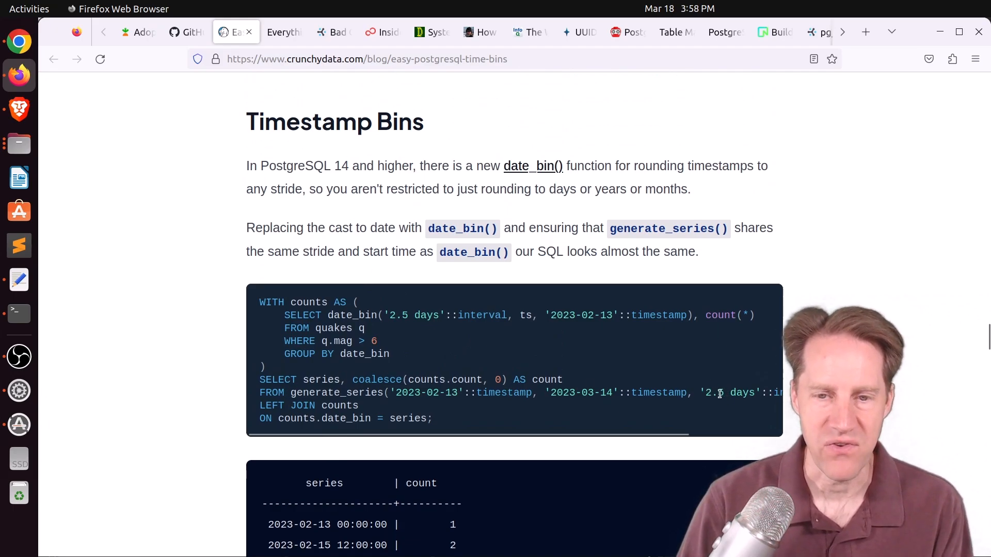
scroll(down, 3)
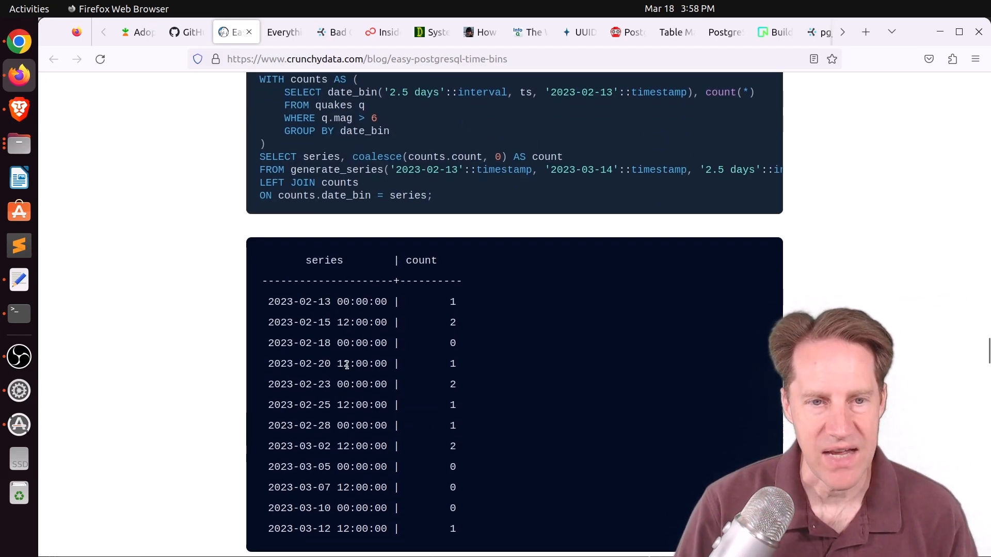
scroll(down, 3)
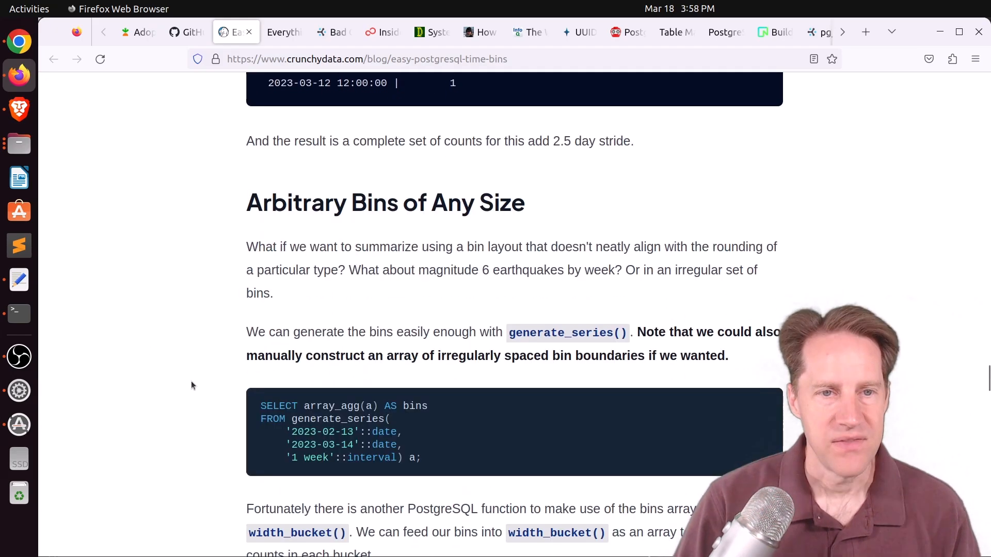
Step: Read the width_bucket and WITH ORDINALITY arbitrary-bin queries
scroll(down, 3)
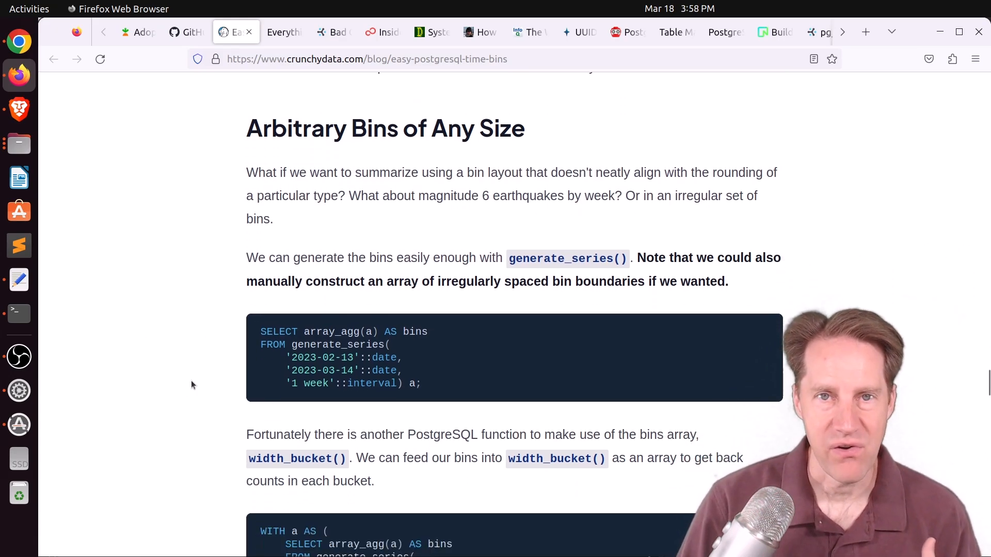
scroll(down, 3)
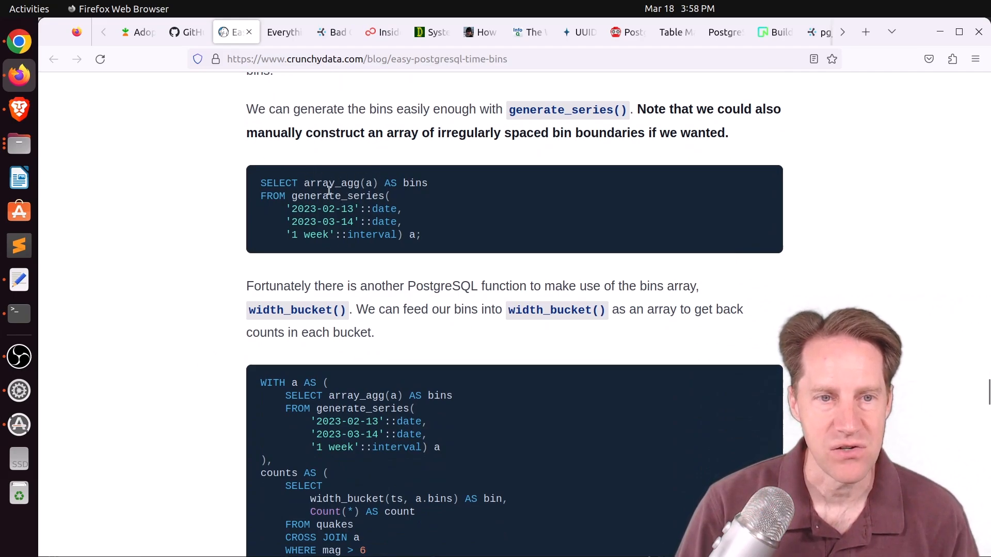
mouse_move(445, 238)
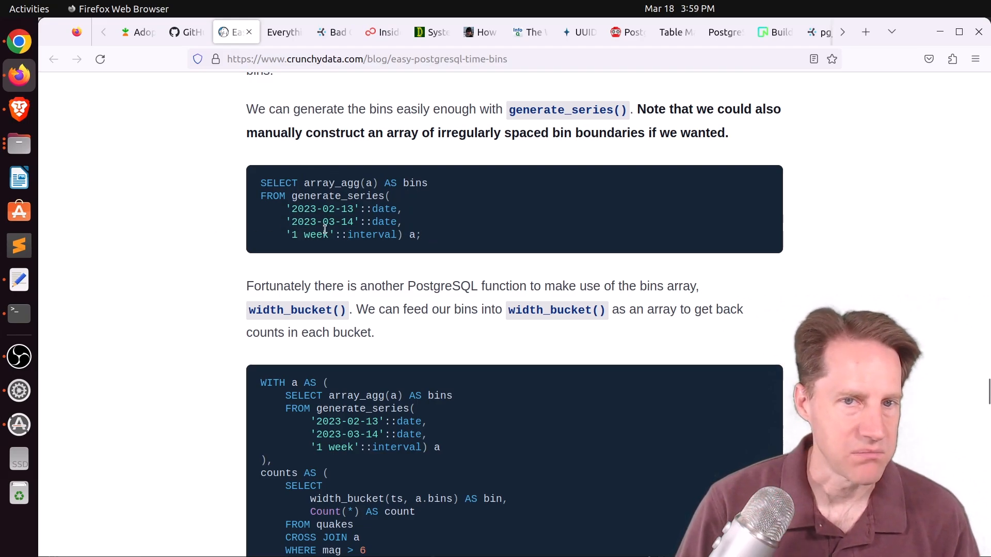
scroll(down, 3)
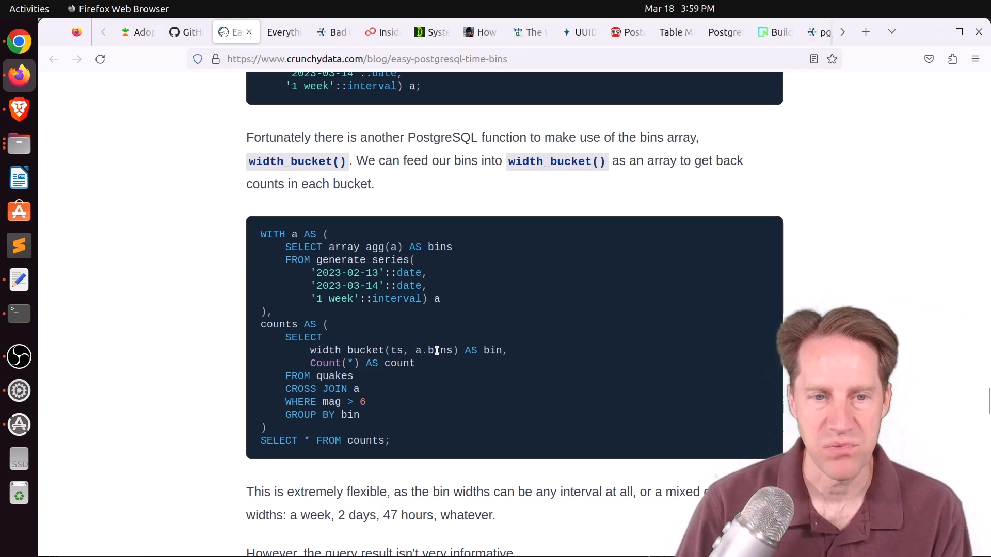
scroll(down, 3)
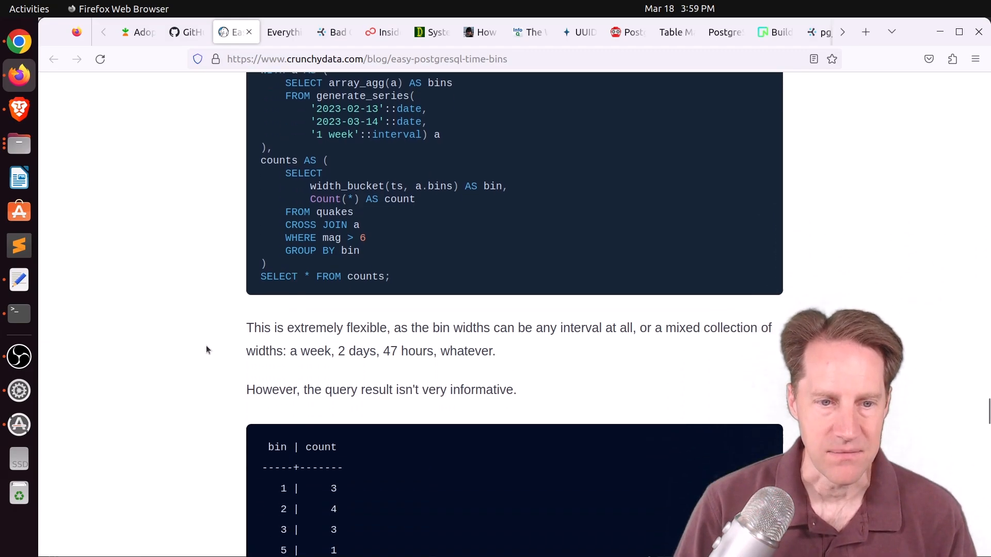
scroll(down, 3)
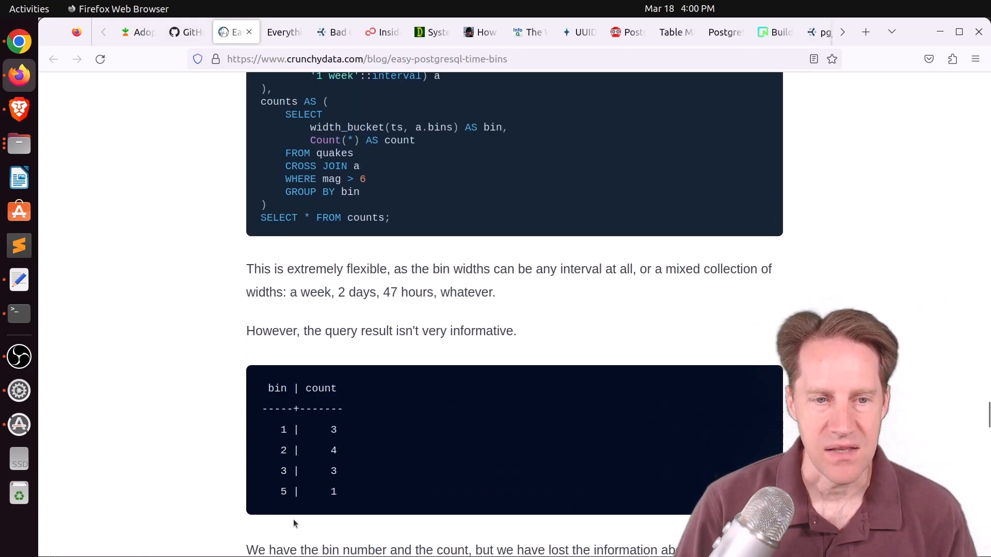
mouse_move(356, 477)
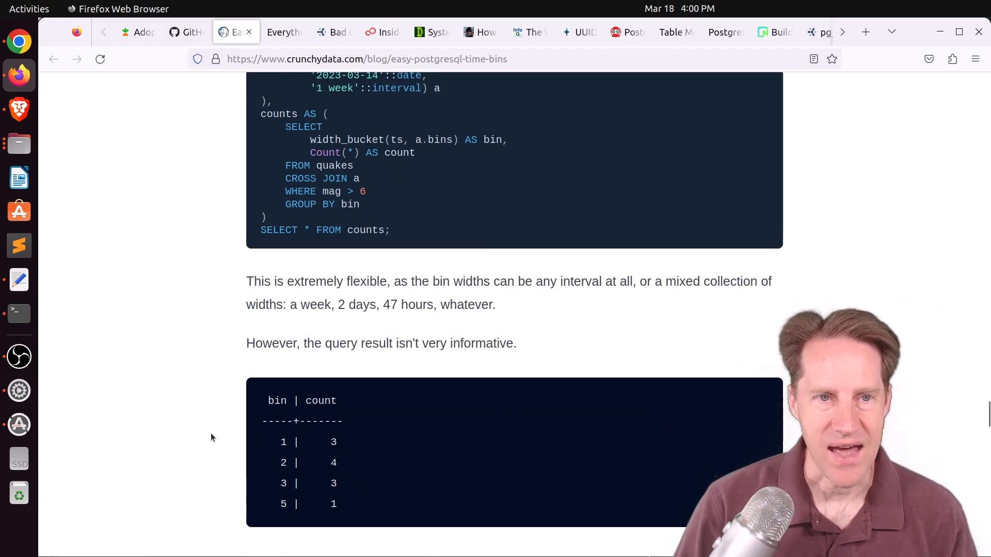
scroll(up, 3)
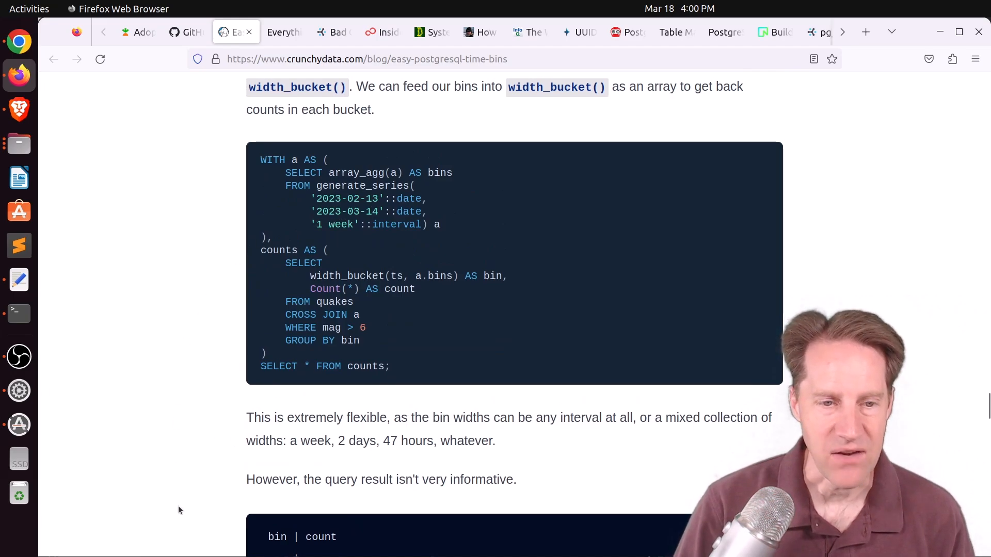
Step: Continue past the bin-boundary result to the bar chart above Conclusions
scroll(down, 3)
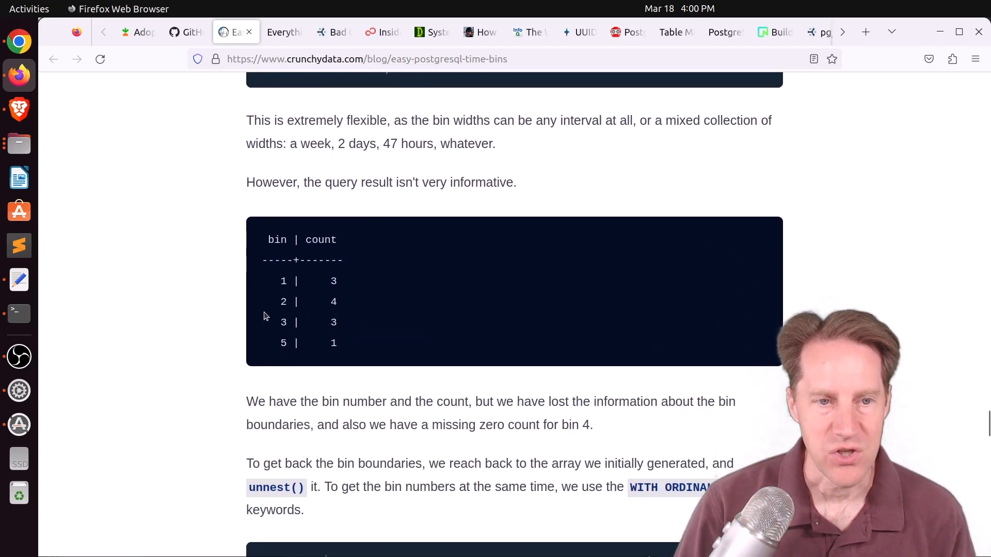
scroll(down, 3)
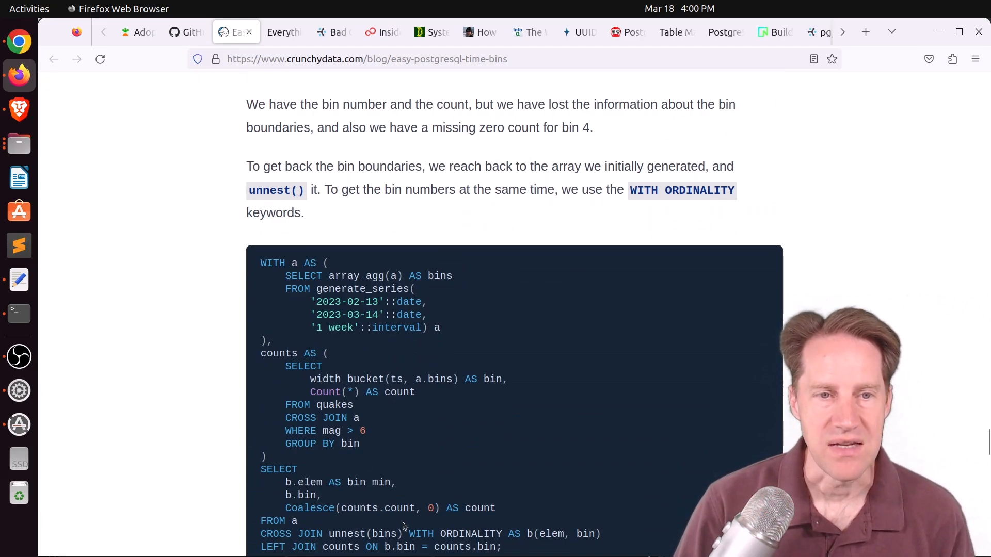
mouse_move(424, 516)
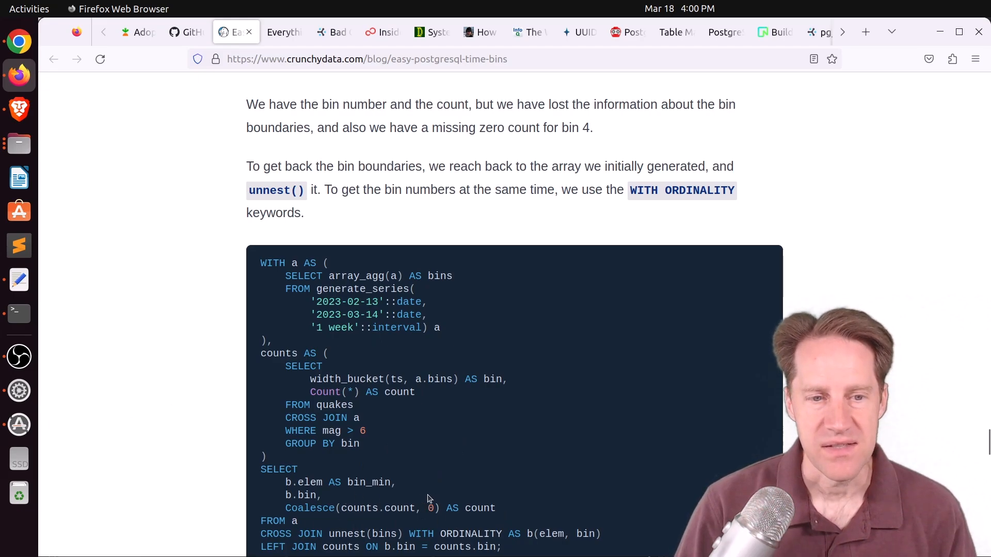
scroll(down, 3)
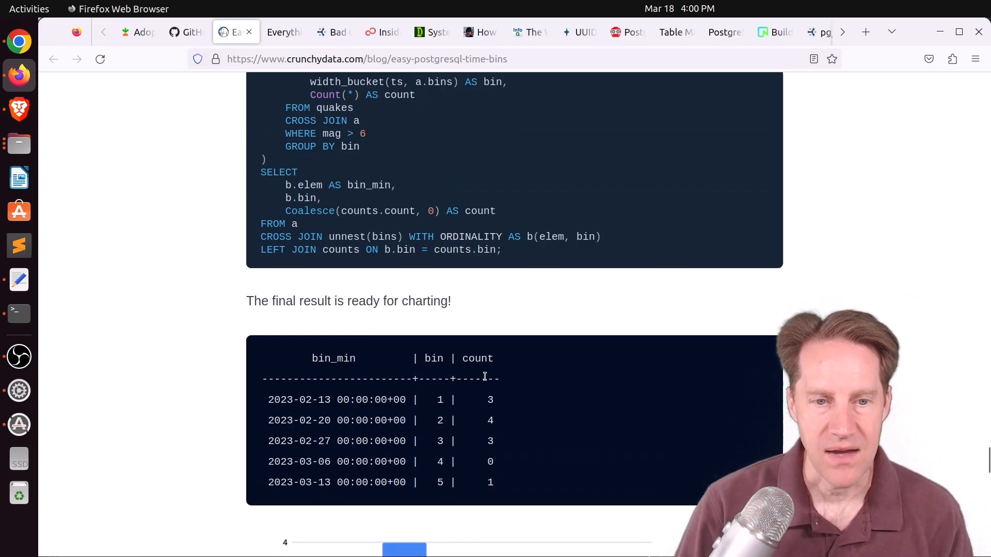
scroll(down, 3)
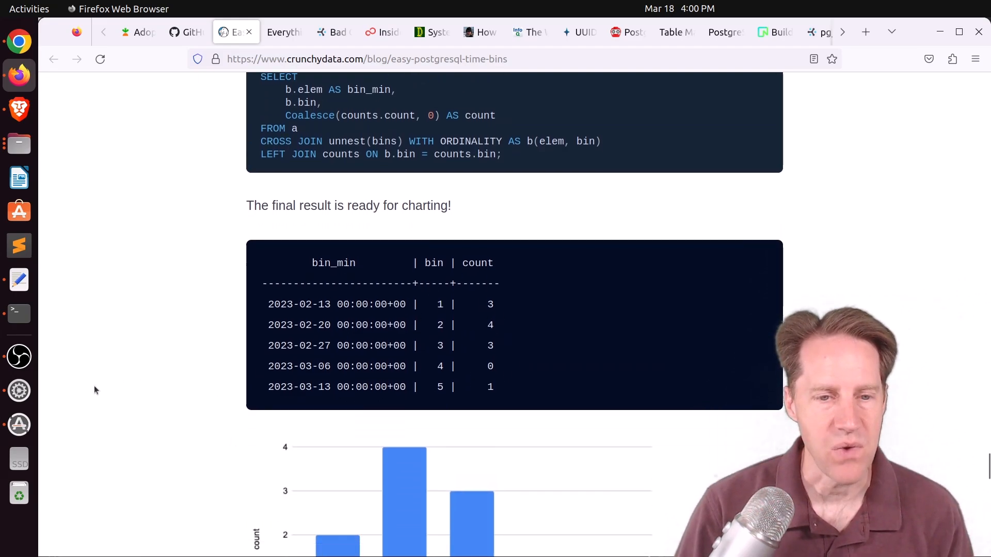
scroll(down, 3)
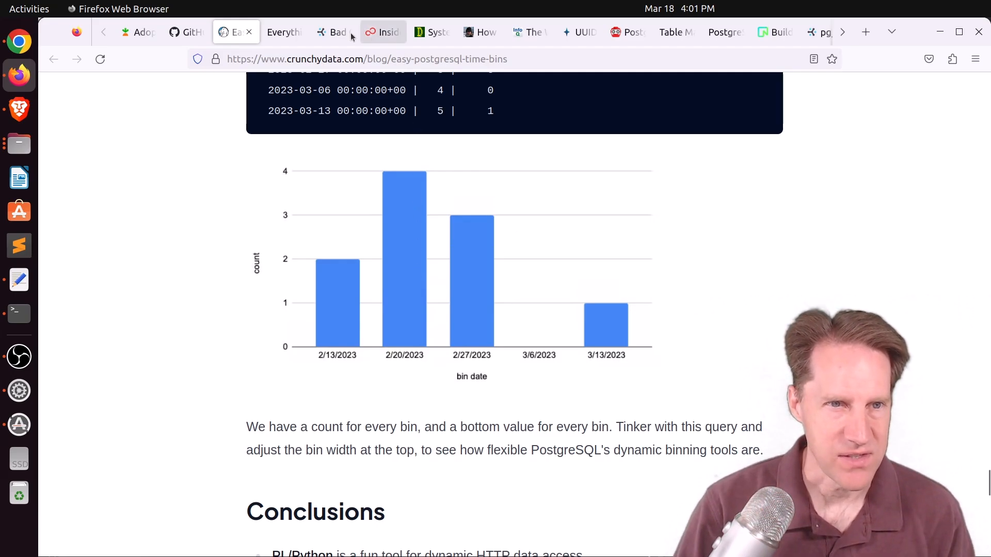
Step: Switch to the work_mem post on thebuild.com and read its advice to the end
click(283, 32)
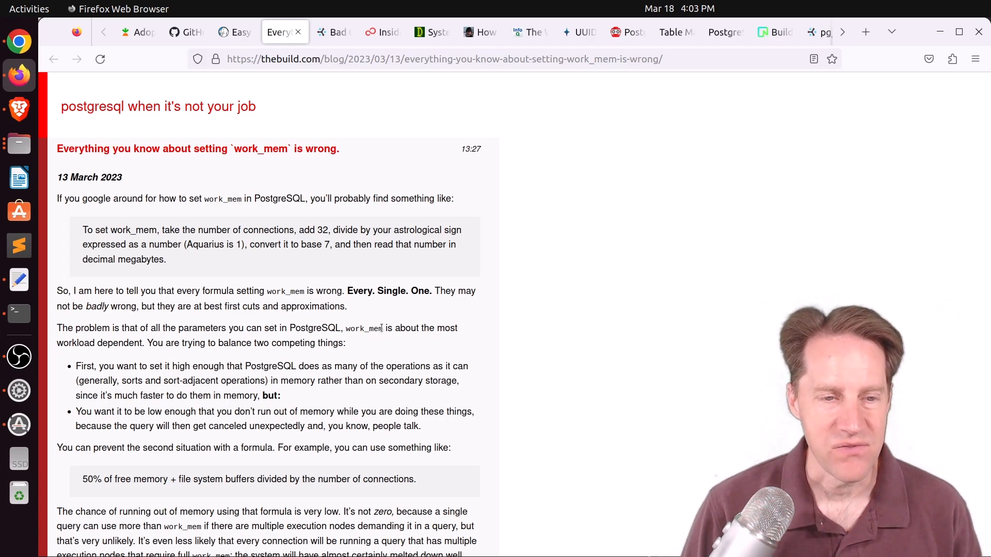
scroll(down, 3)
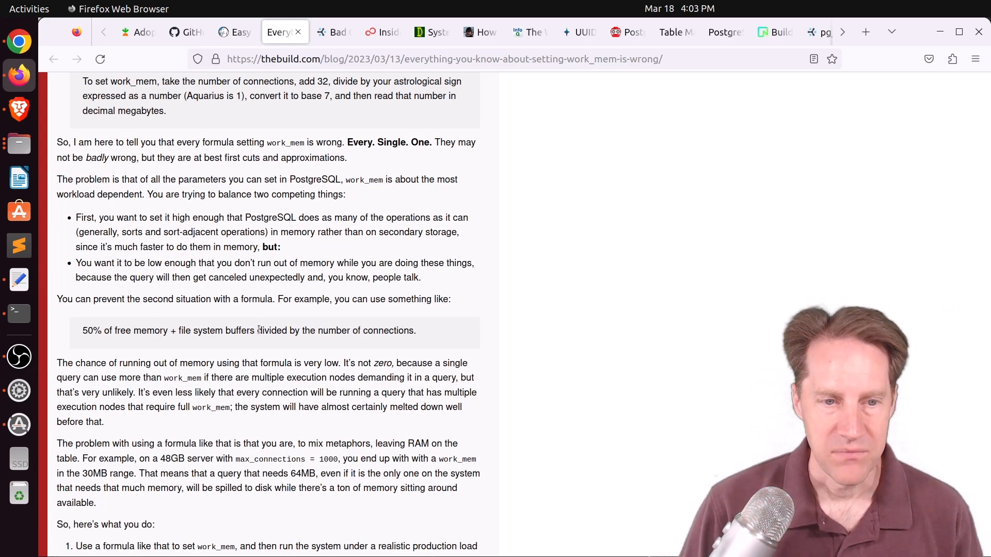
scroll(down, 3)
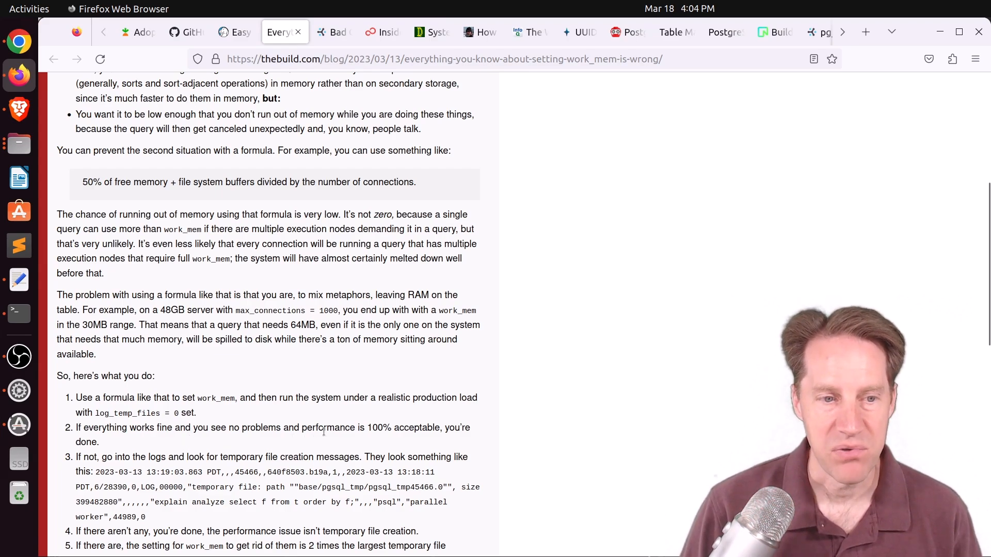
scroll(down, 3)
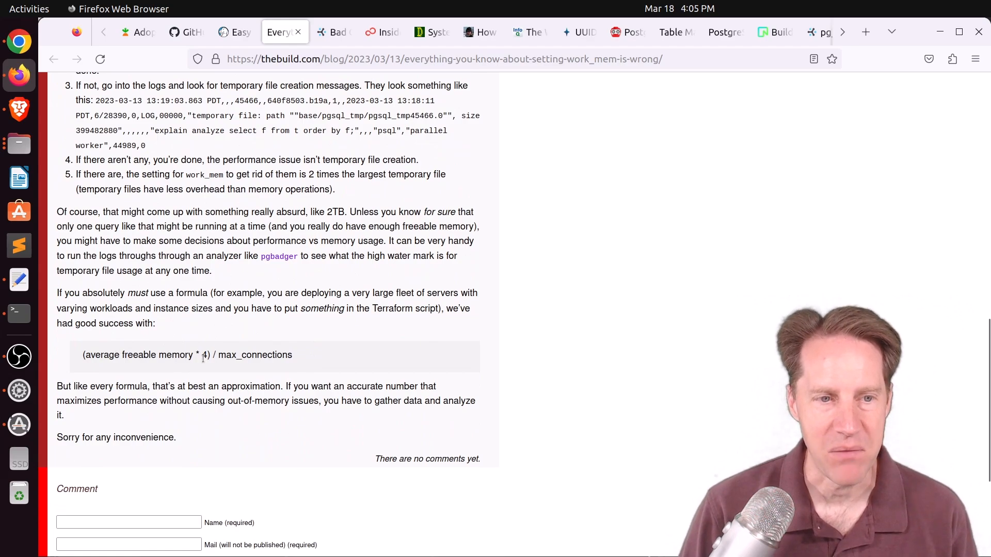
mouse_move(355, 376)
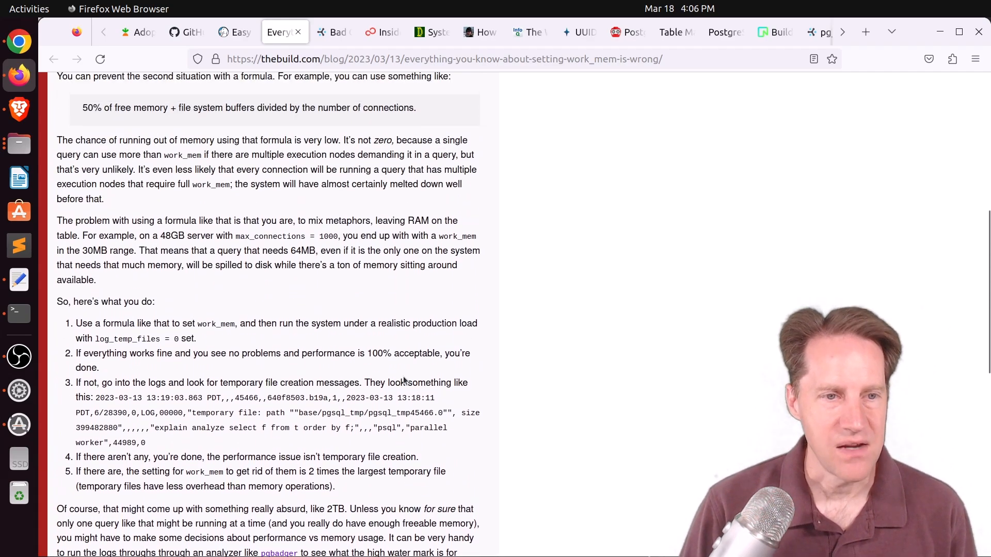
scroll(down, 3)
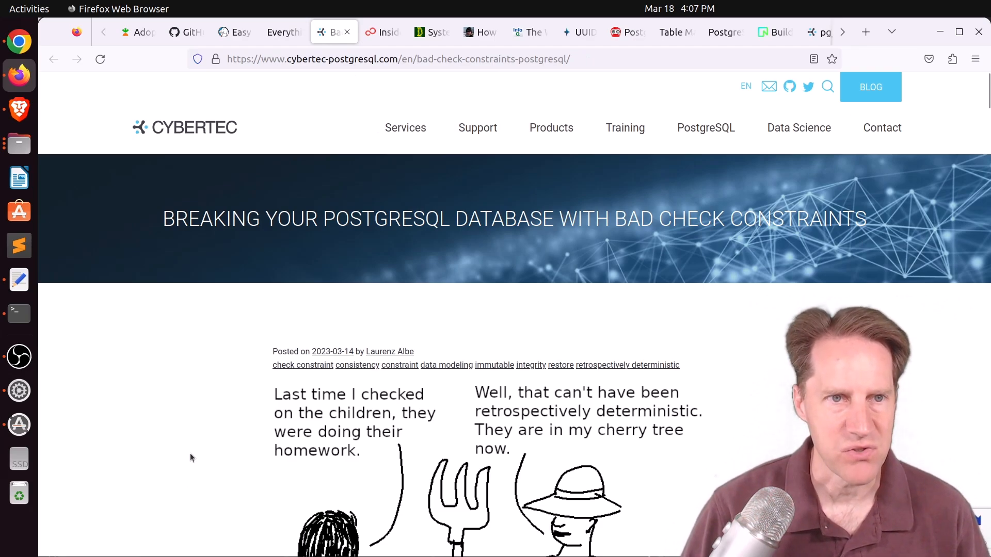
Step: Read the bad CHECK constraints article to the trigger code and highlight OLD::text
scroll(down, 3)
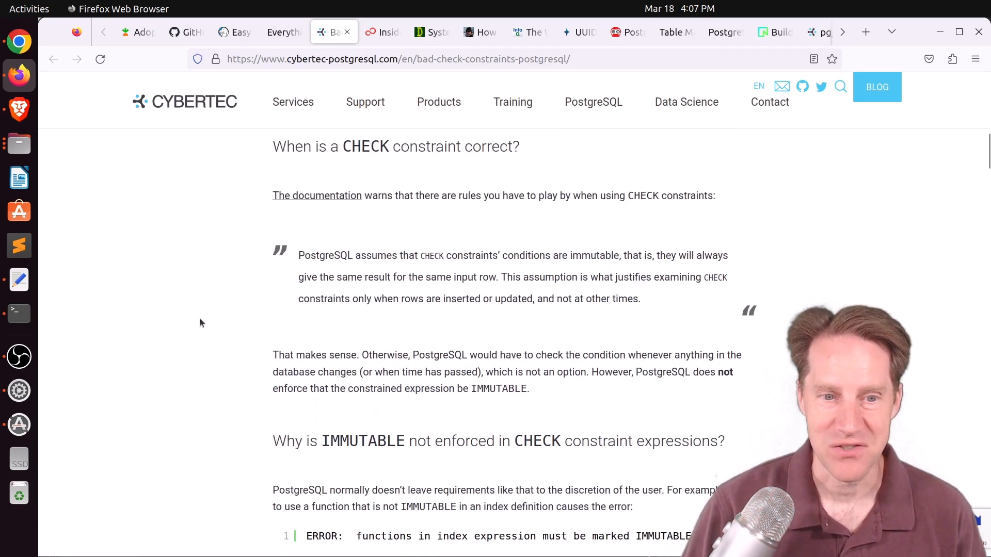
scroll(down, 3)
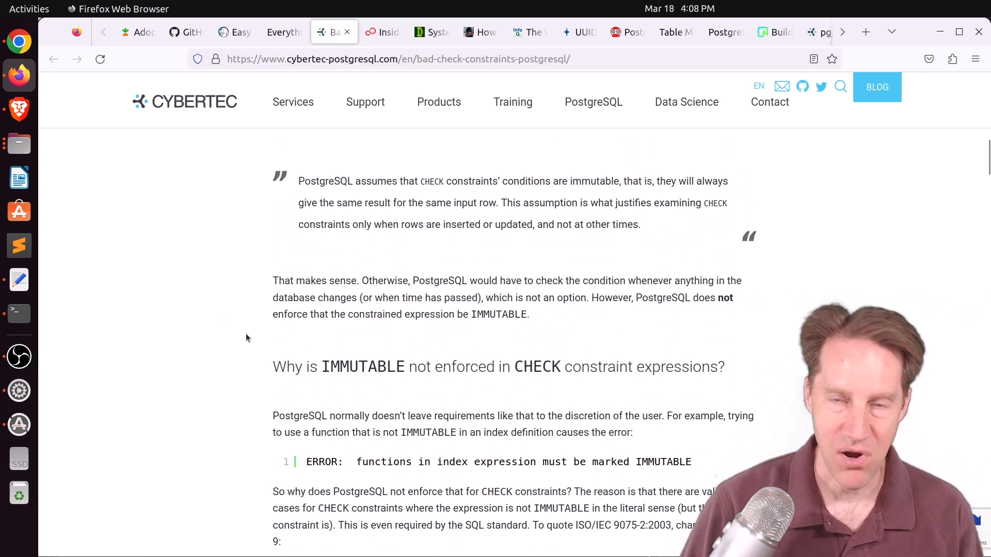
mouse_move(238, 336)
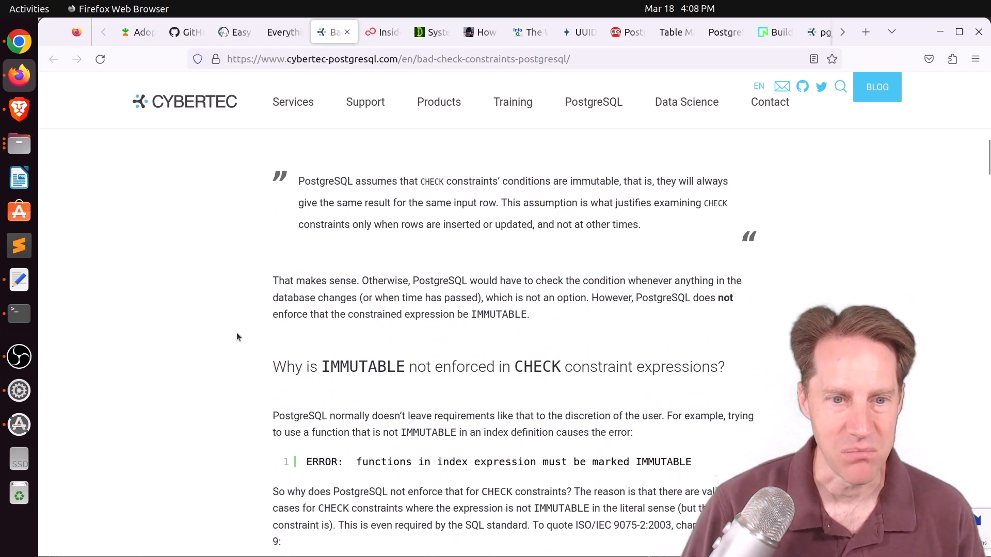
scroll(down, 3)
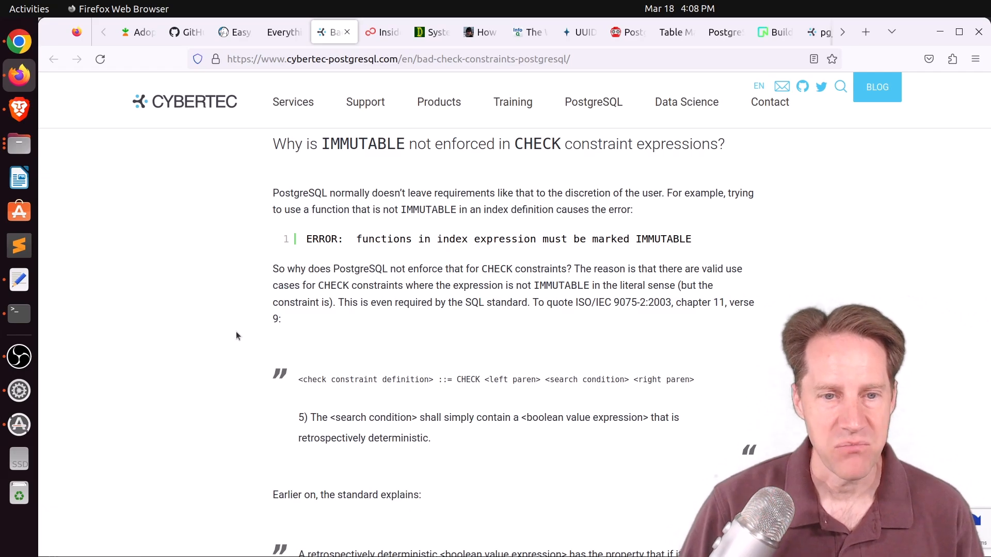
scroll(down, 3)
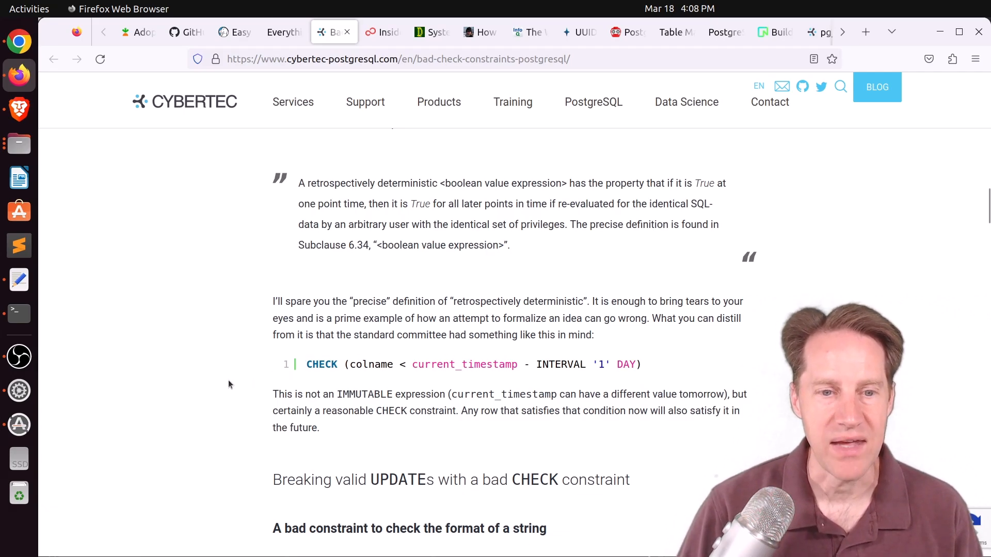
scroll(down, 3)
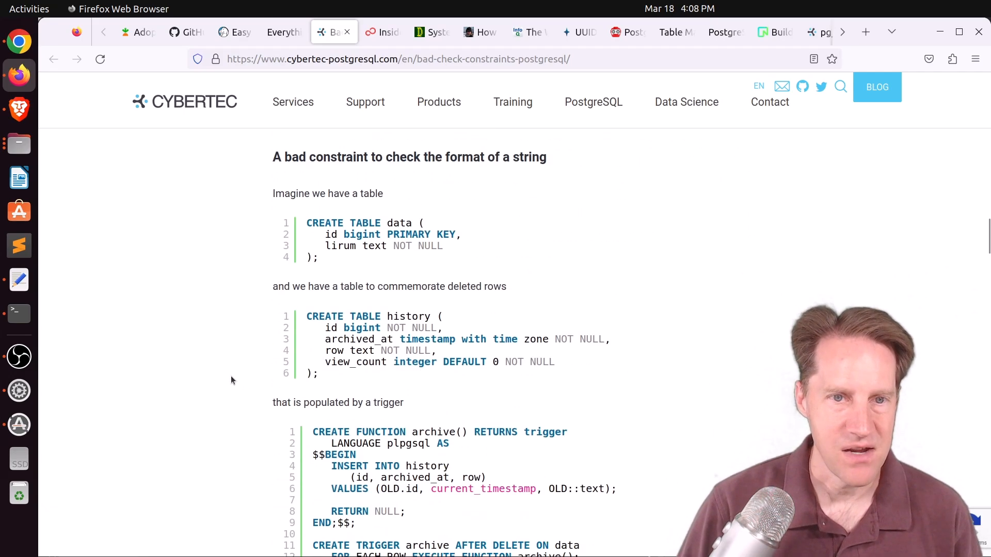
scroll(down, 3)
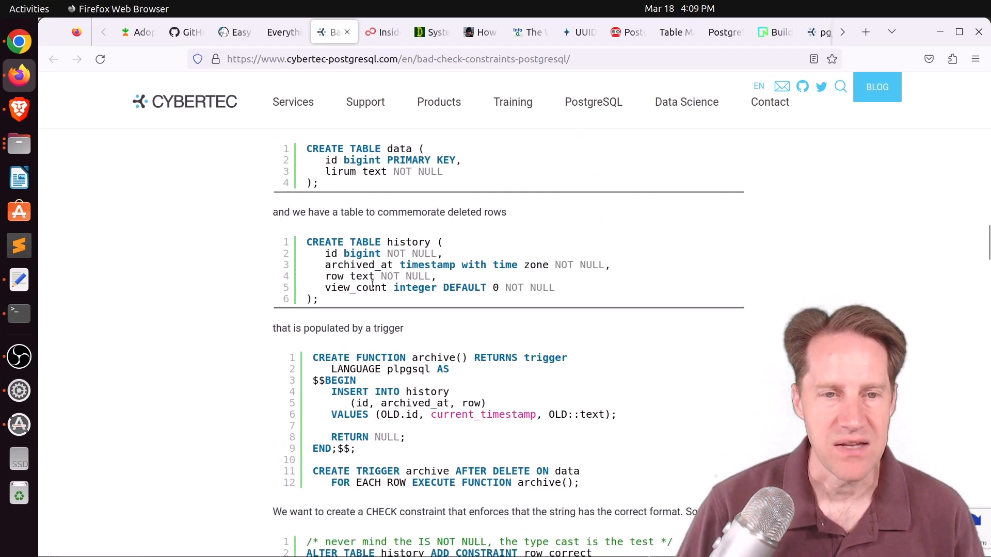
mouse_move(184, 399)
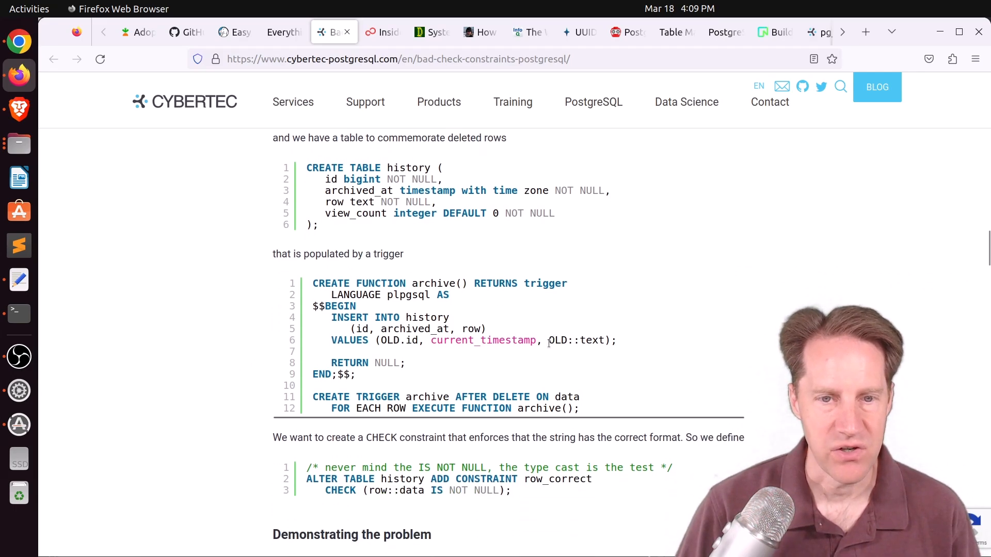
double_click(575, 339)
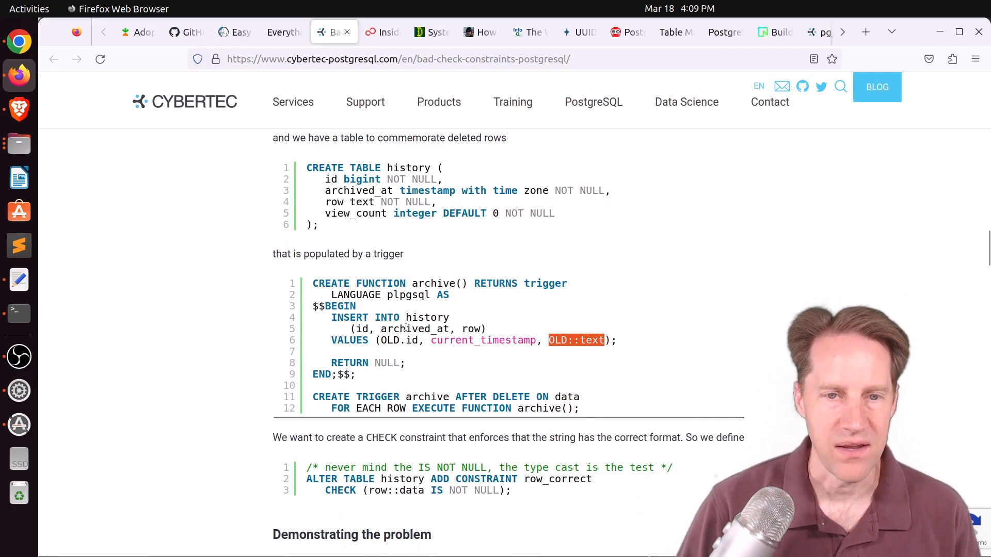
mouse_move(243, 355)
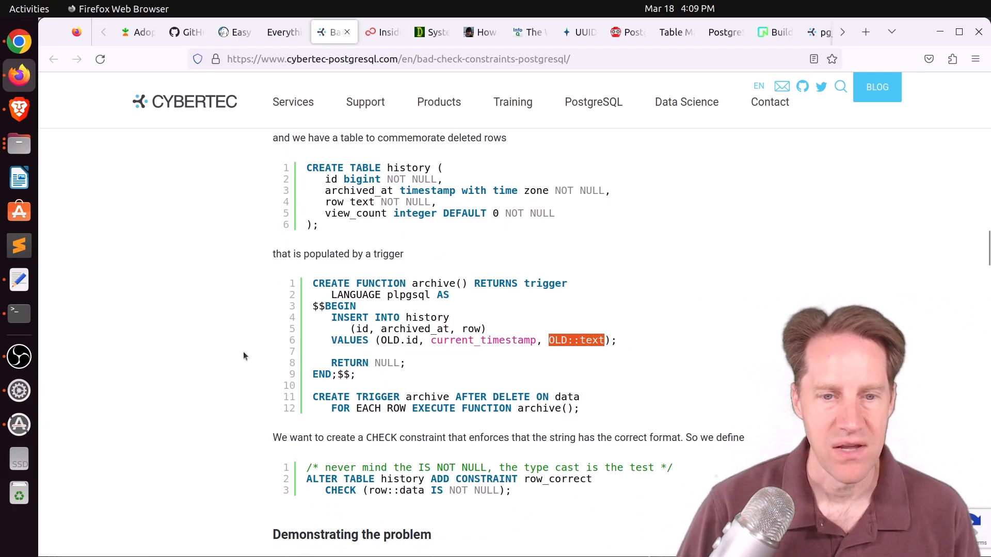
Step: Highlight the 'malformed record literal' error message and read what went wrong
scroll(down, 3)
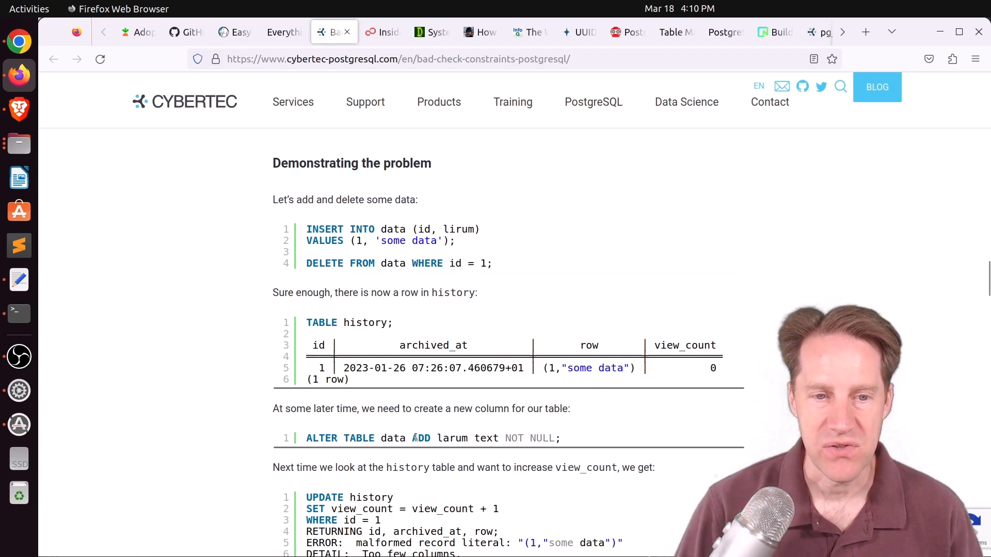
scroll(down, 3)
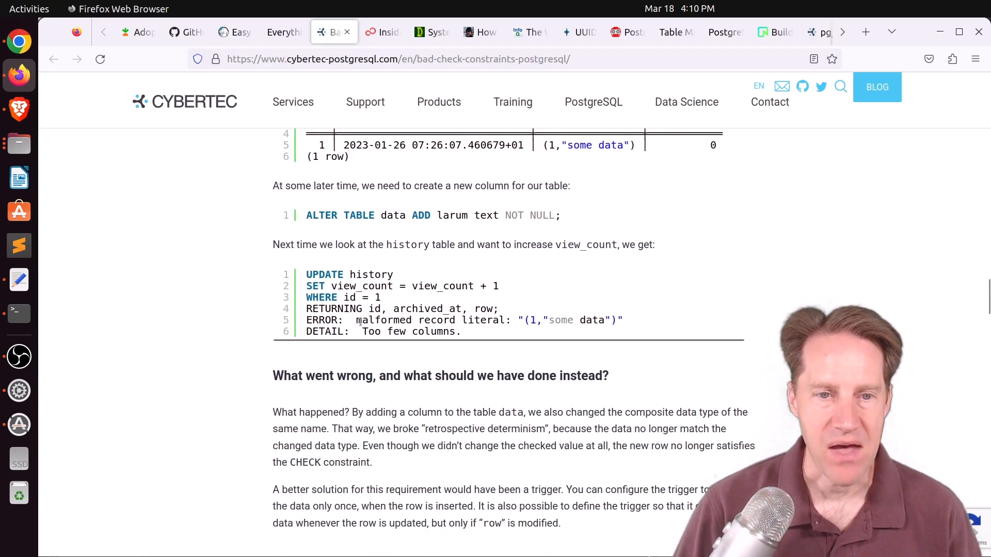
drag(356, 319, 511, 320)
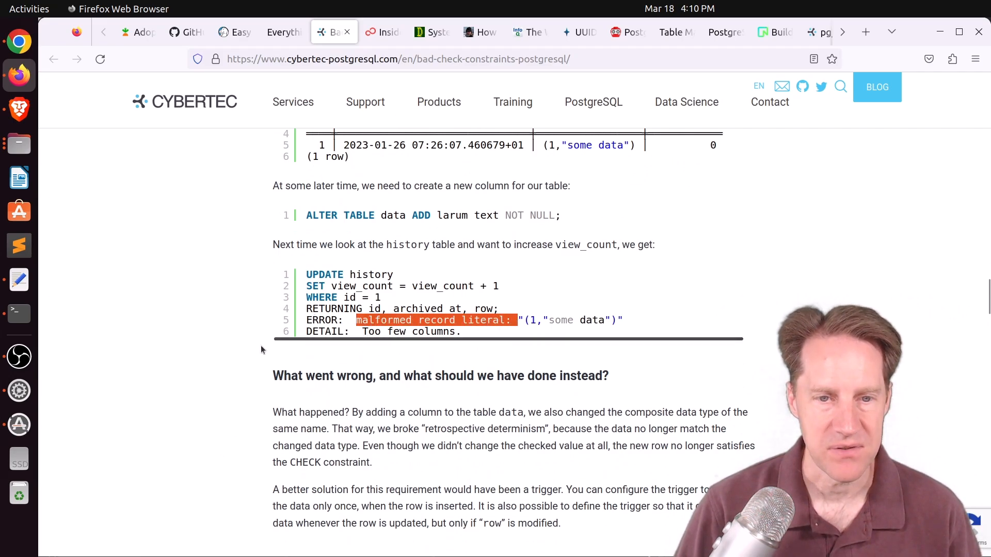
scroll(down, 3)
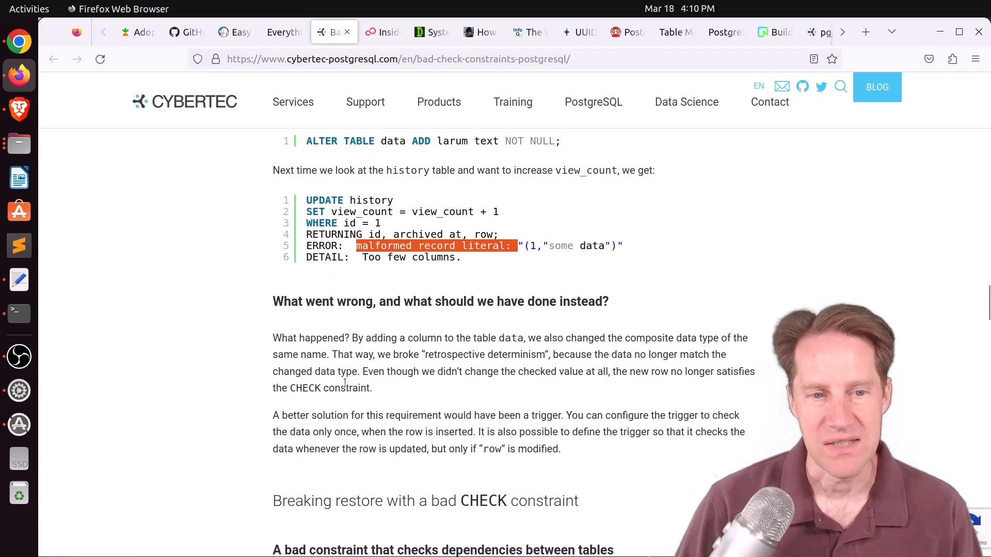
mouse_move(527, 410)
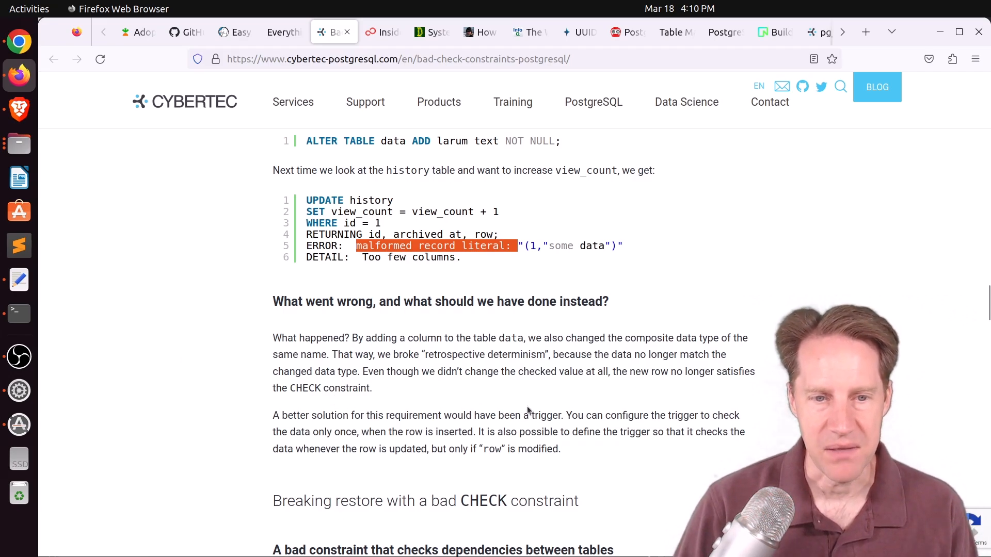
Step: Read the rental car CHECK constraint example in the Cybertec article
scroll(down, 3)
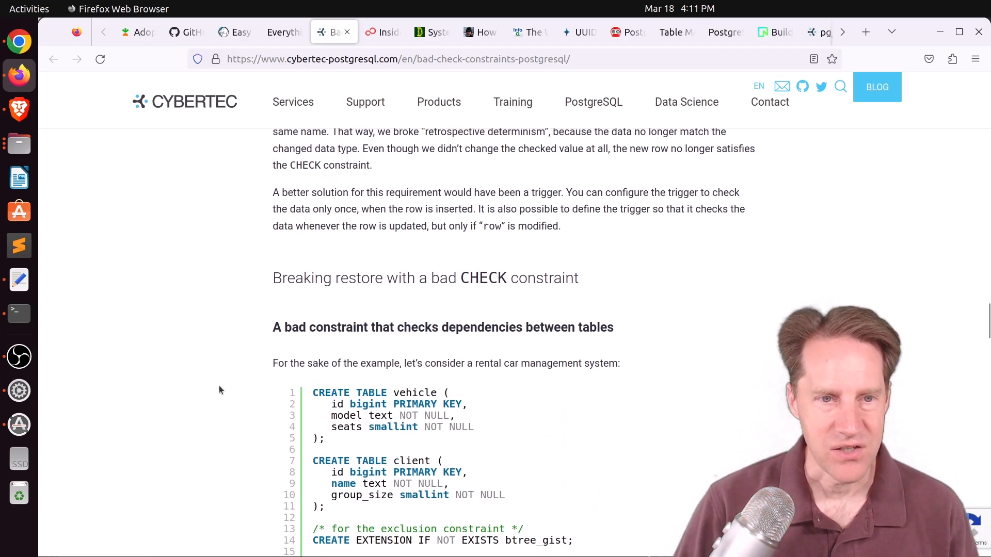
scroll(down, 3)
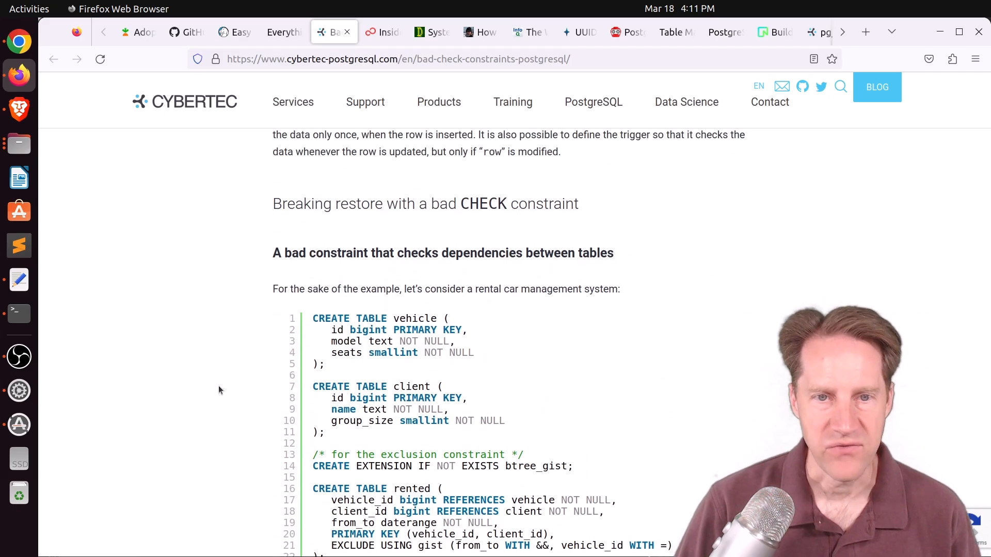
scroll(down, 3)
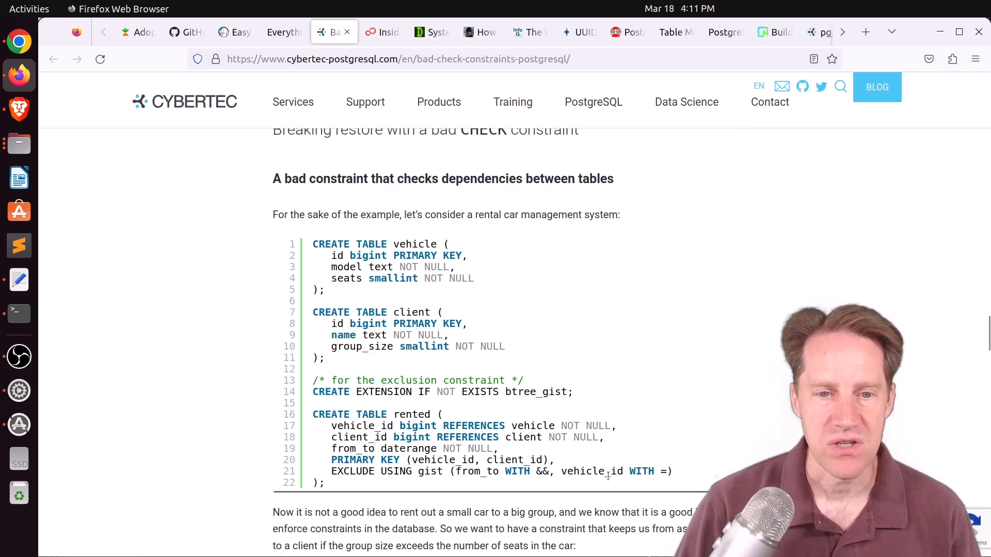
scroll(down, 3)
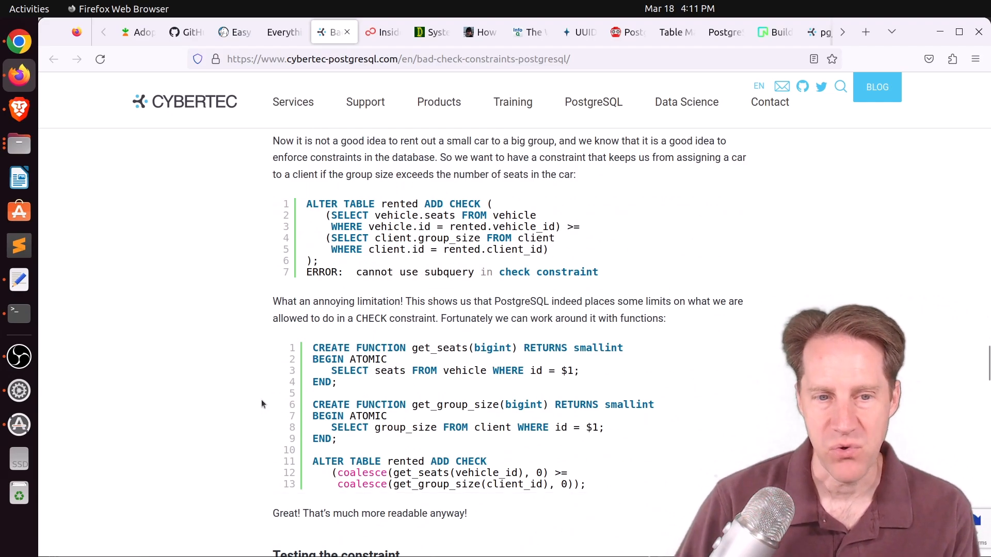
scroll(down, 3)
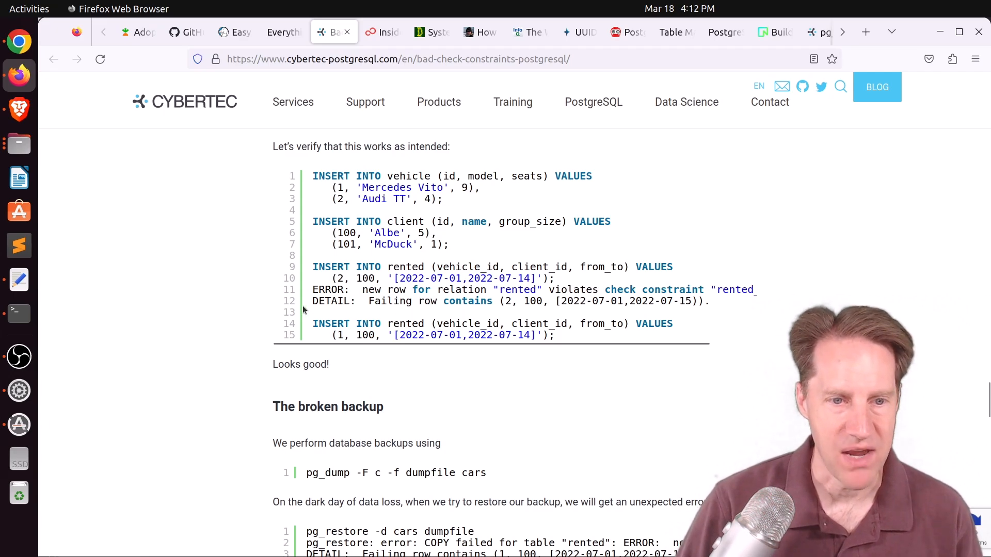
Step: Read The broken backup section, then move on to the Fujitsu logical replication post
scroll(down, 3)
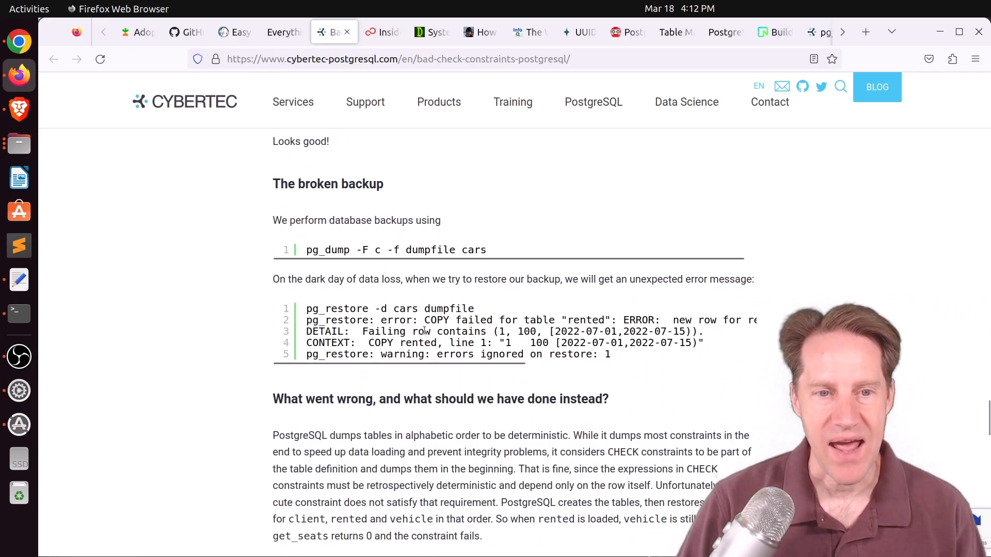
scroll(down, 3)
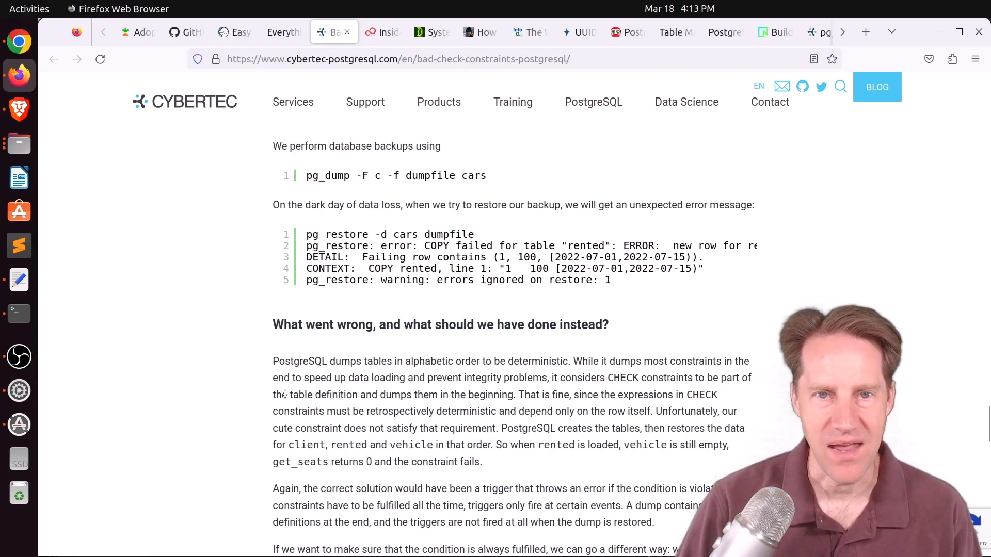
scroll(down, 3)
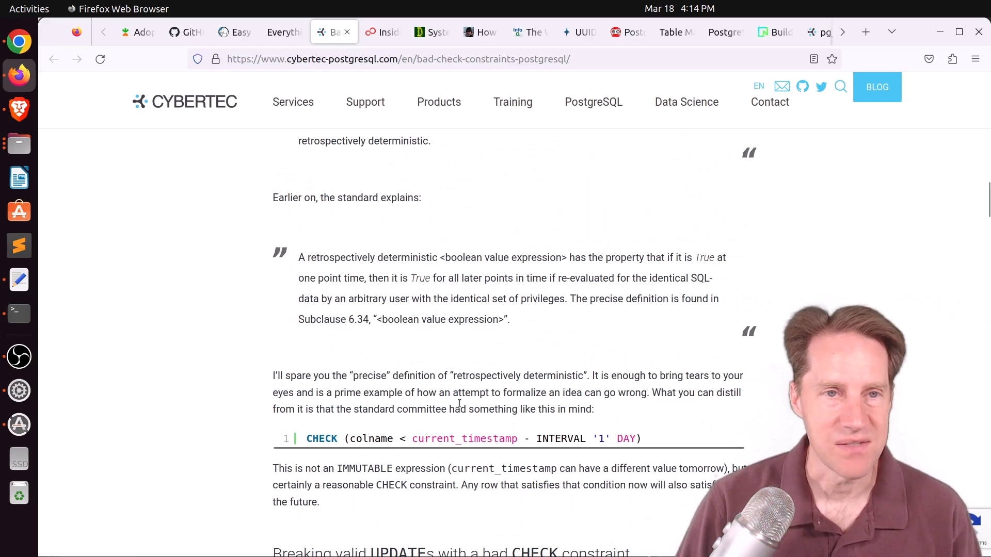
click(382, 32)
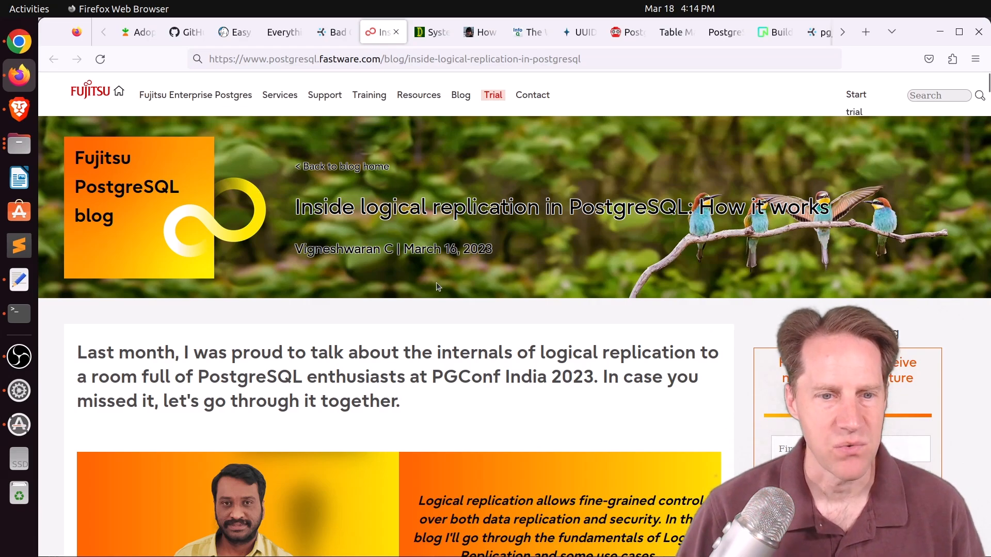
Step: Scroll down through the body of the Fujitsu Inside logical replication post
scroll(down, 3)
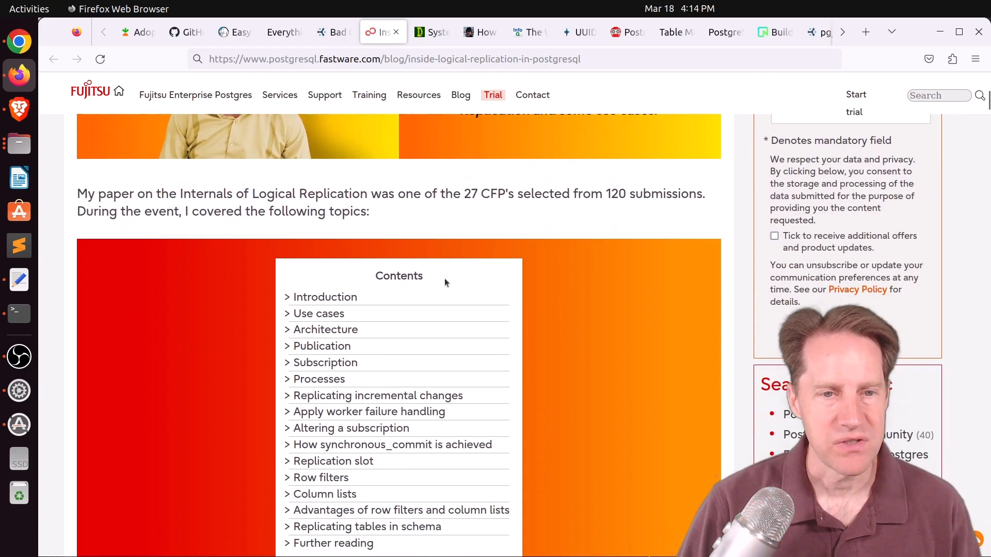
scroll(down, 3)
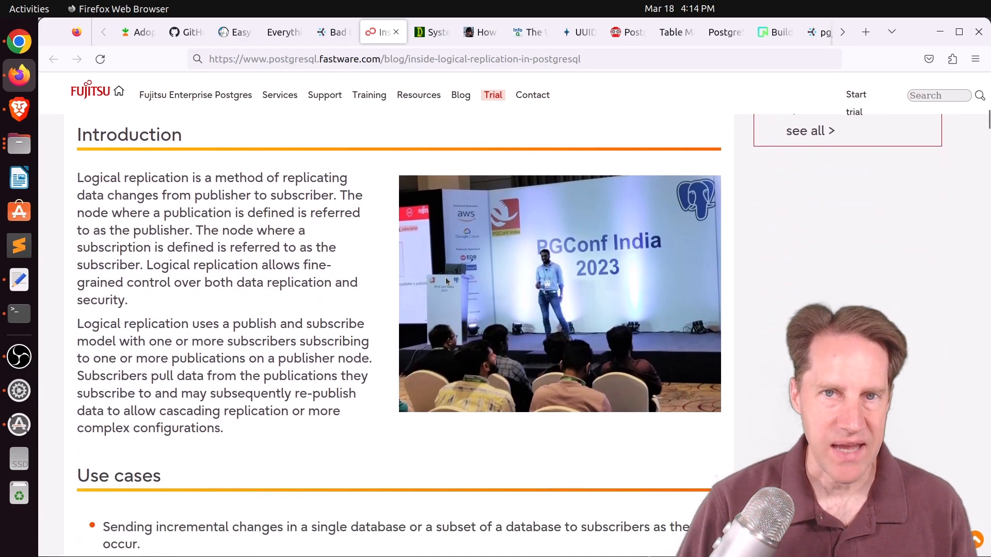
scroll(down, 3)
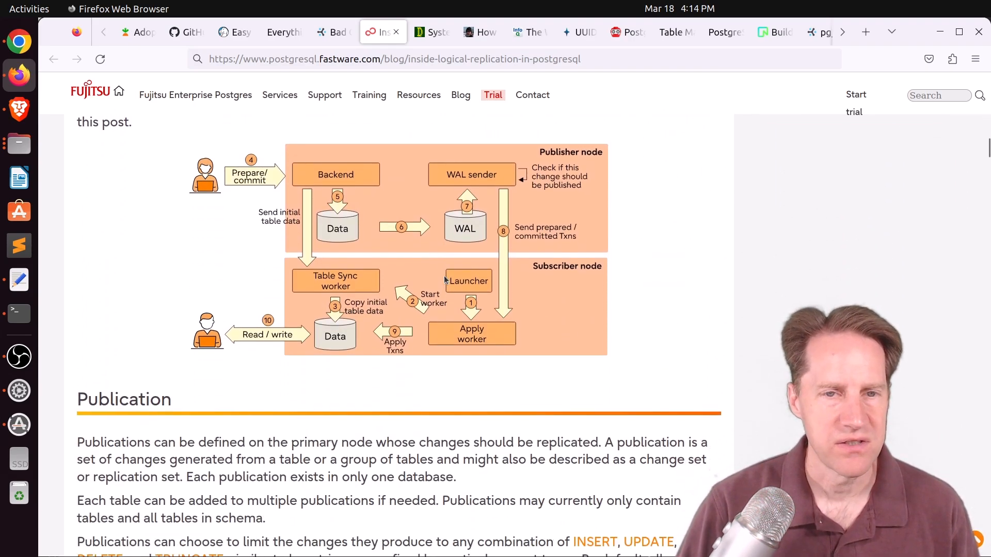
scroll(down, 3)
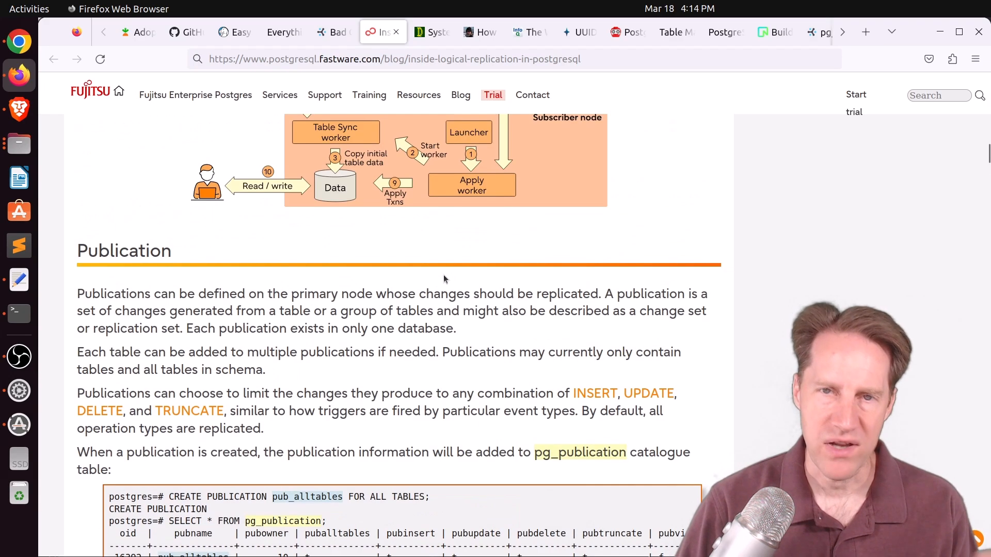
scroll(down, 3)
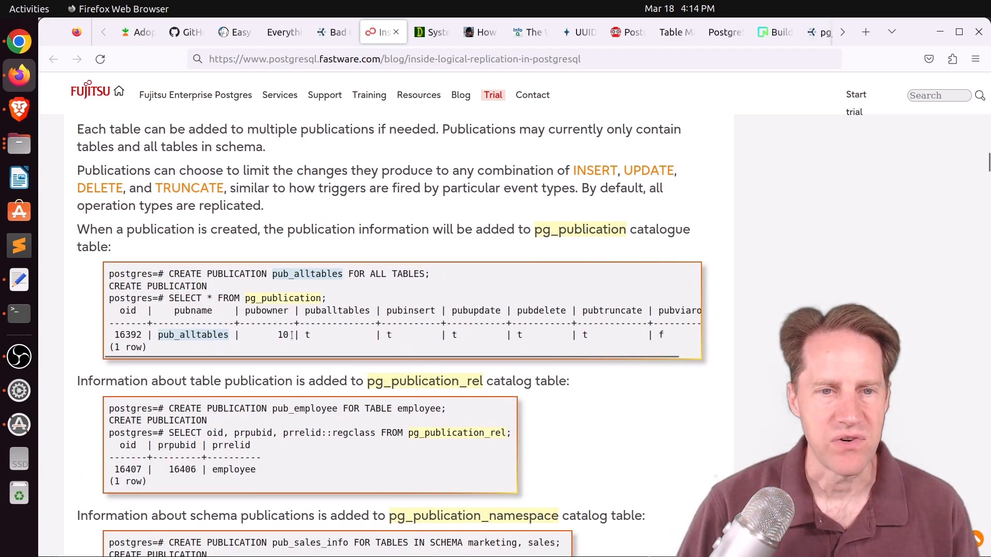
scroll(down, 3)
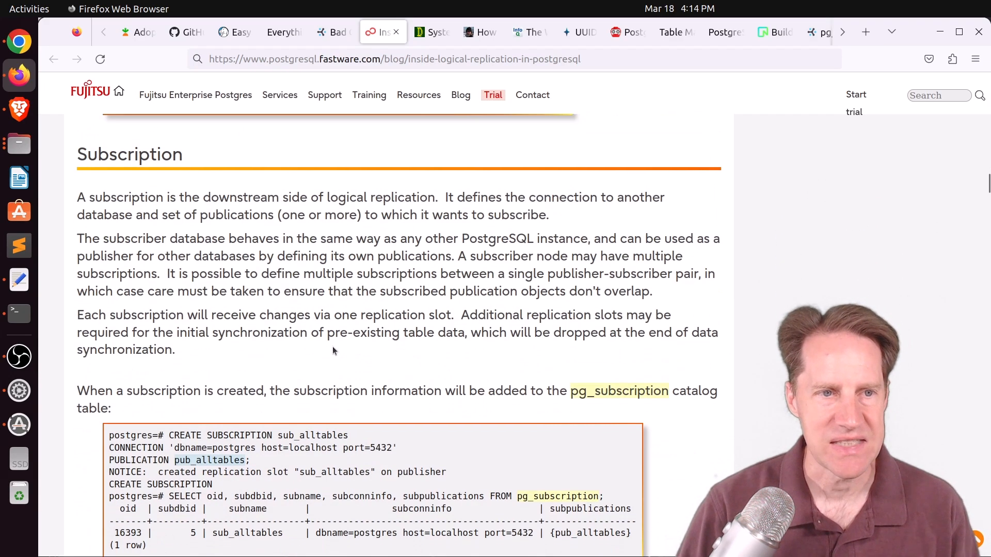
scroll(down, 3)
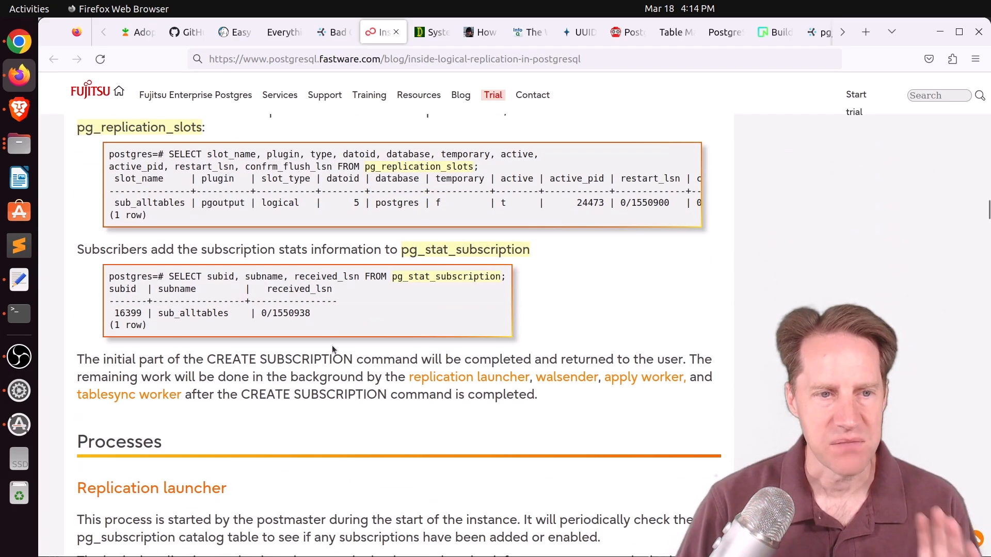
scroll(down, 3)
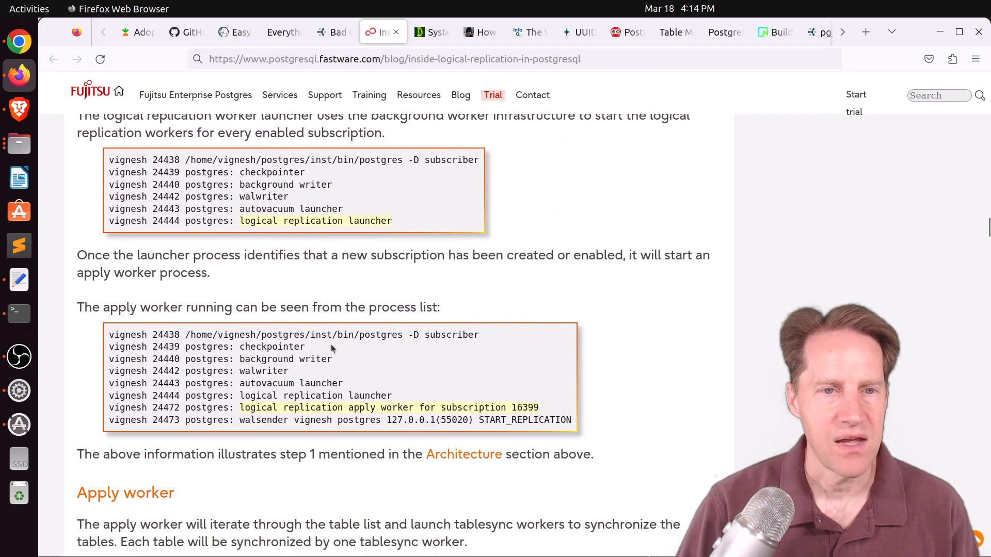
scroll(down, 3)
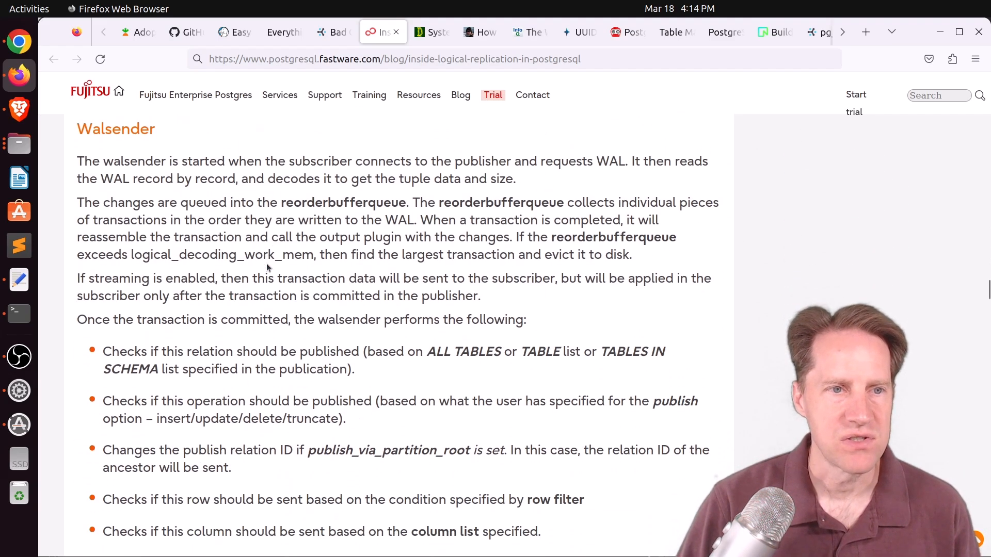
Step: Continue to the Further reading links, then switch to the depesz System roles tab
scroll(down, 3)
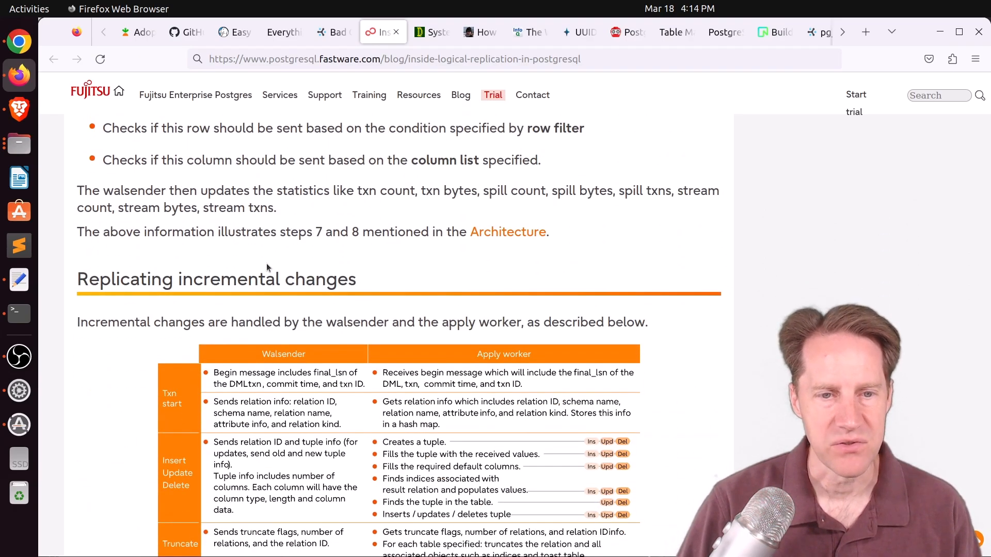
scroll(down, 3)
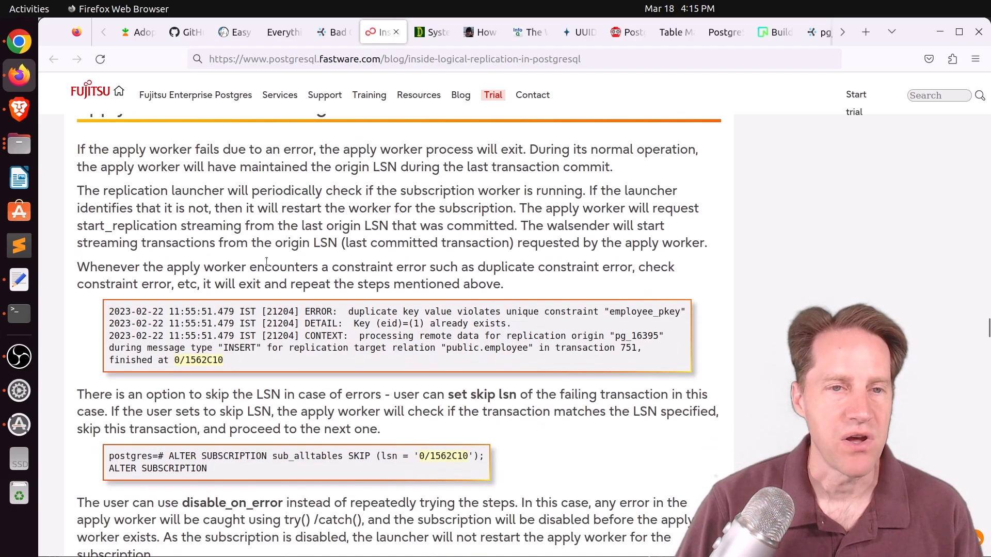
scroll(down, 3)
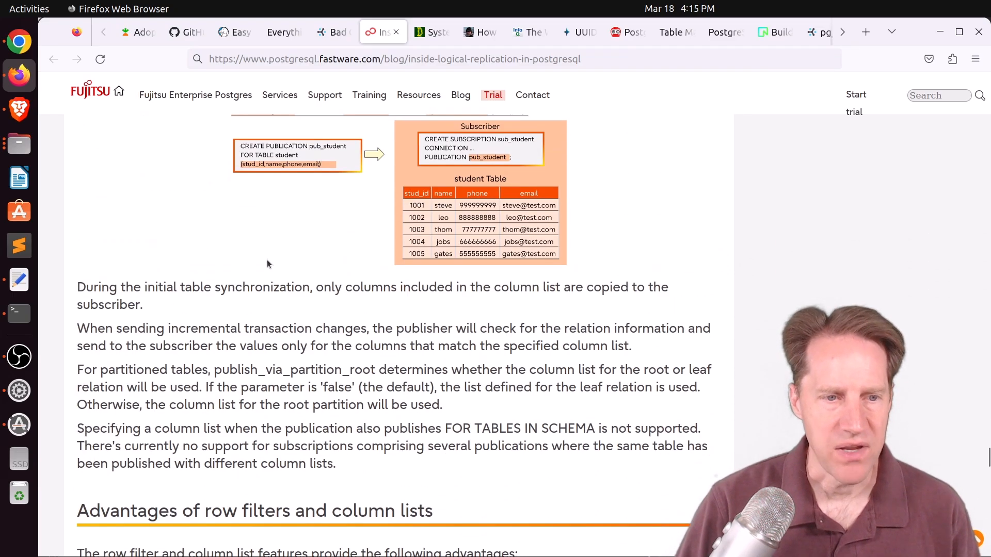
scroll(down, 3)
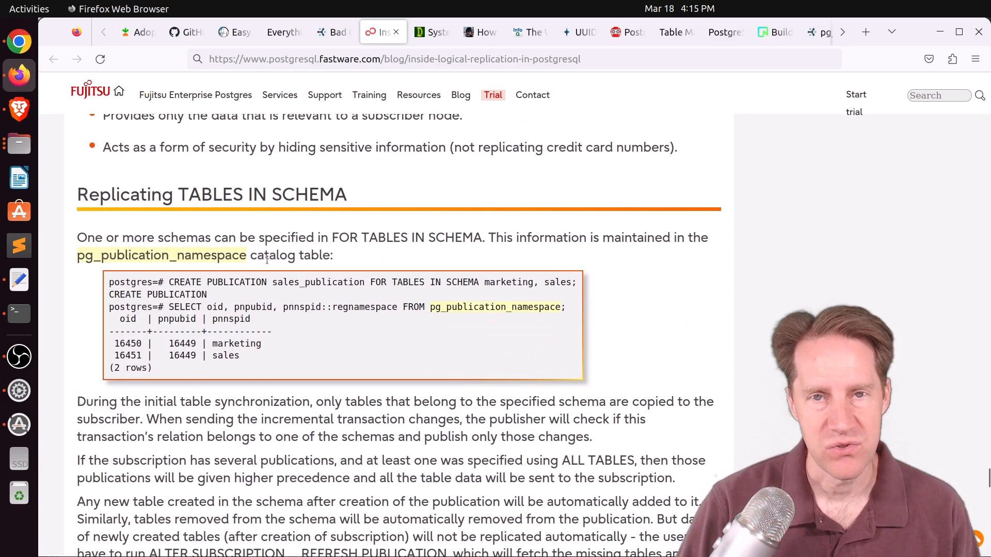
scroll(down, 3)
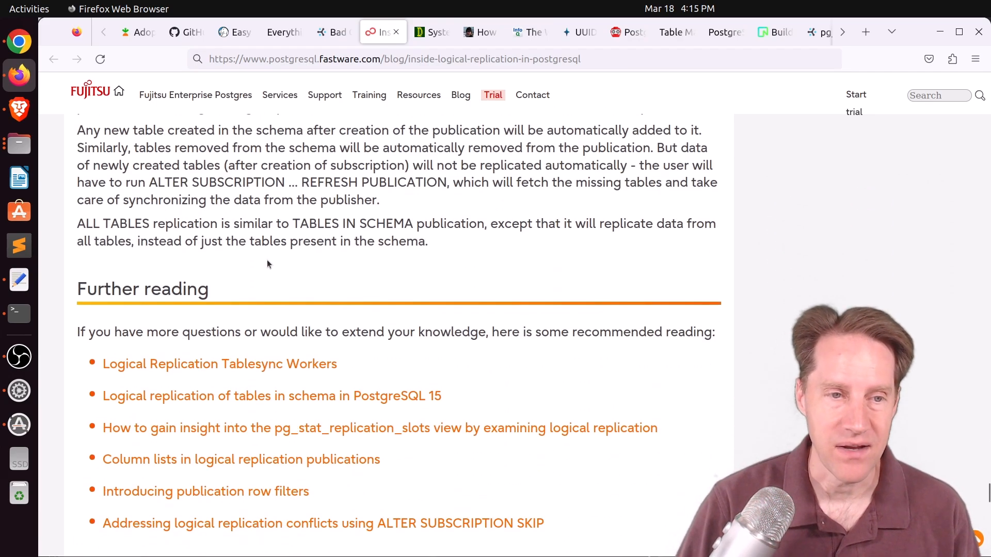
scroll(down, 3)
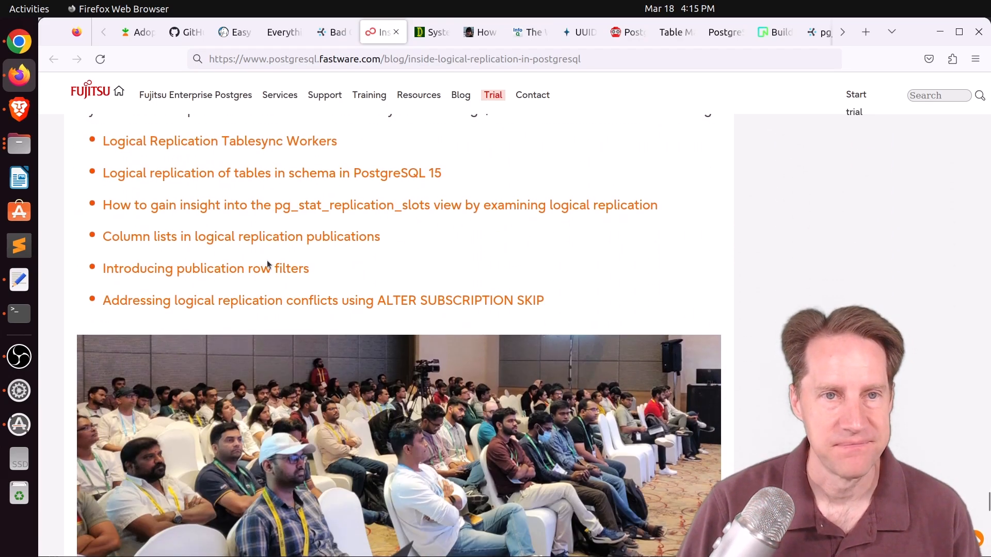
click(431, 32)
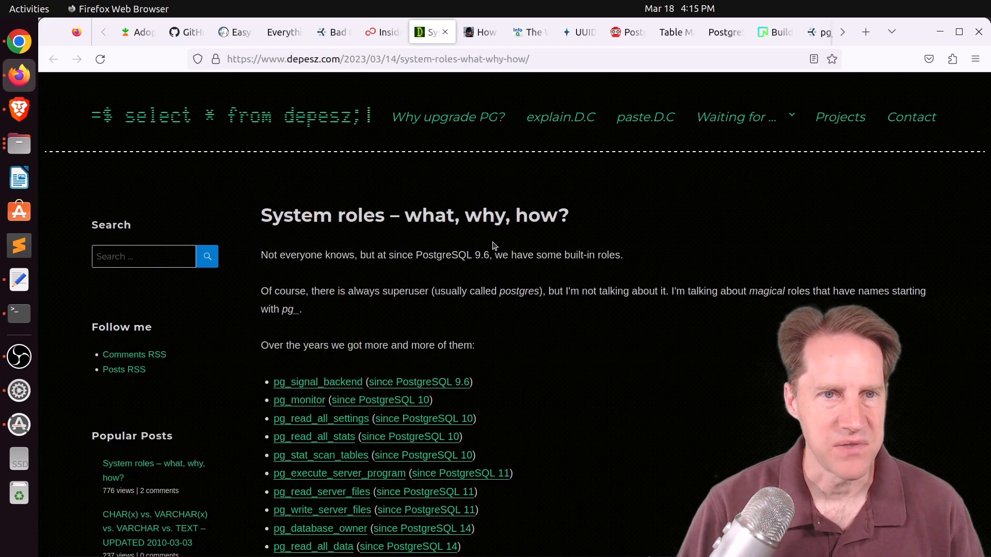
Step: Skim the System roles post's pg_ roles list and examples, then switch to the How collation works tab
scroll(down, 3)
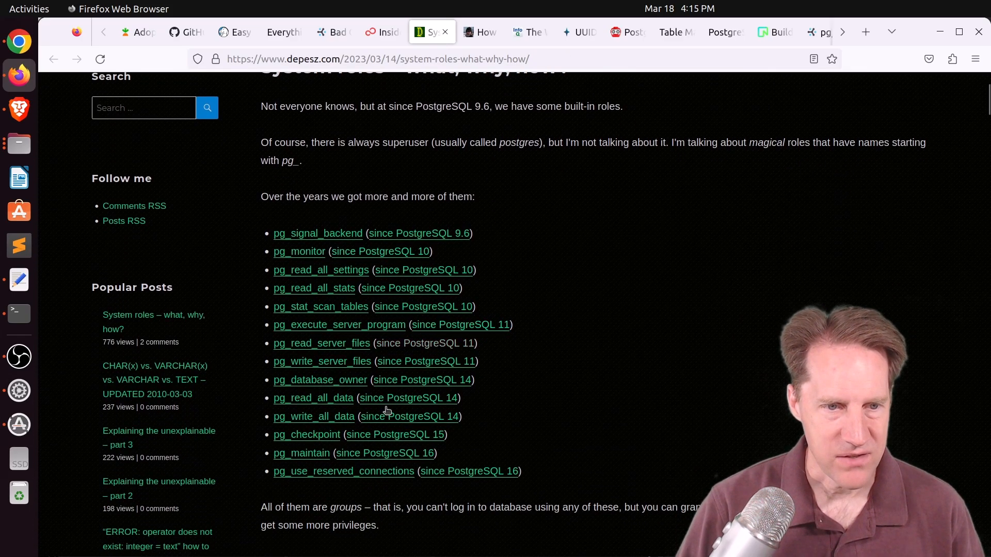
scroll(down, 3)
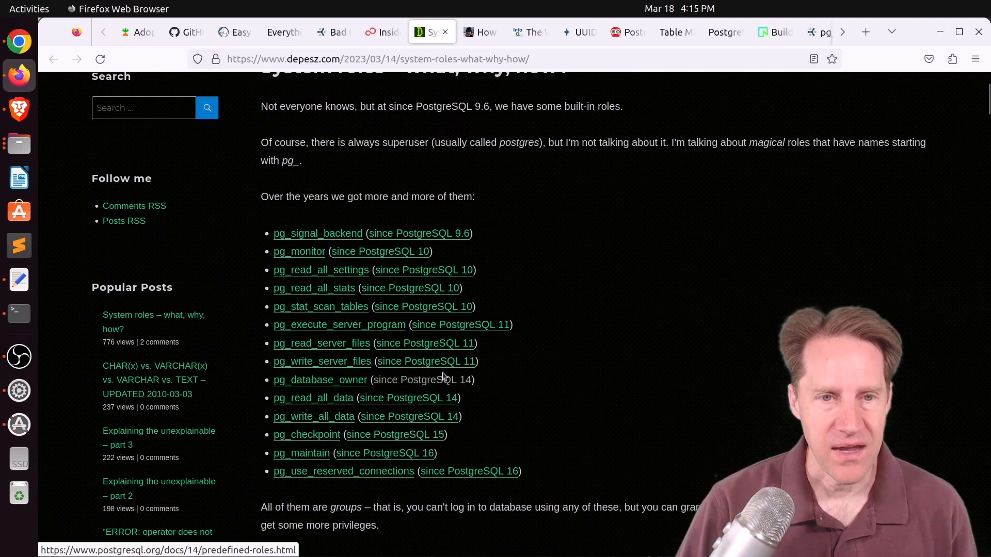
mouse_move(396, 325)
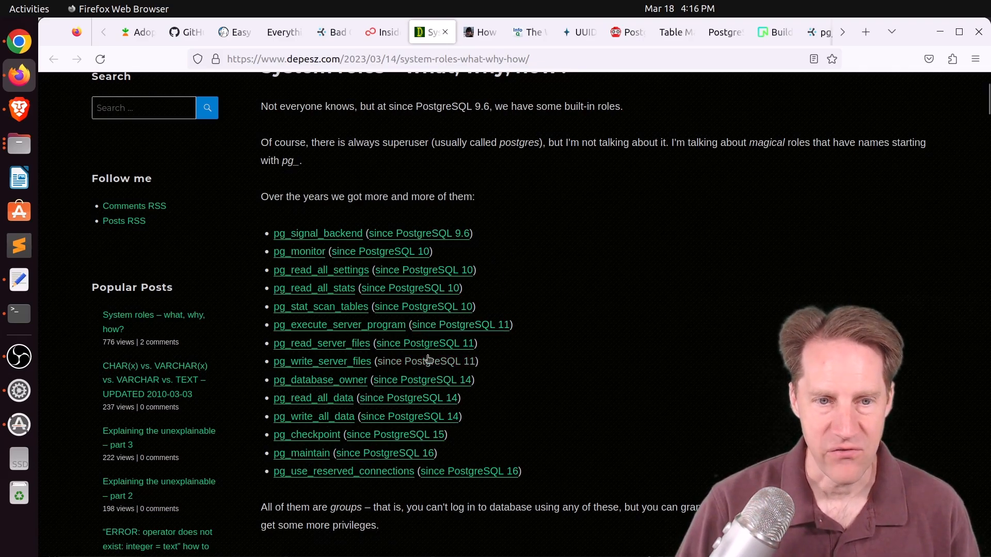
mouse_move(516, 368)
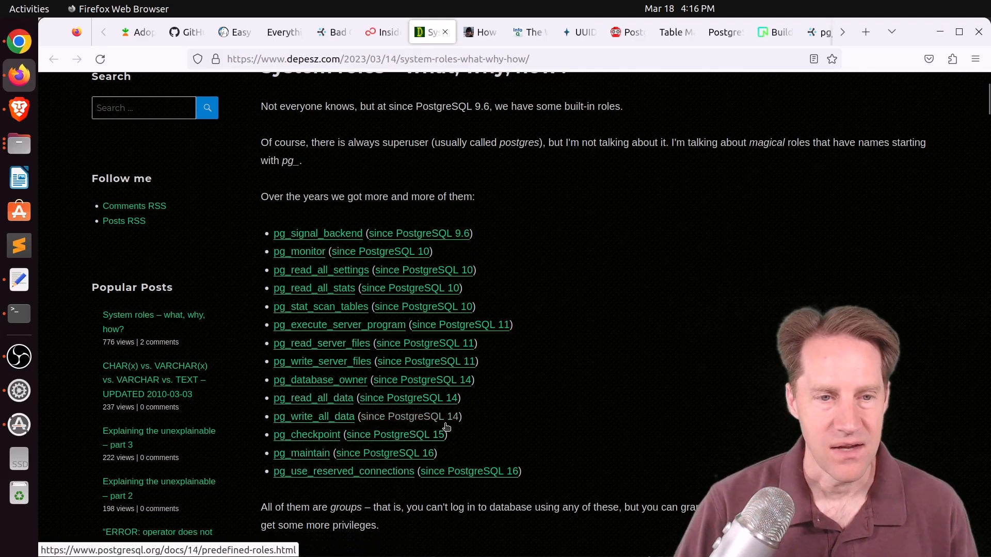
scroll(down, 3)
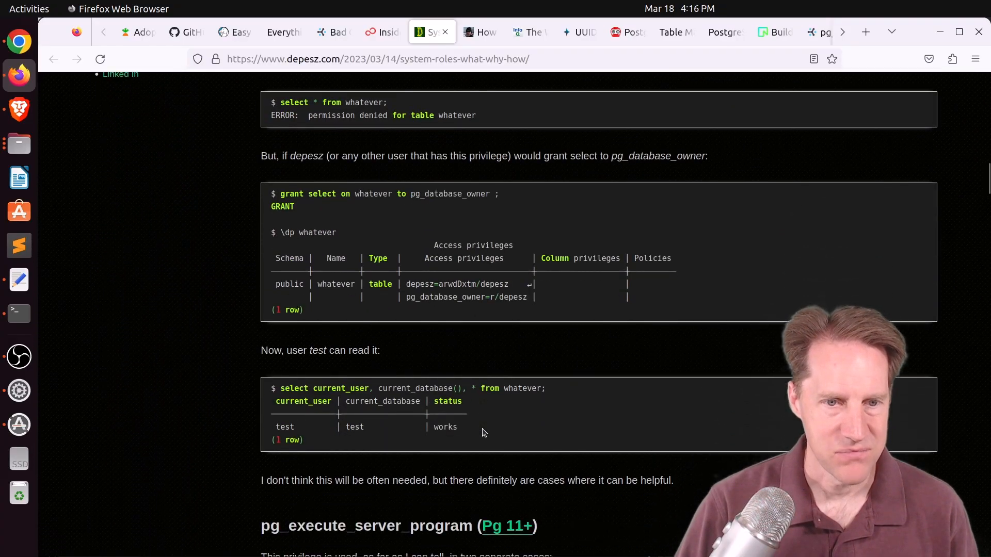
scroll(down, 3)
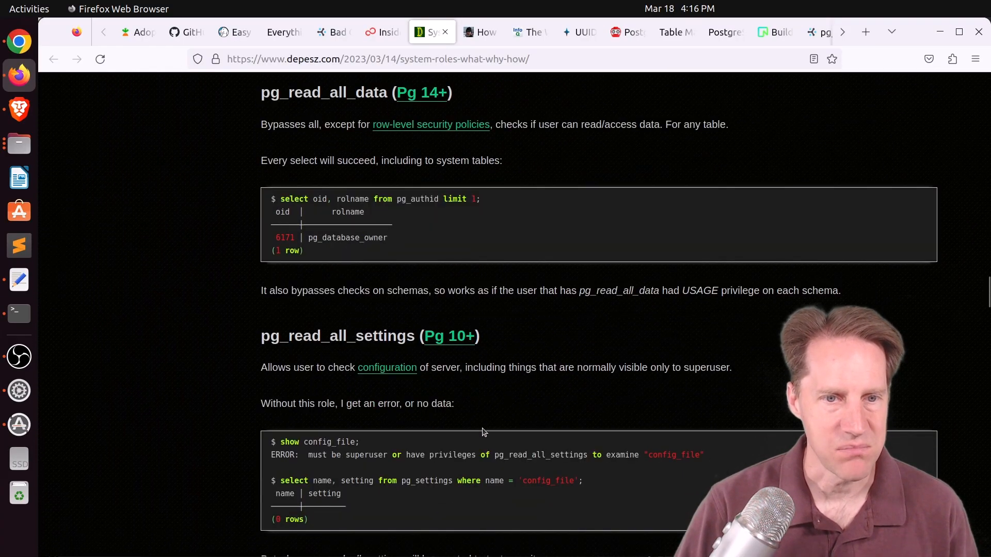
click(479, 32)
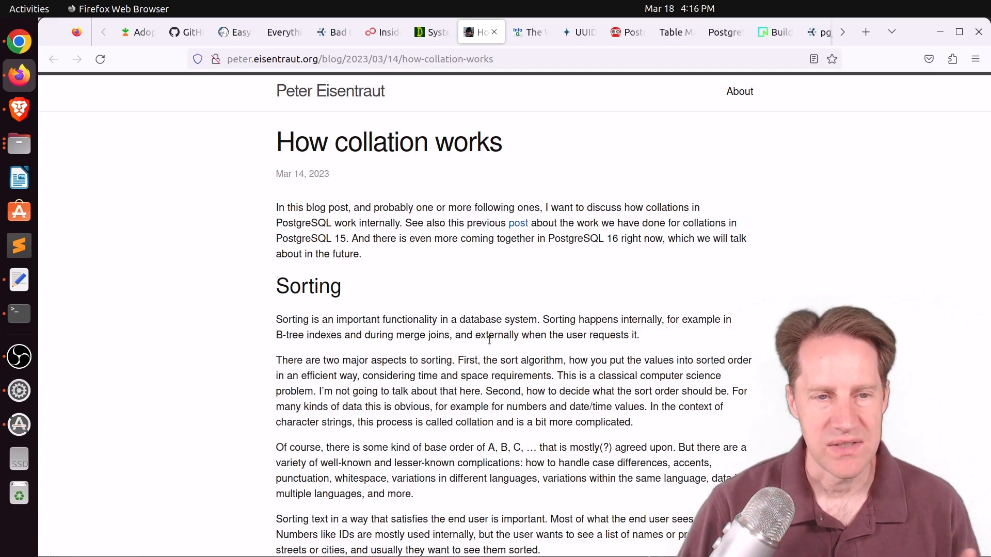
Step: Skim the collation post's Sorting and Standards sections and highlight the PostgreSQL 16 mention in its intro
scroll(down, 3)
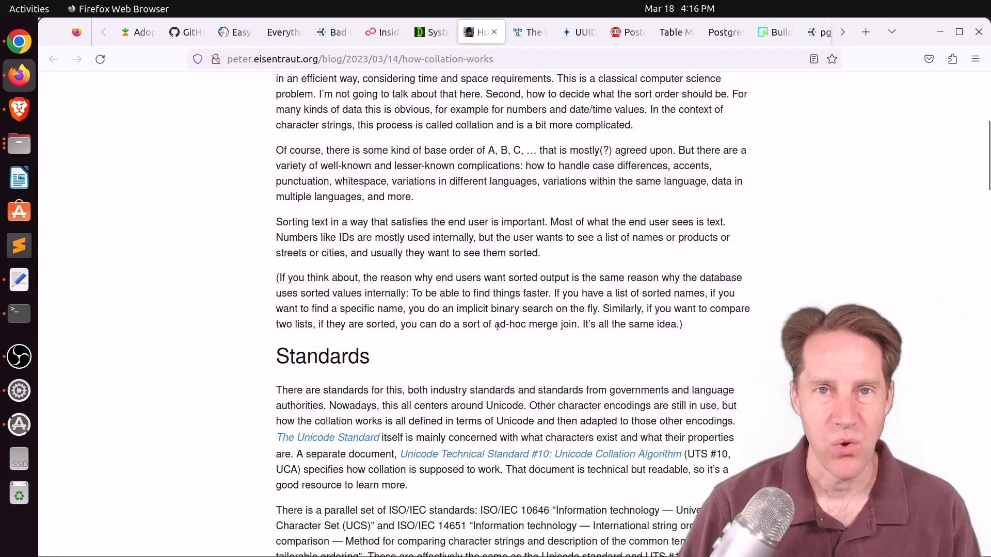
scroll(down, 3)
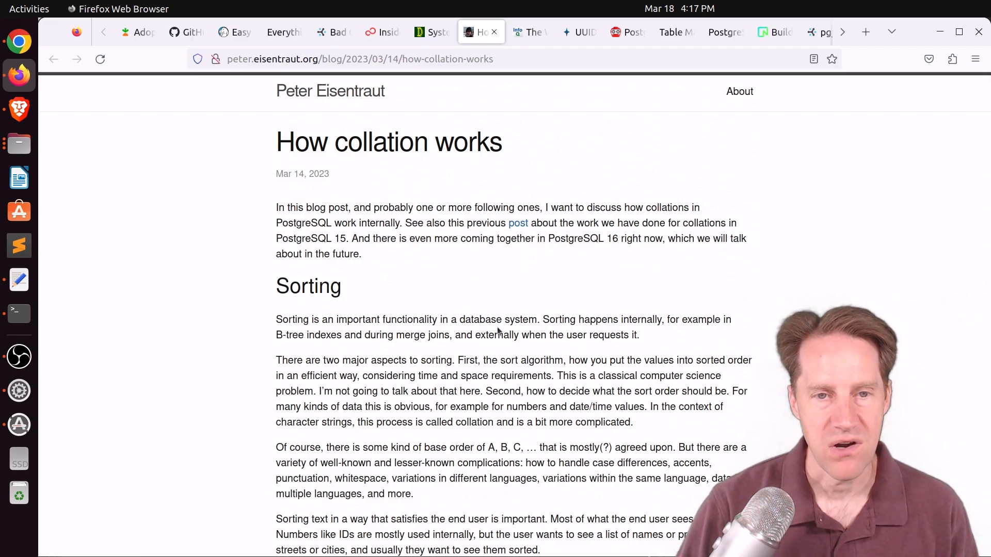
mouse_move(498, 292)
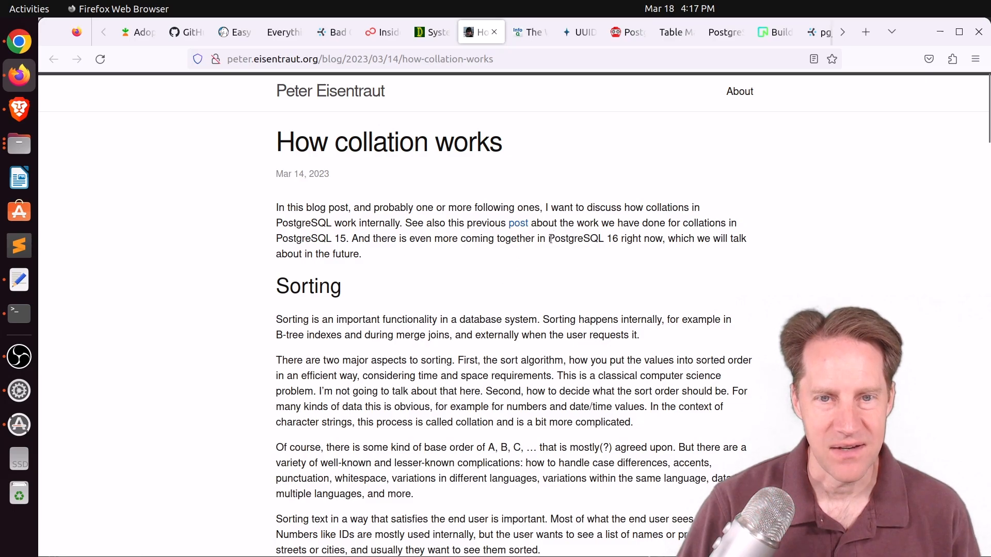
double_click(582, 238)
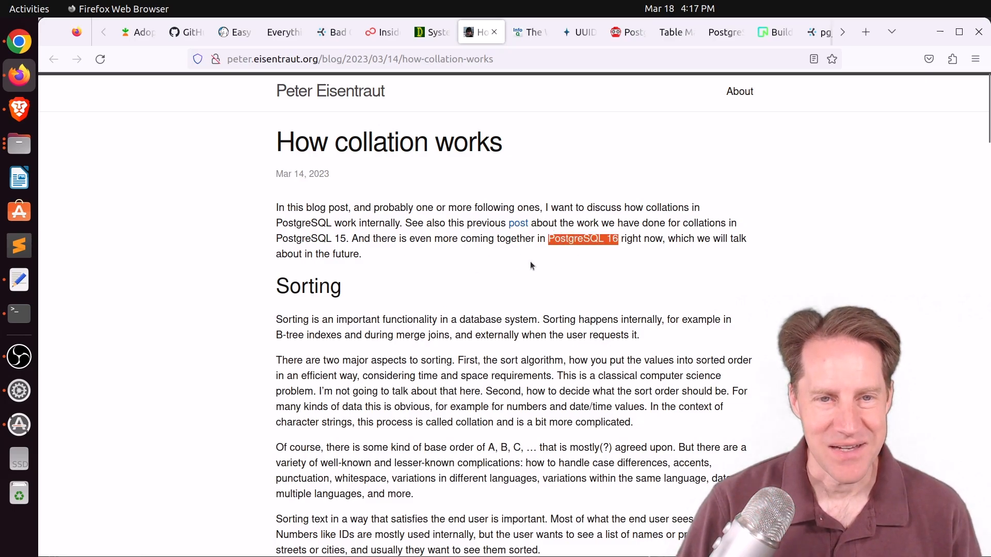
mouse_move(597, 238)
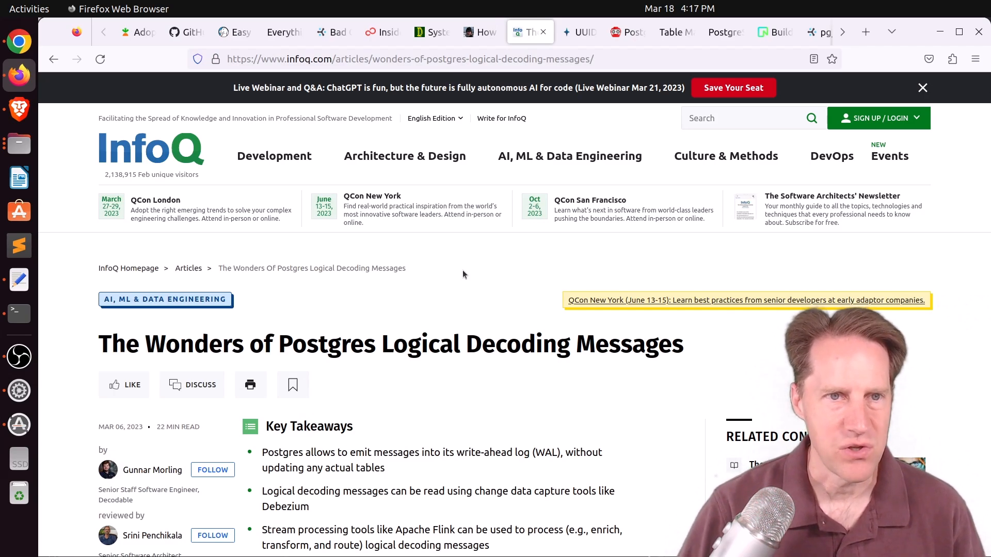
Step: Read the InfoQ article's key takeaways and highlight the listed logical decoding message use cases
scroll(down, 3)
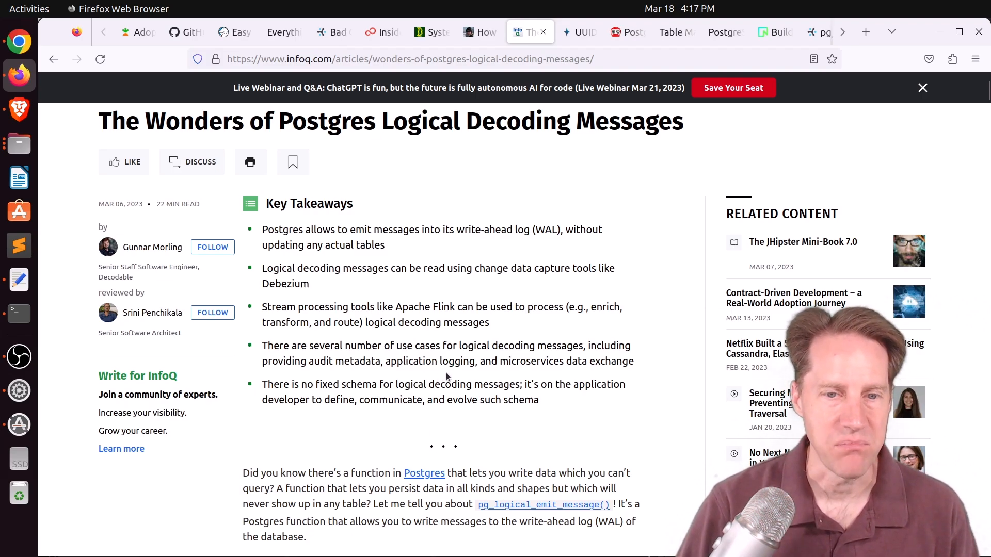
mouse_move(542, 505)
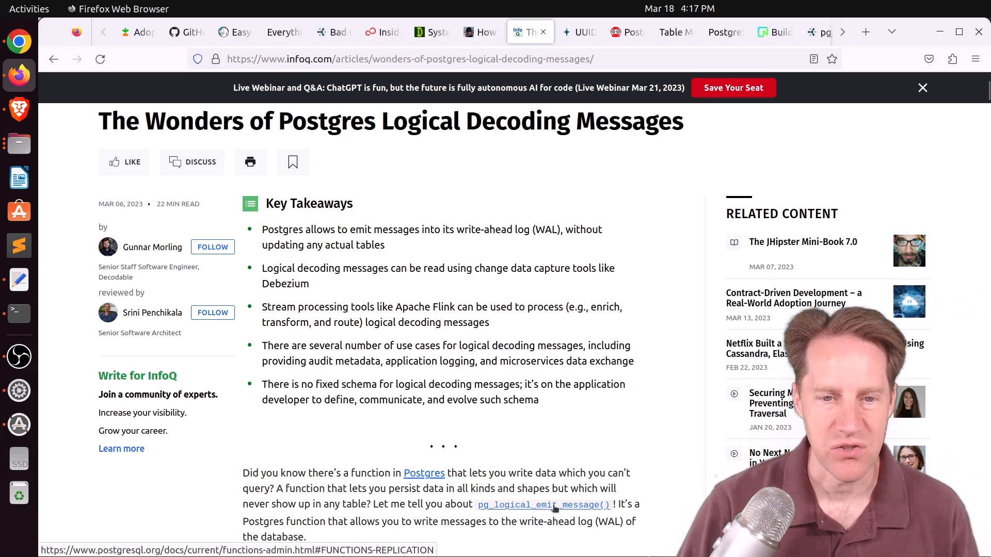
mouse_move(523, 455)
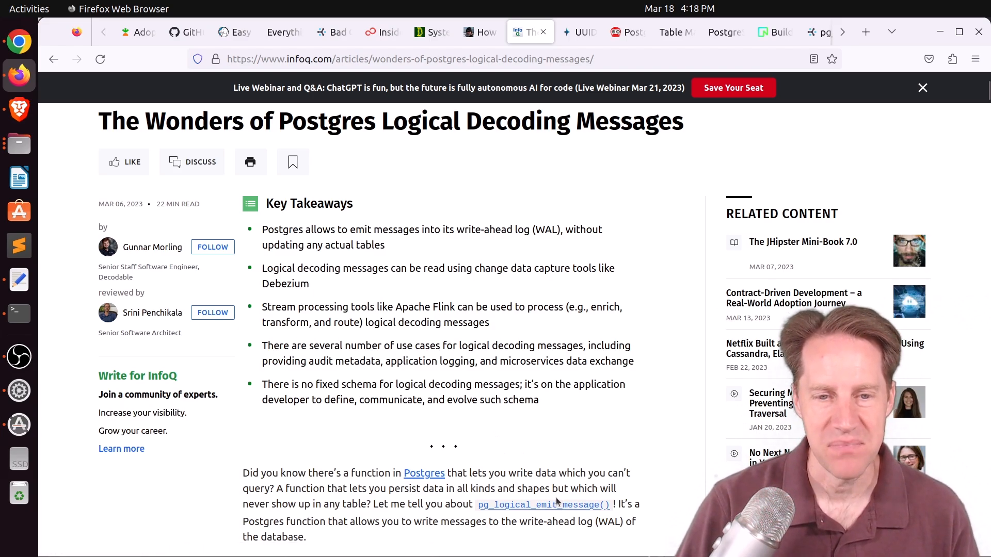
mouse_move(541, 504)
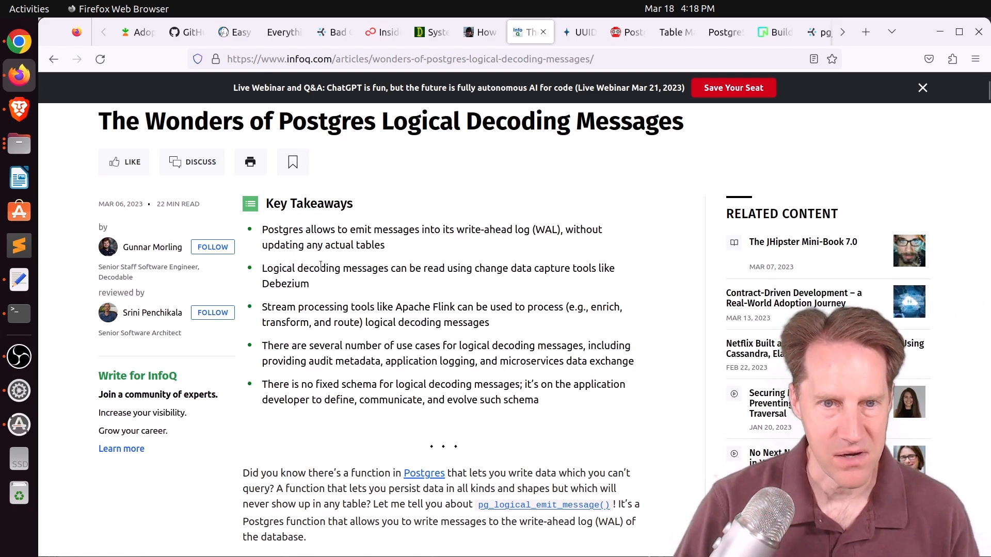
double_click(285, 284)
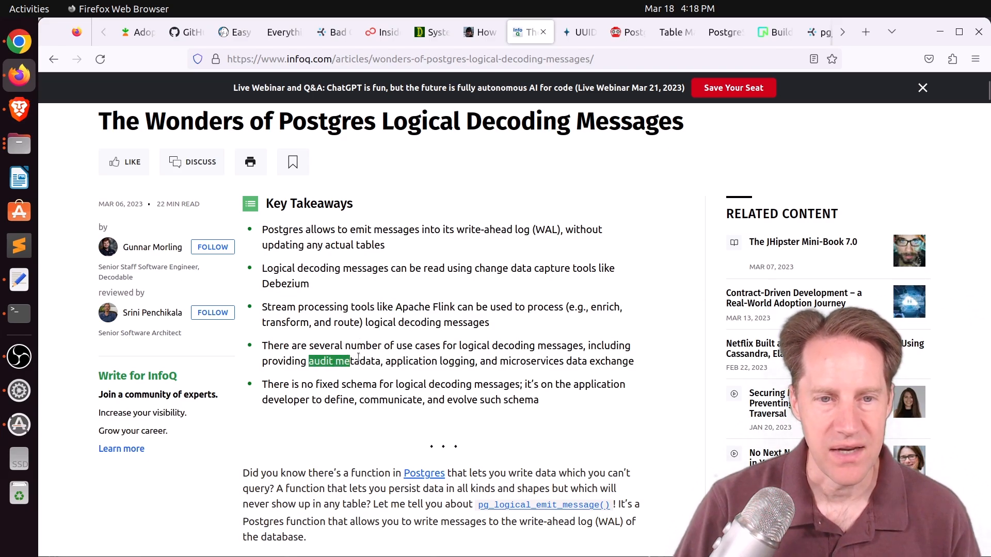
drag(309, 361, 563, 361)
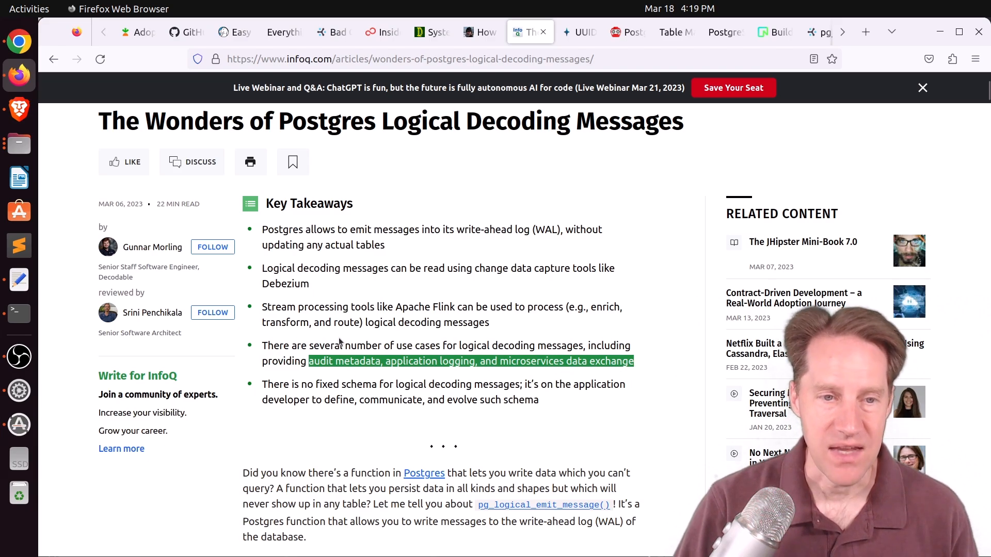
mouse_move(541, 504)
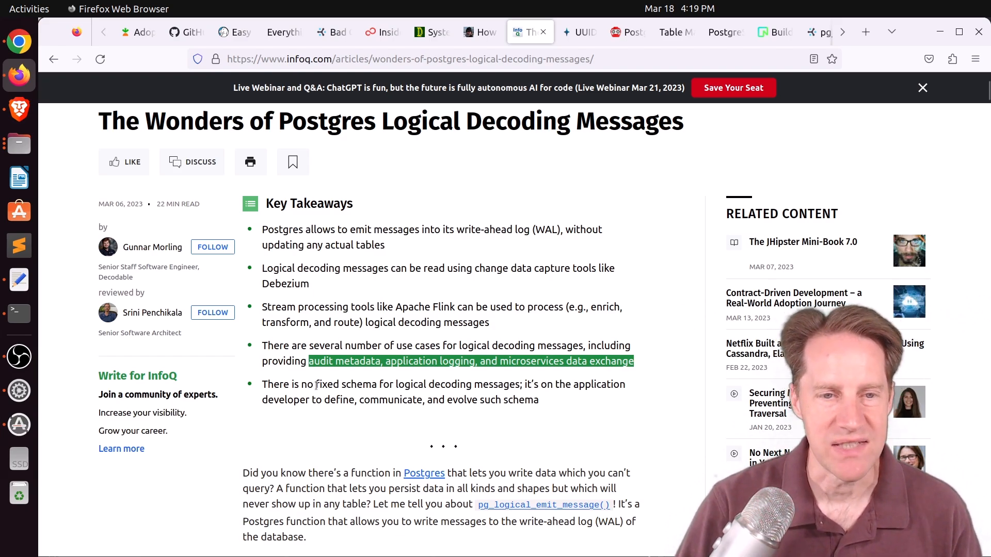
Step: Scroll past the code examples and diagram down to the Logging section
scroll(down, 3)
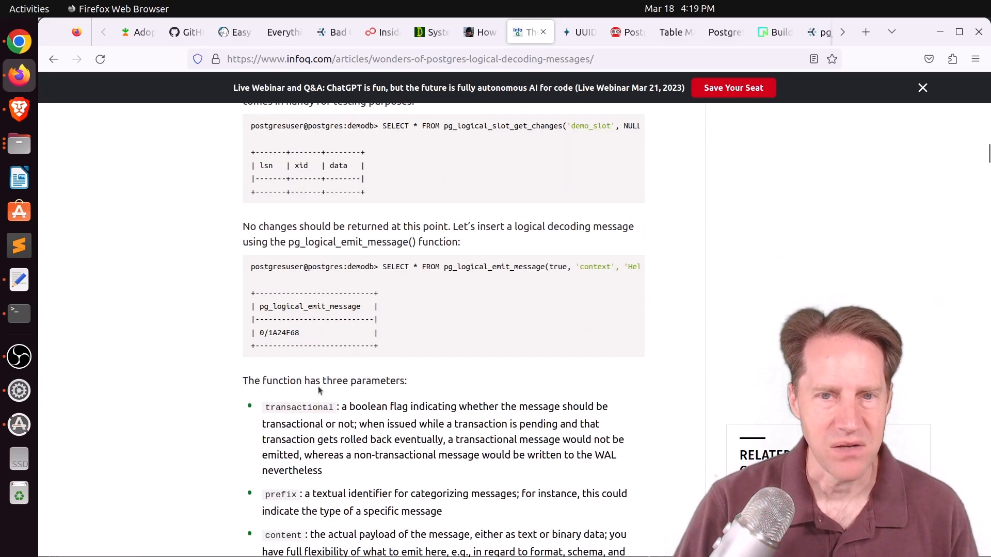
scroll(down, 3)
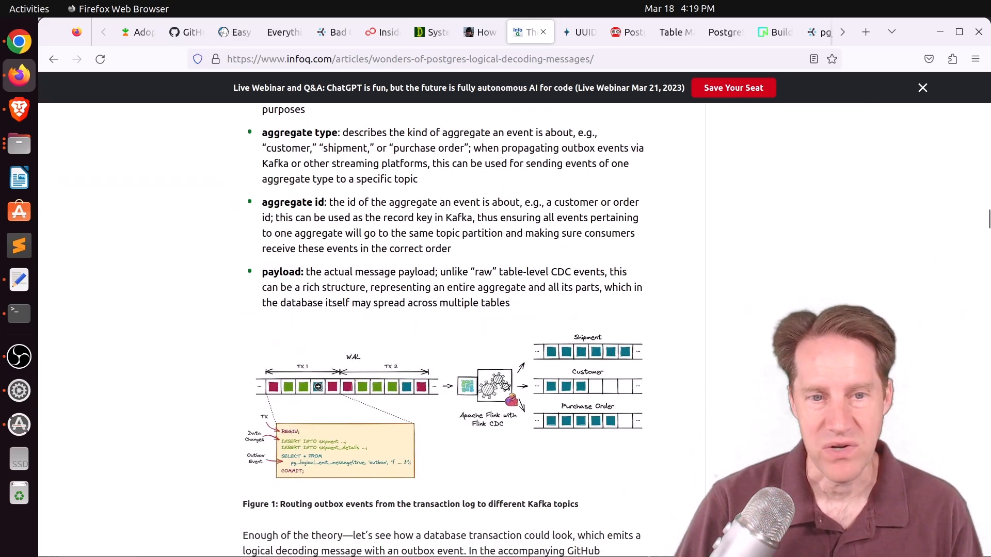
scroll(down, 3)
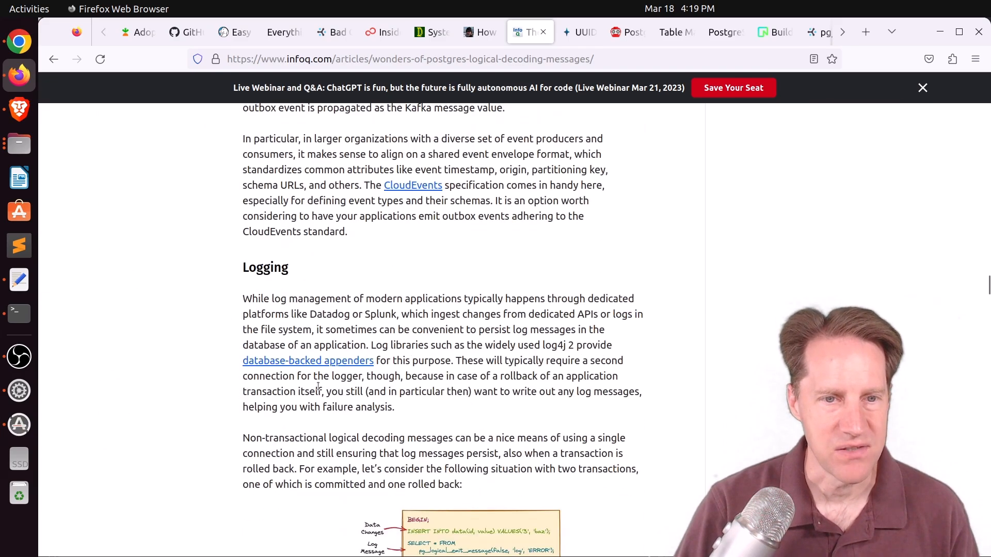
Step: Switch to the pganalyze UUIDs vs Serial post and scroll through its intro and embedded episode video
click(577, 32)
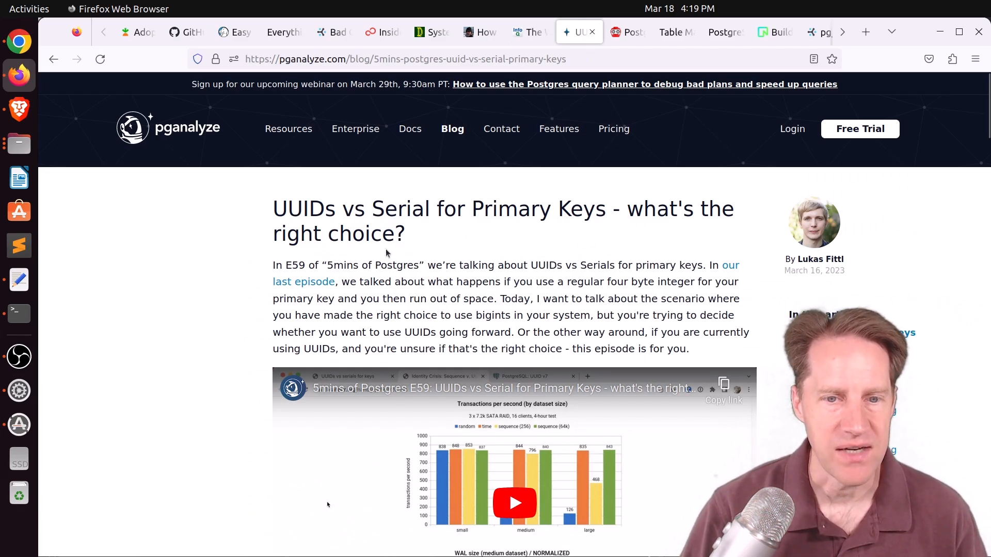
scroll(down, 3)
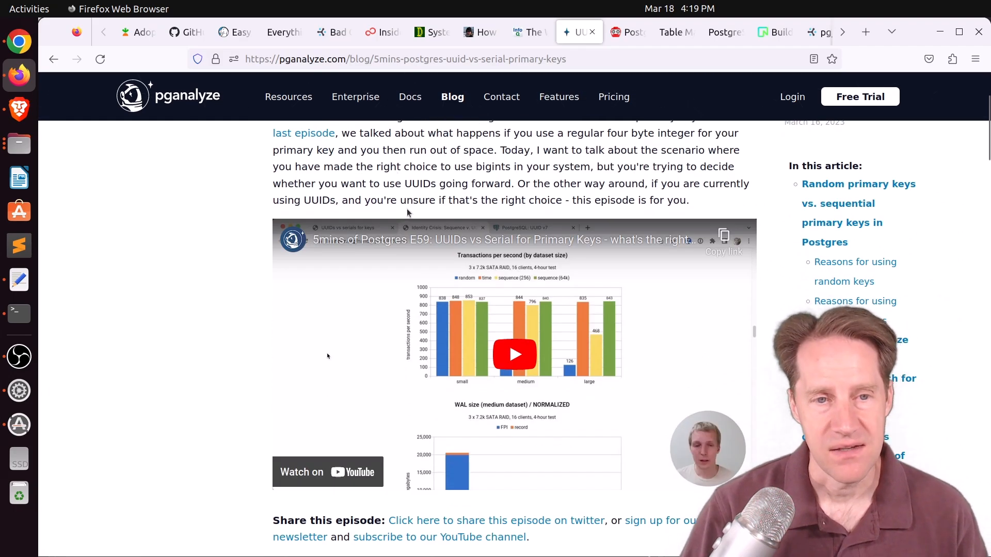
mouse_move(417, 244)
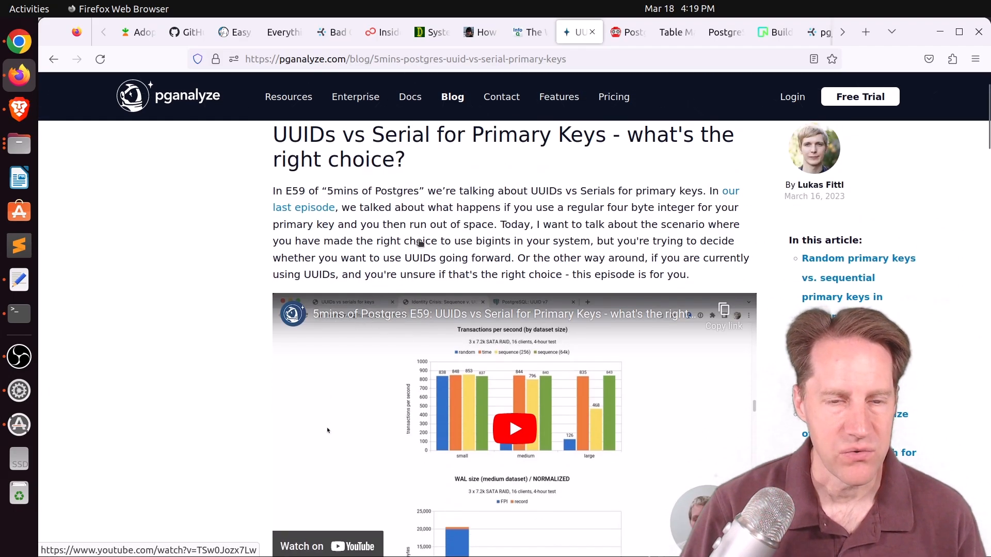
scroll(down, 3)
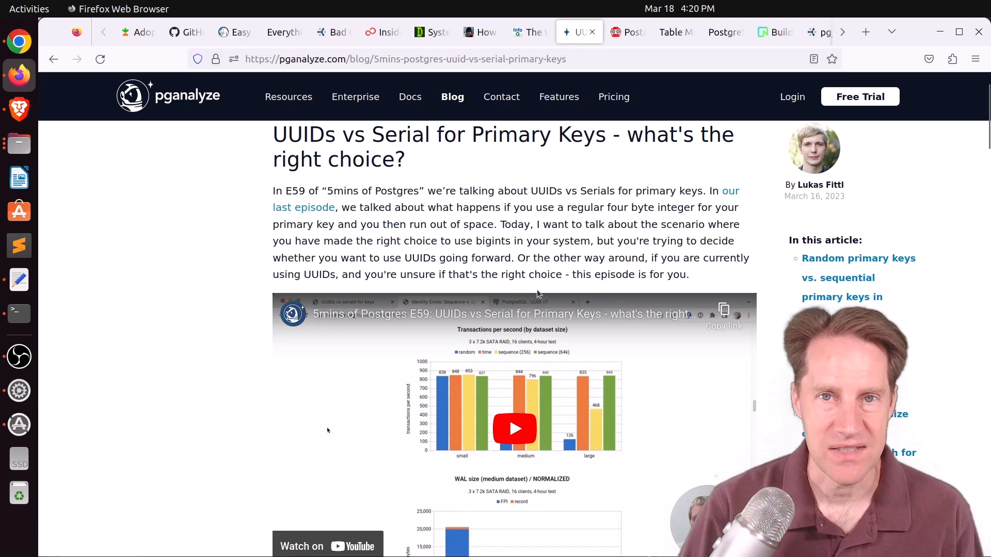
Step: Switch to the Software and Booz Documentation Linking post and scroll to its related posts and reply form
click(719, 32)
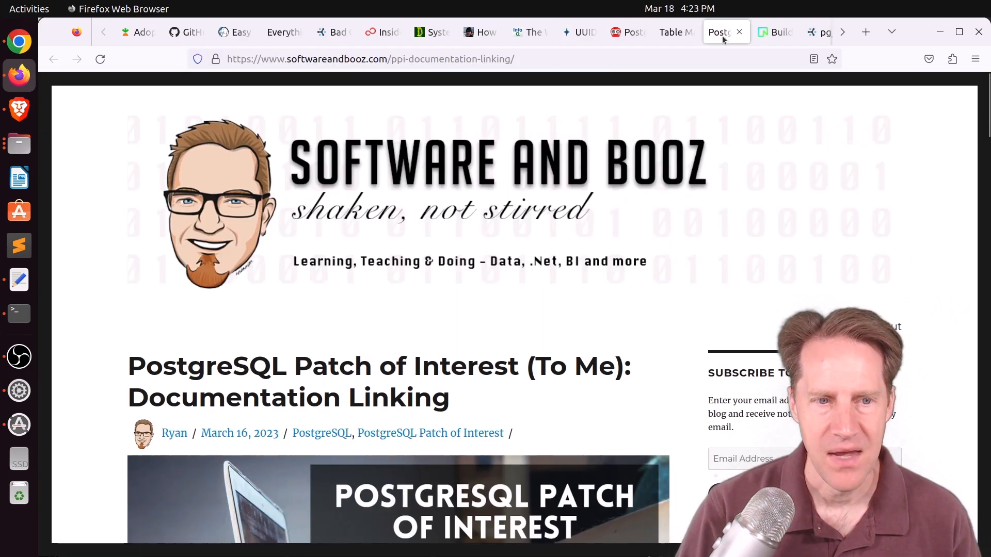
mouse_move(543, 330)
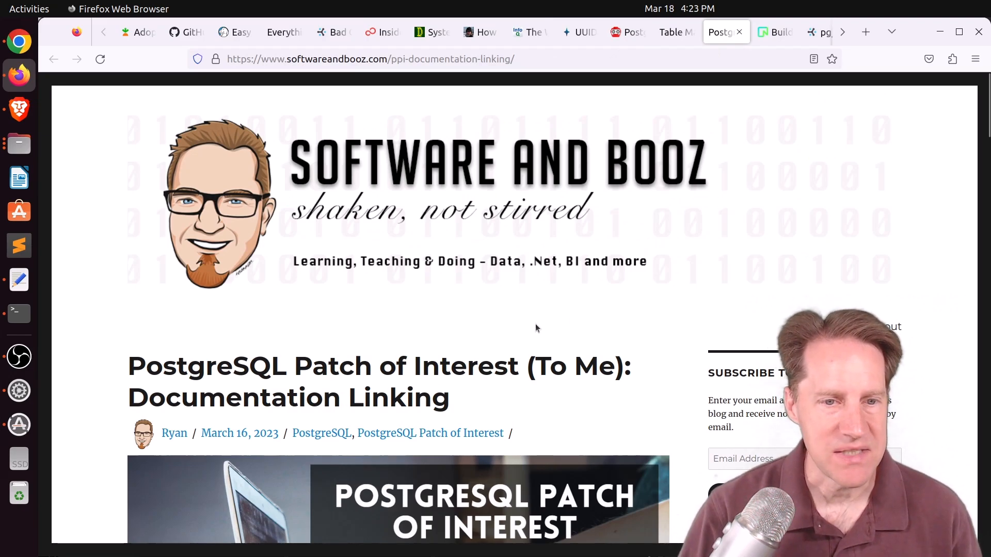
scroll(down, 3)
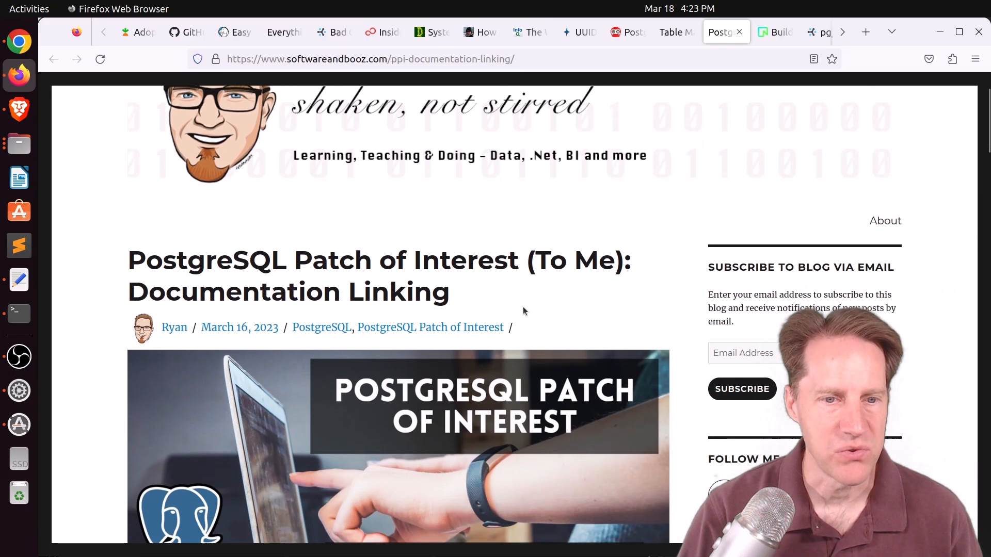
scroll(down, 3)
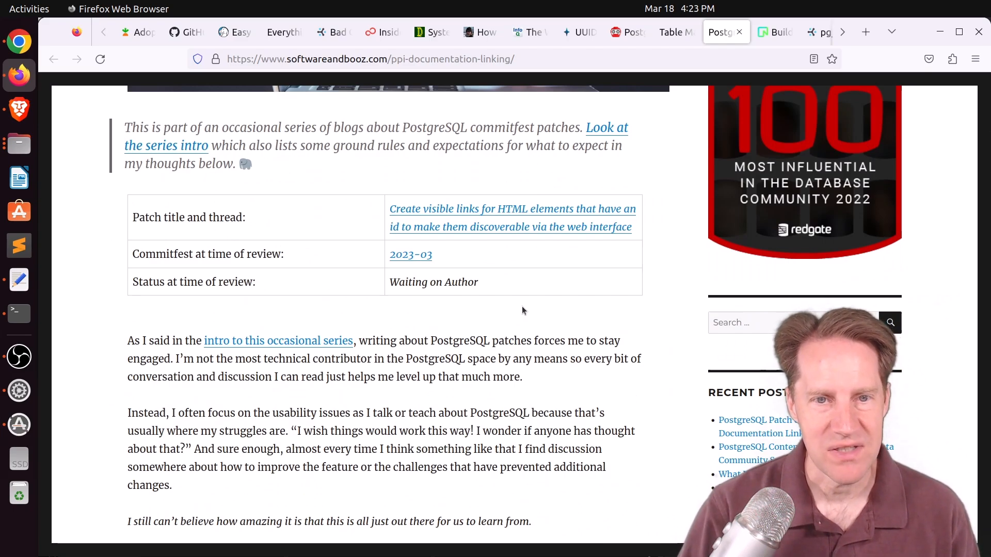
mouse_move(460, 201)
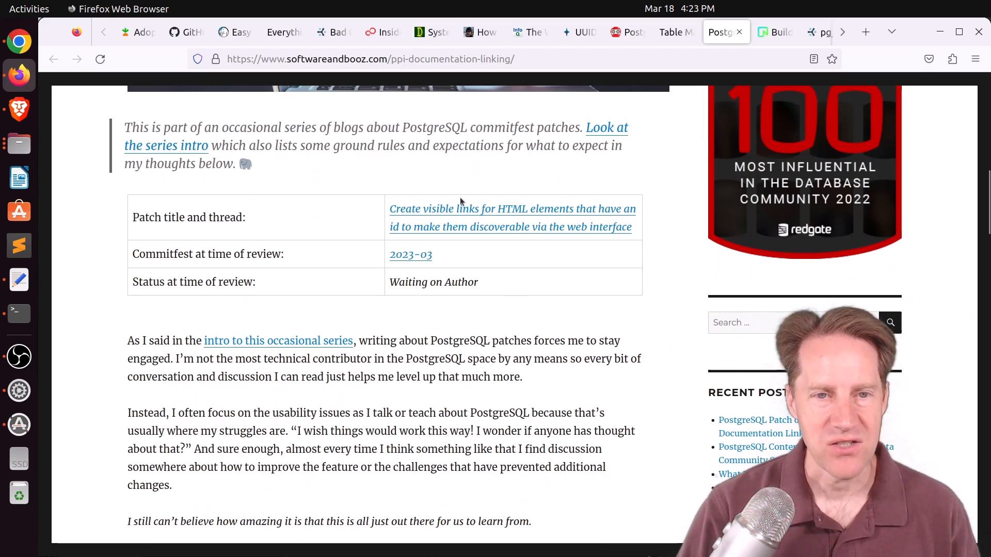
mouse_move(464, 211)
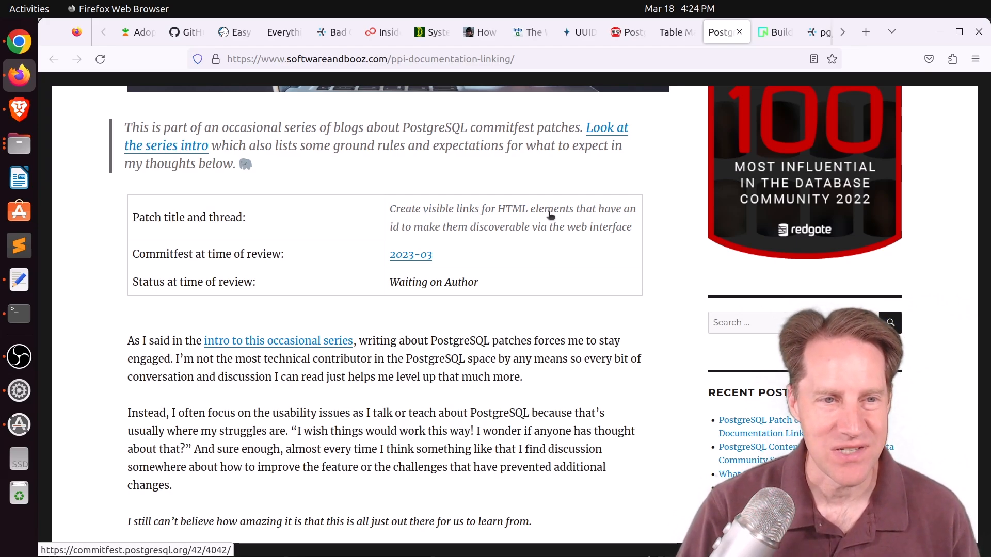
scroll(down, 3)
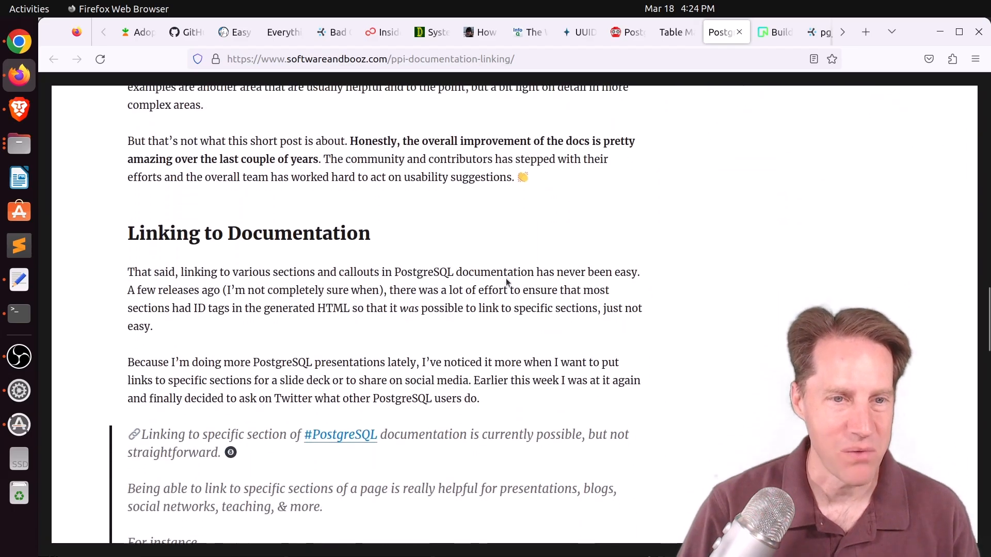
scroll(down, 3)
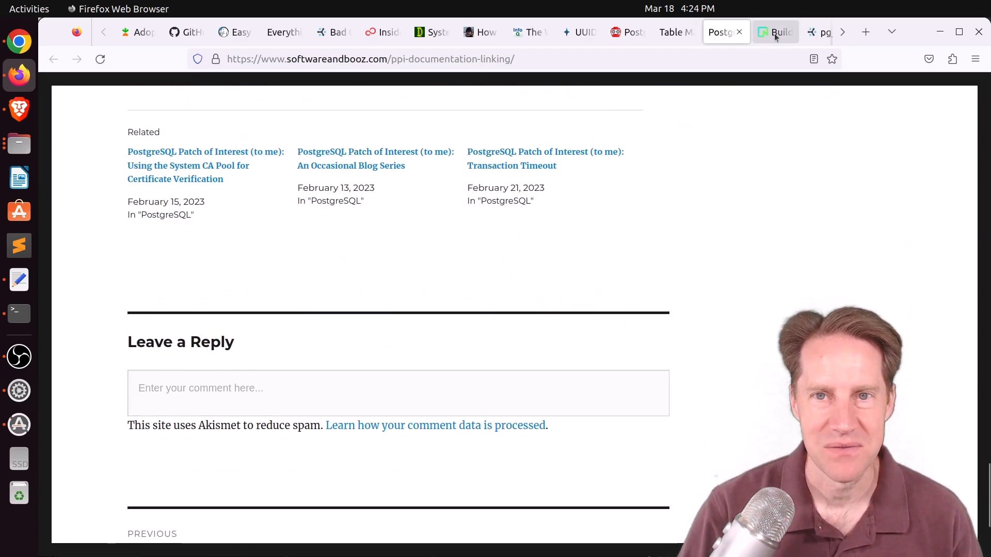
Step: Switch to the Neon AI chatbot article and scroll to its overview and Postgres Q&A demo
click(775, 32)
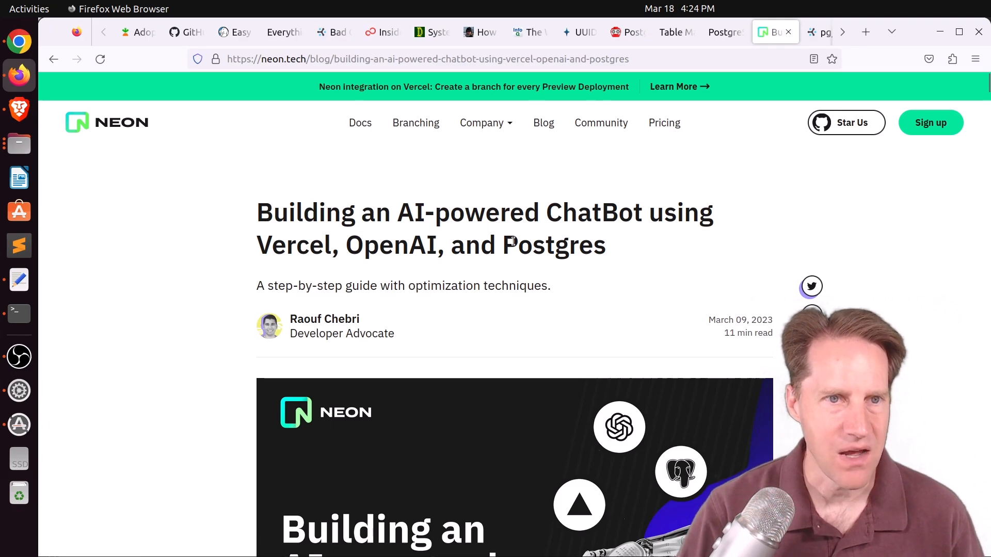
scroll(down, 3)
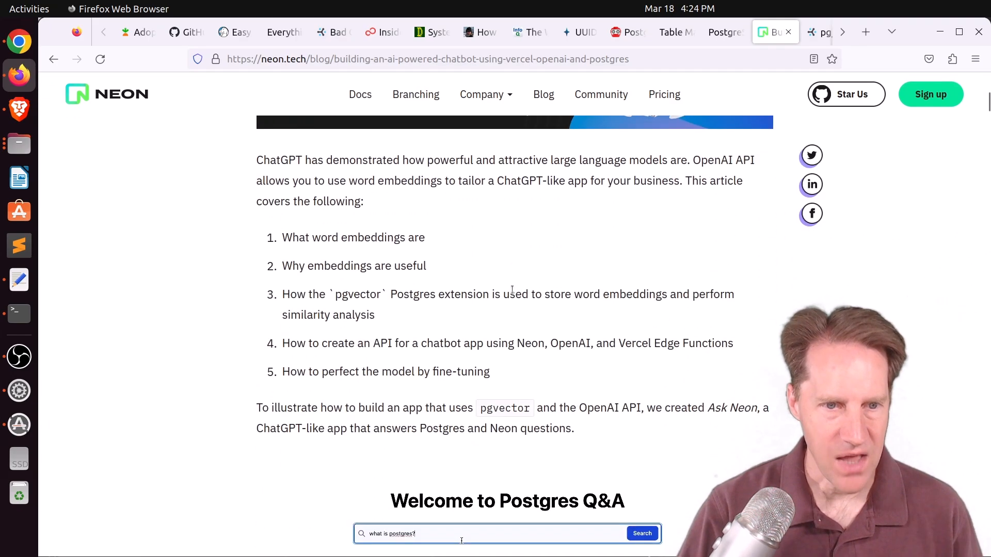
scroll(down, 3)
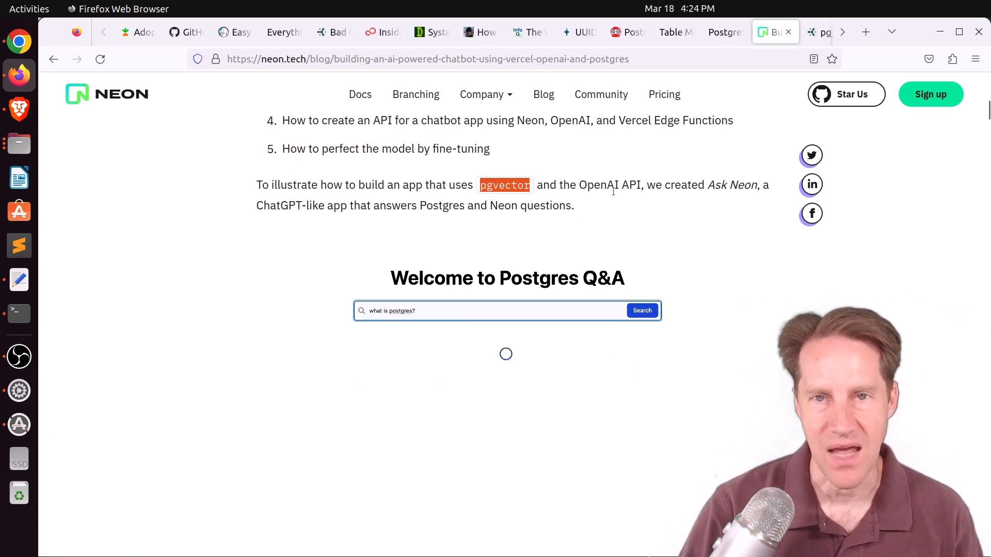
scroll(down, 3)
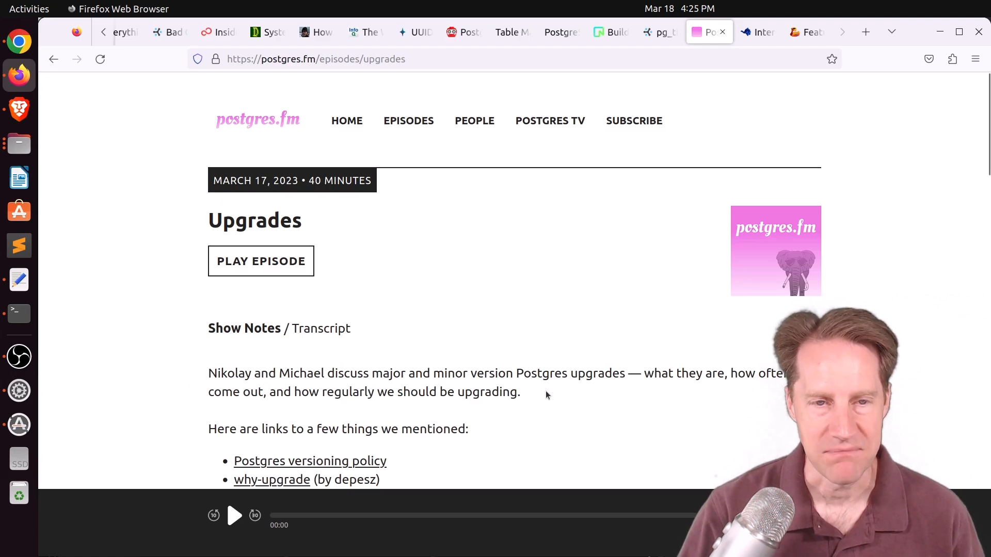
mouse_move(601, 389)
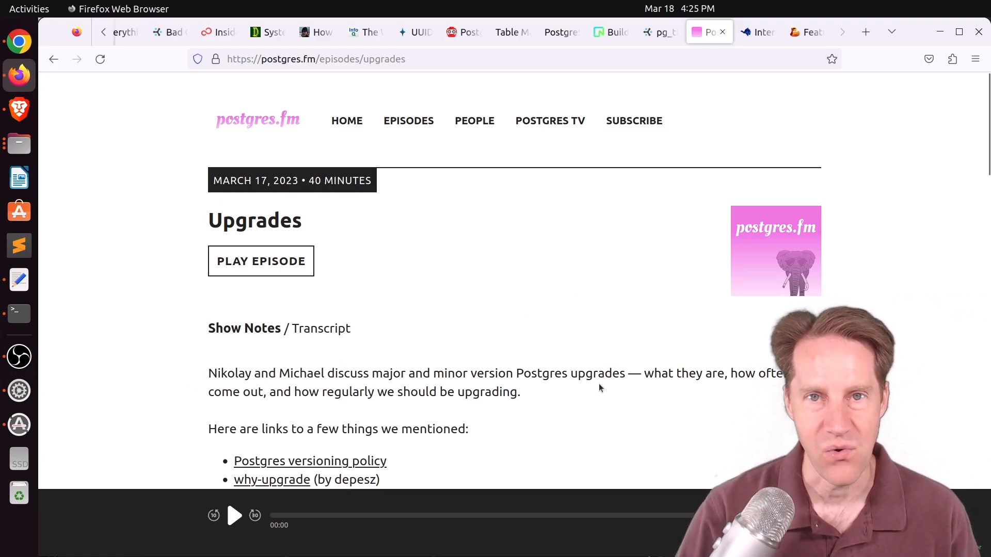
Step: Scroll the postgres.fm Upgrades page to its embedded YouTube video, then switch to the Person of the Week tab
scroll(down, 3)
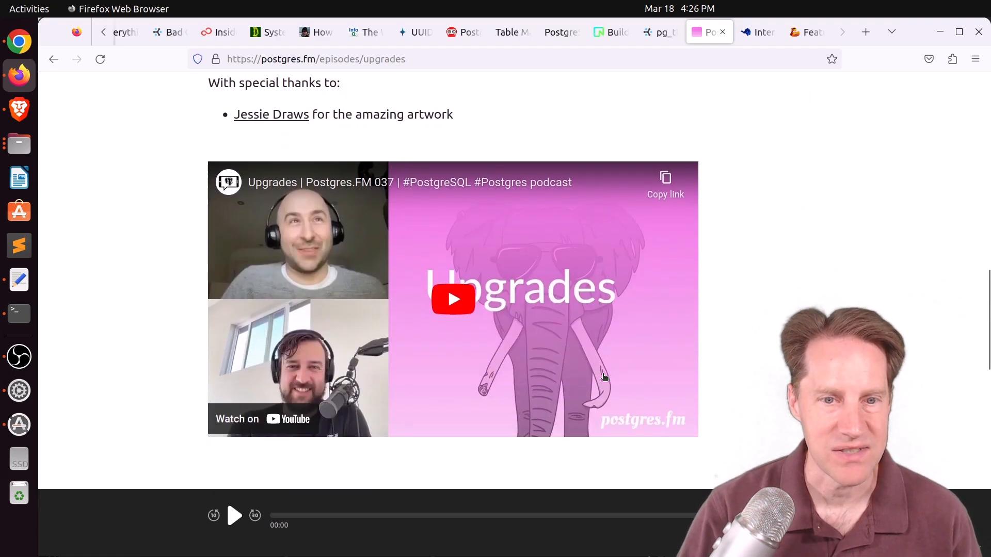
scroll(down, 3)
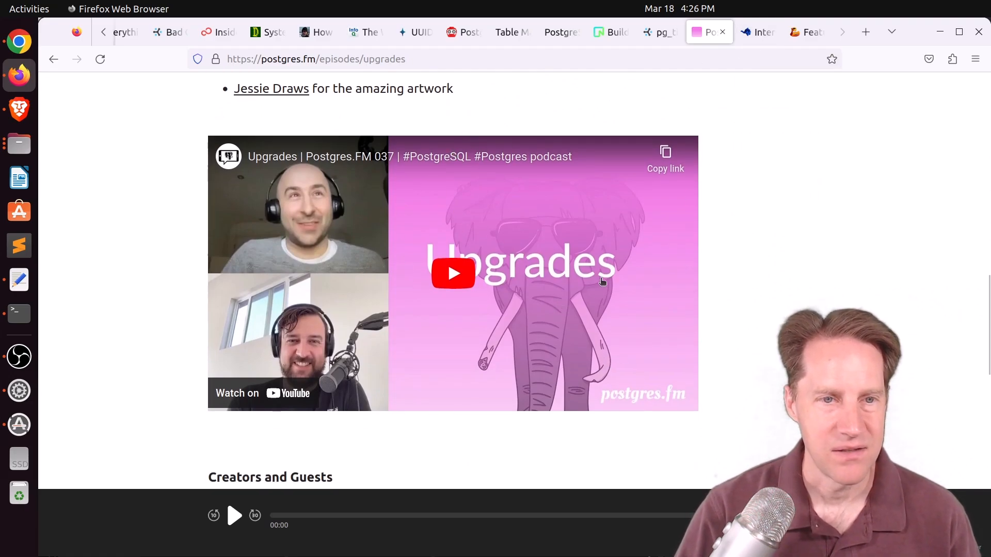
click(757, 32)
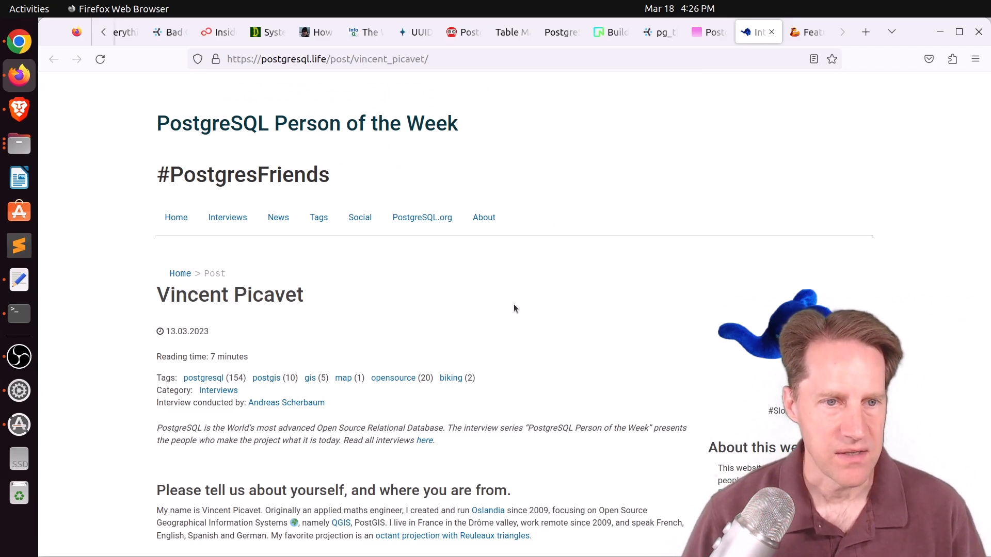
Step: Scroll down through the Vincent Picavet interview answers to its closing question
scroll(down, 3)
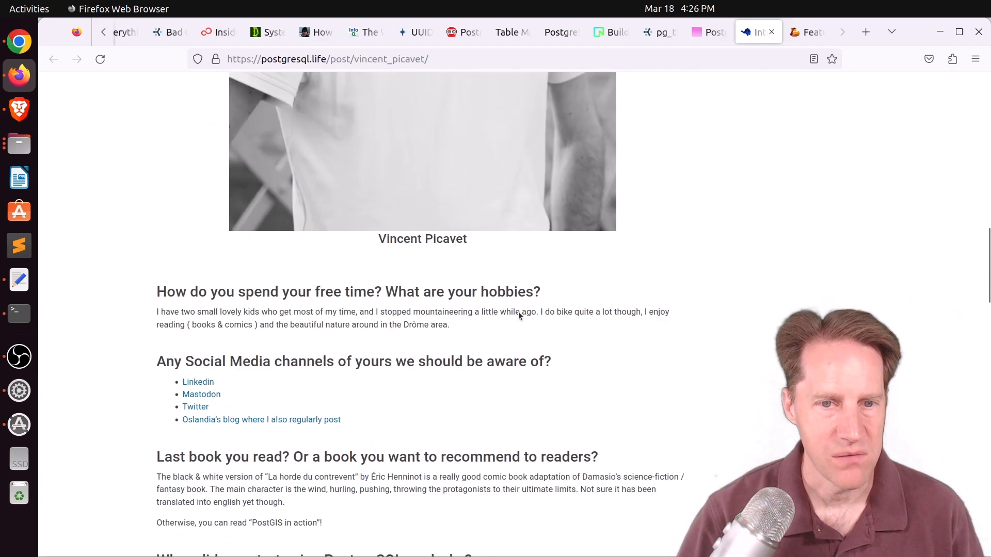
scroll(down, 3)
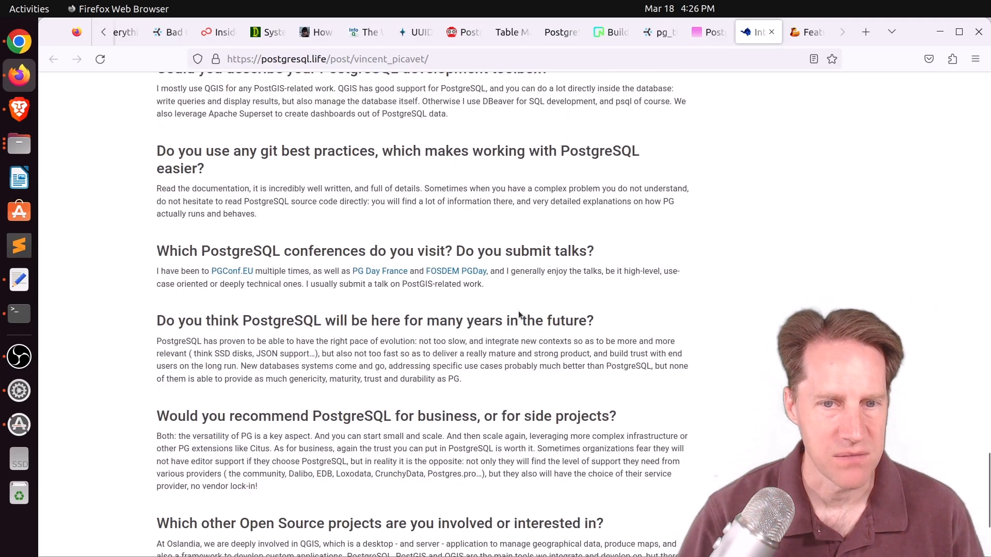
scroll(down, 3)
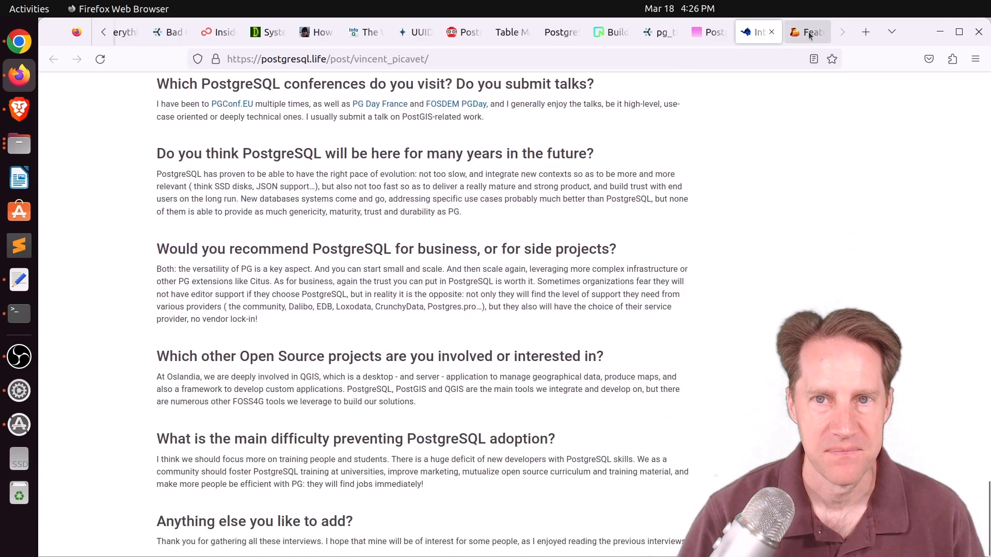